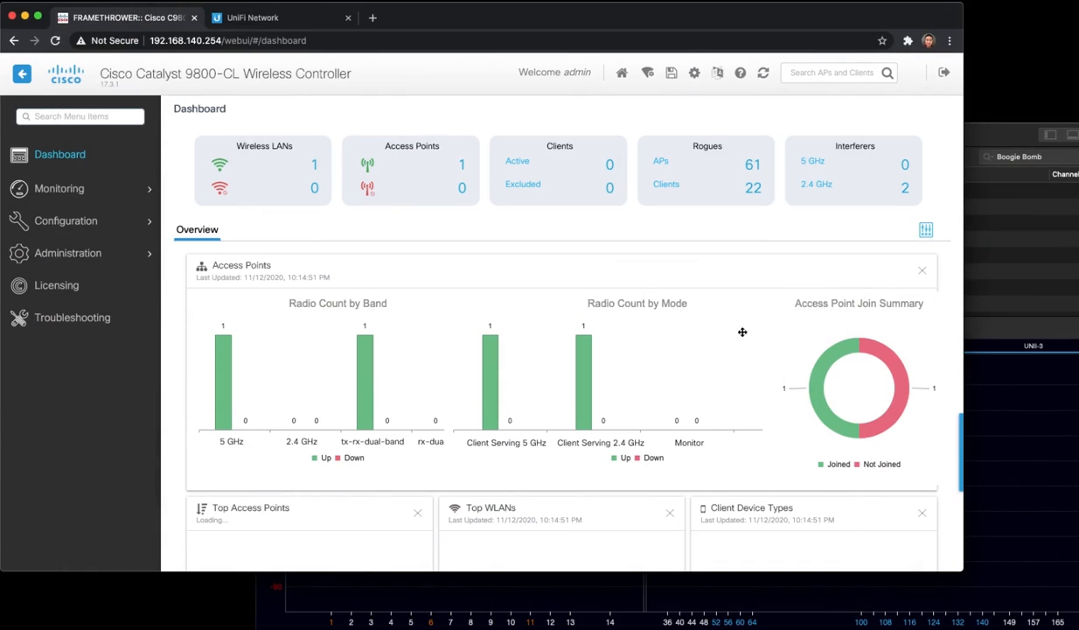
mouse_move(878, 517)
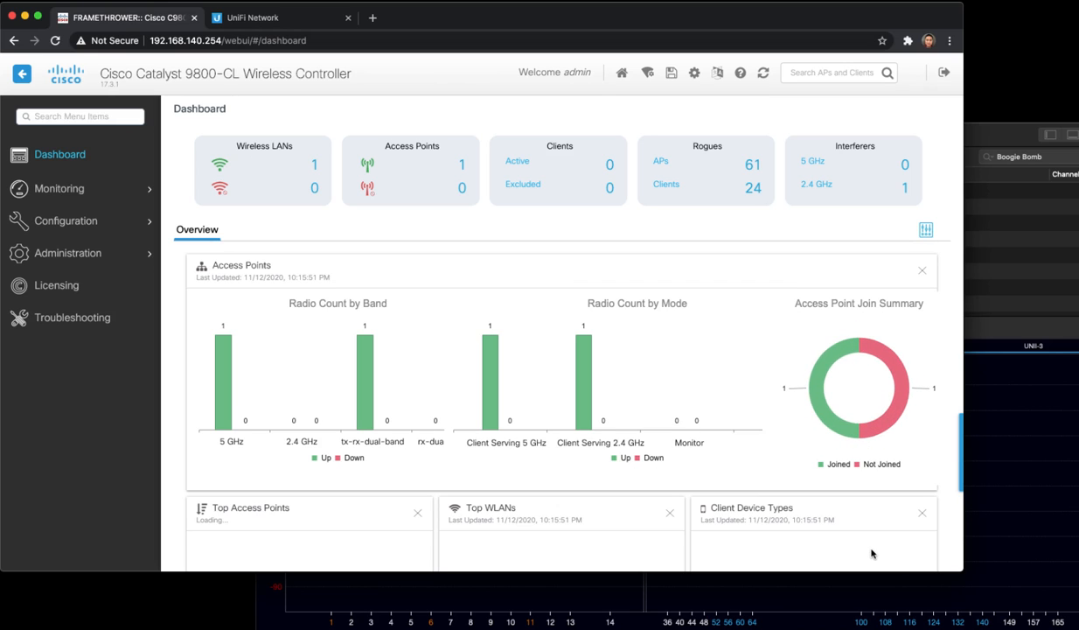
mouse_move(843, 528)
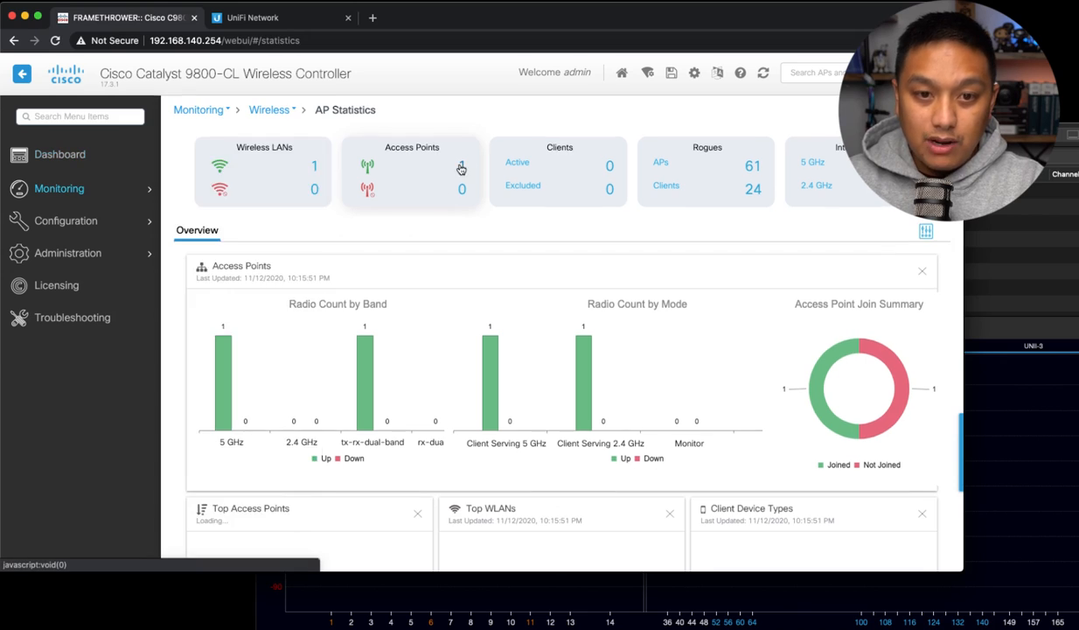
Step: View the single registered AP in Local mode on the Configuration Access Points list
left_click(462, 168)
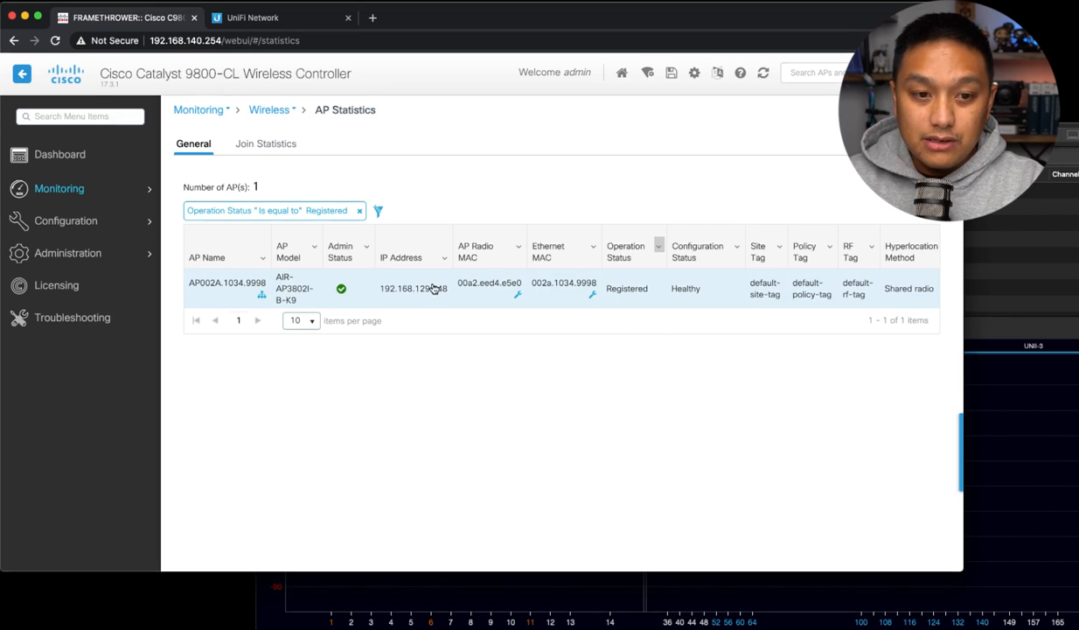
left_click(60, 189)
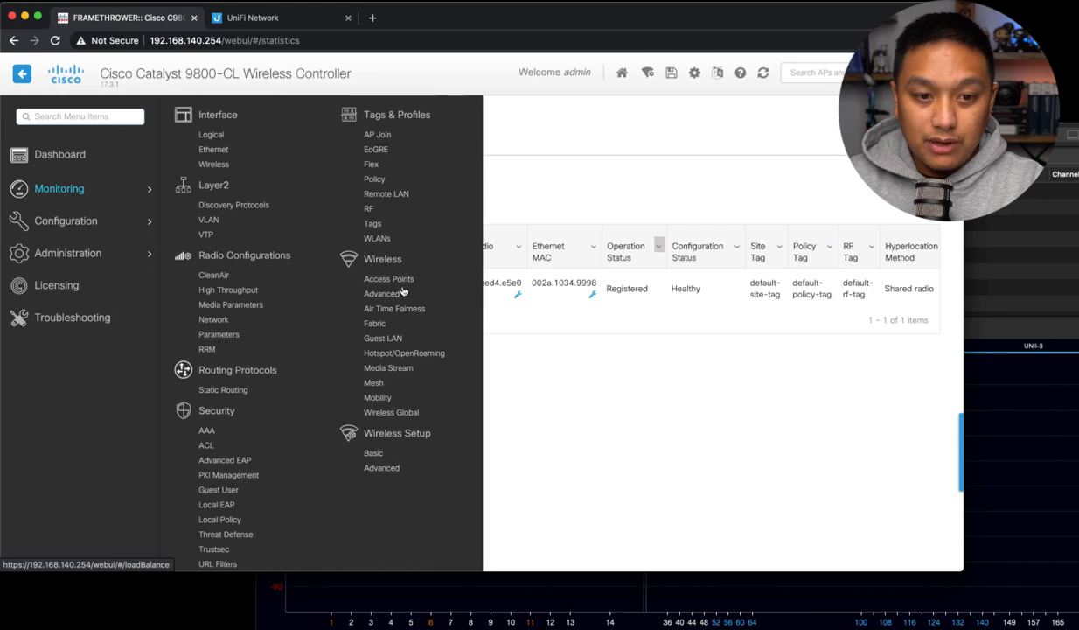
left_click(389, 278)
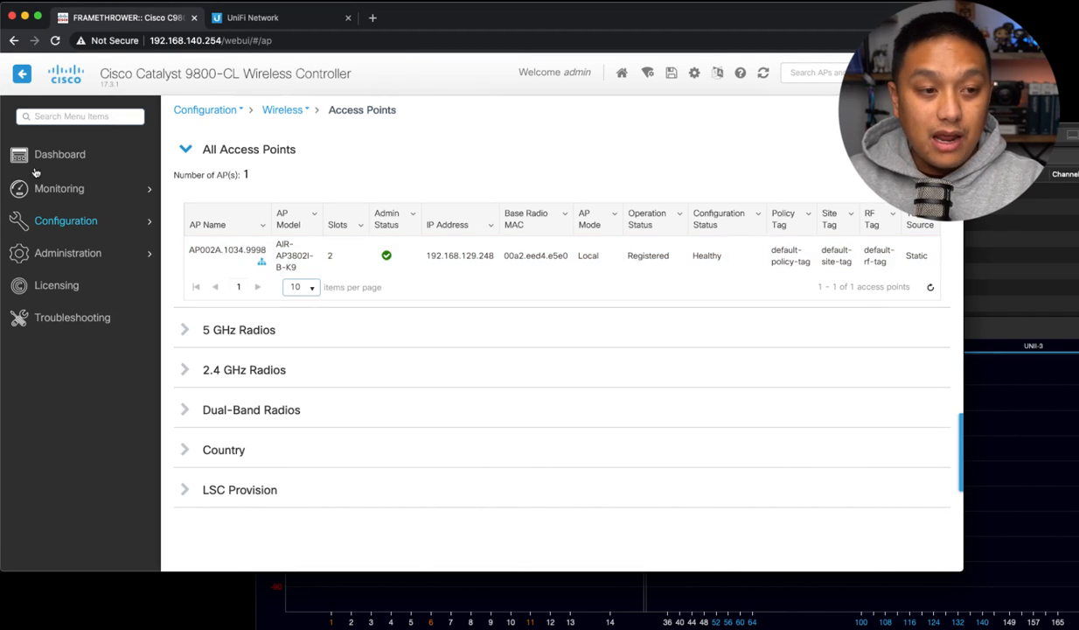
left_click(67, 220)
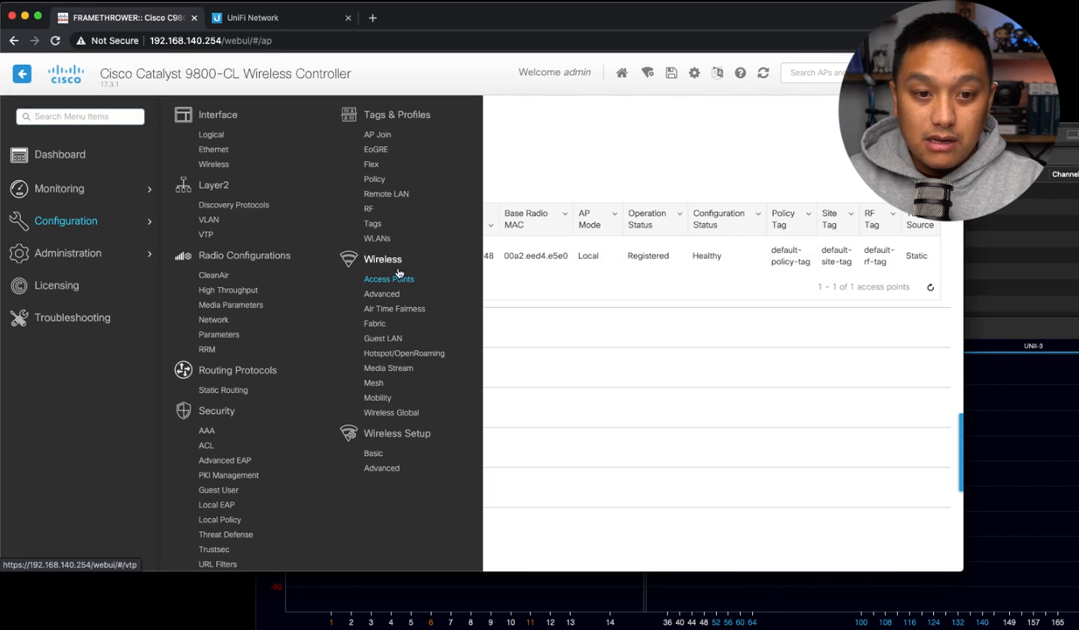
Step: Bring up the Boogie Bomb WLAN's general settings from the WLANs list
left_click(377, 238)
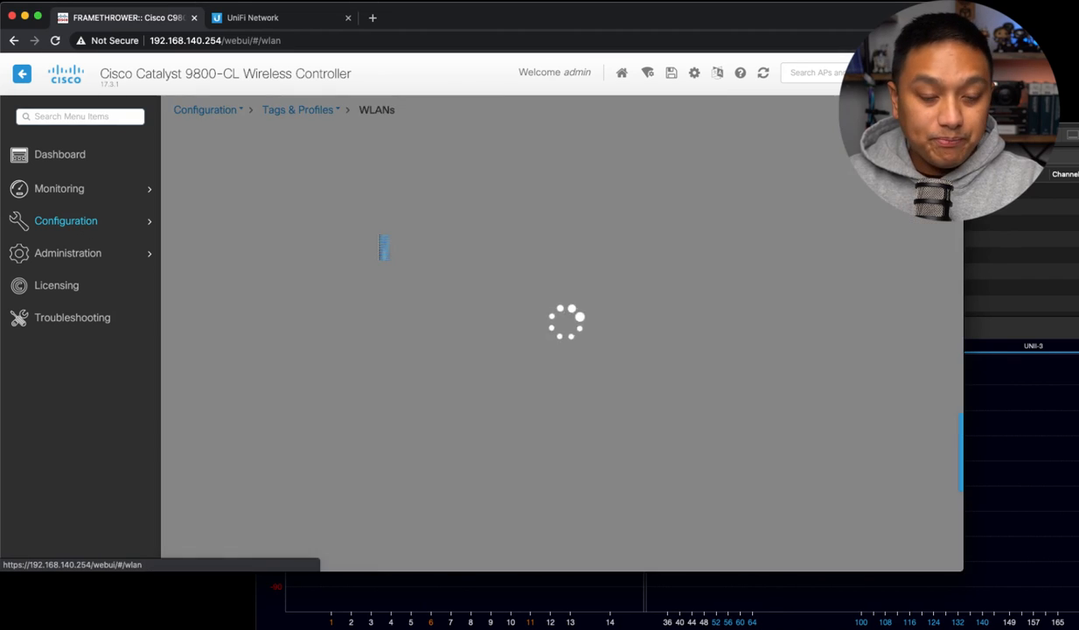
left_click(266, 216)
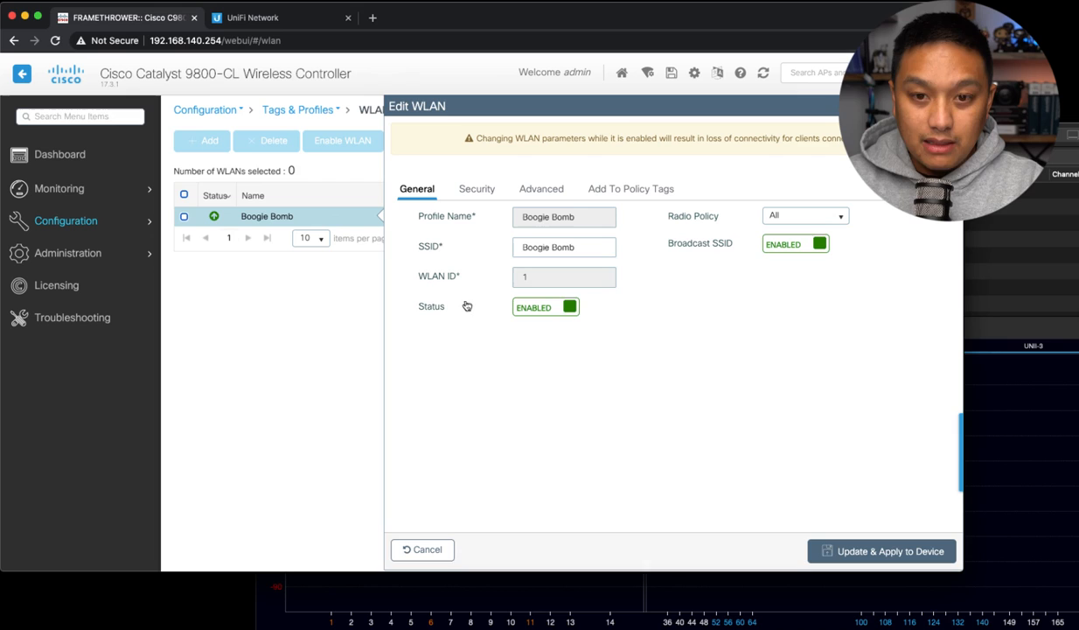
mouse_move(720, 287)
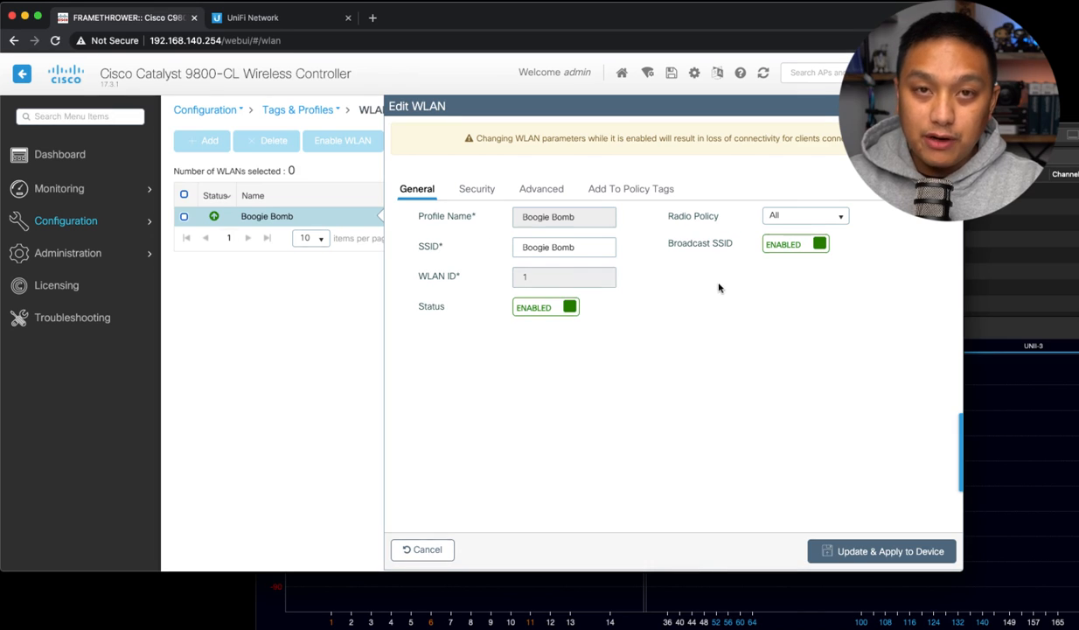
mouse_move(726, 298)
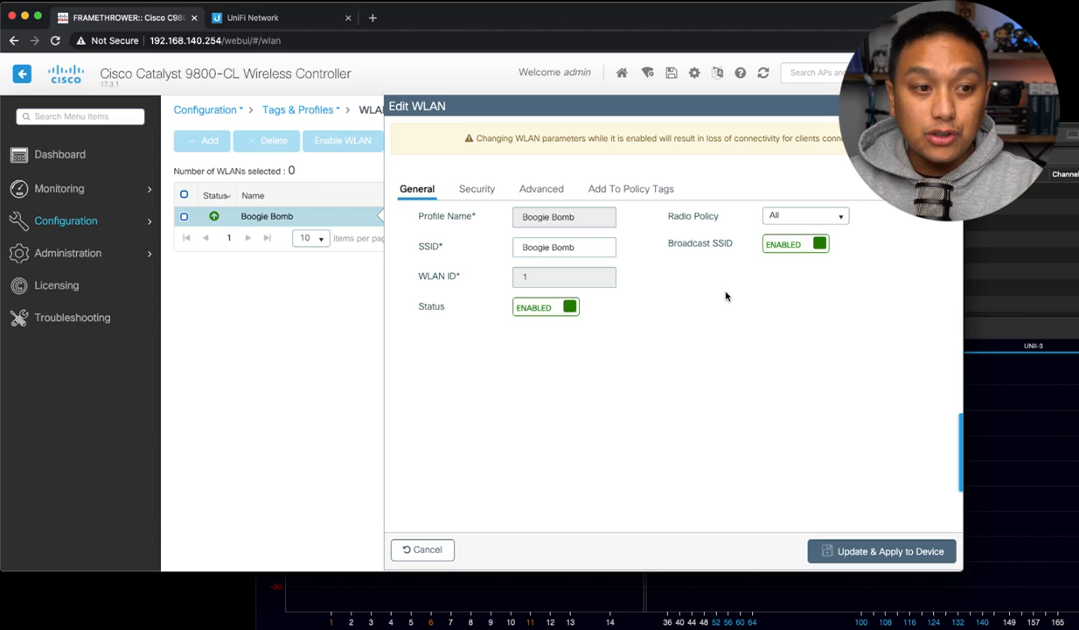
mouse_move(833, 313)
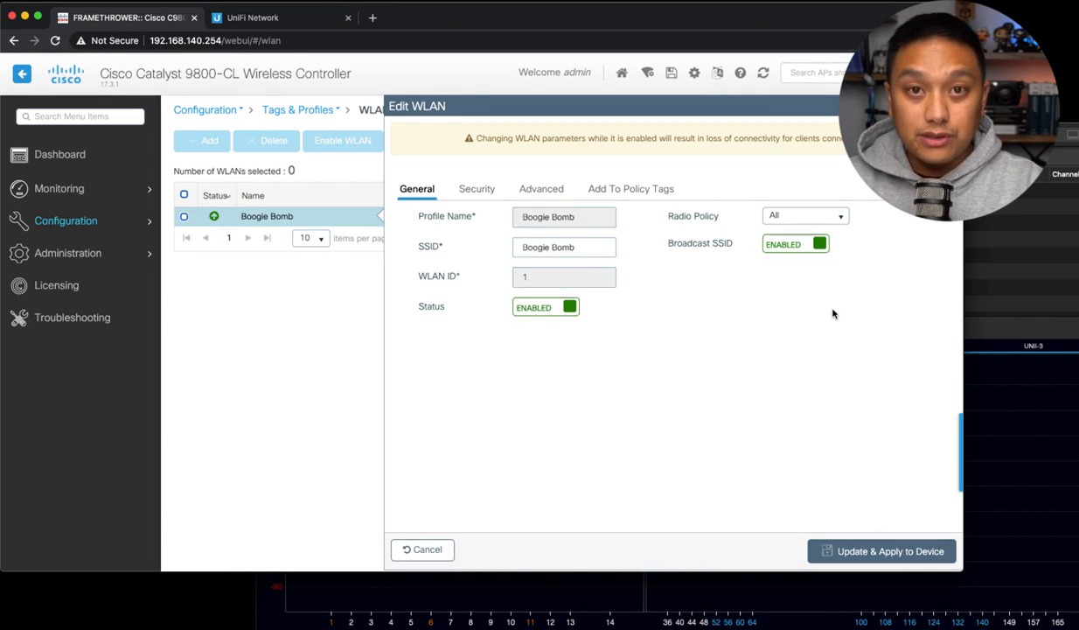
mouse_move(847, 301)
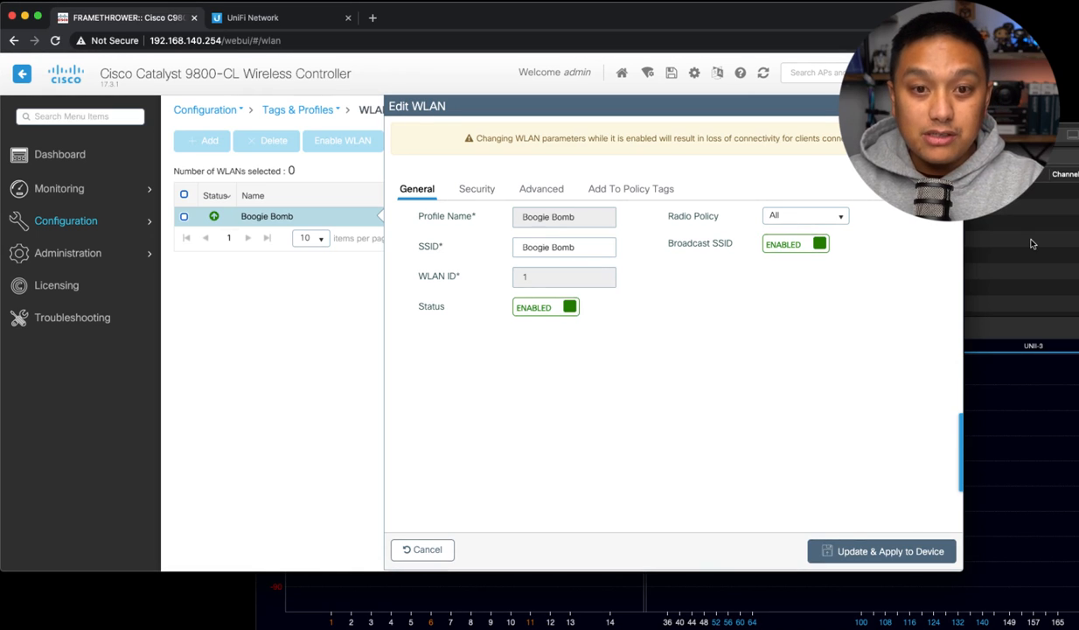
mouse_move(1028, 263)
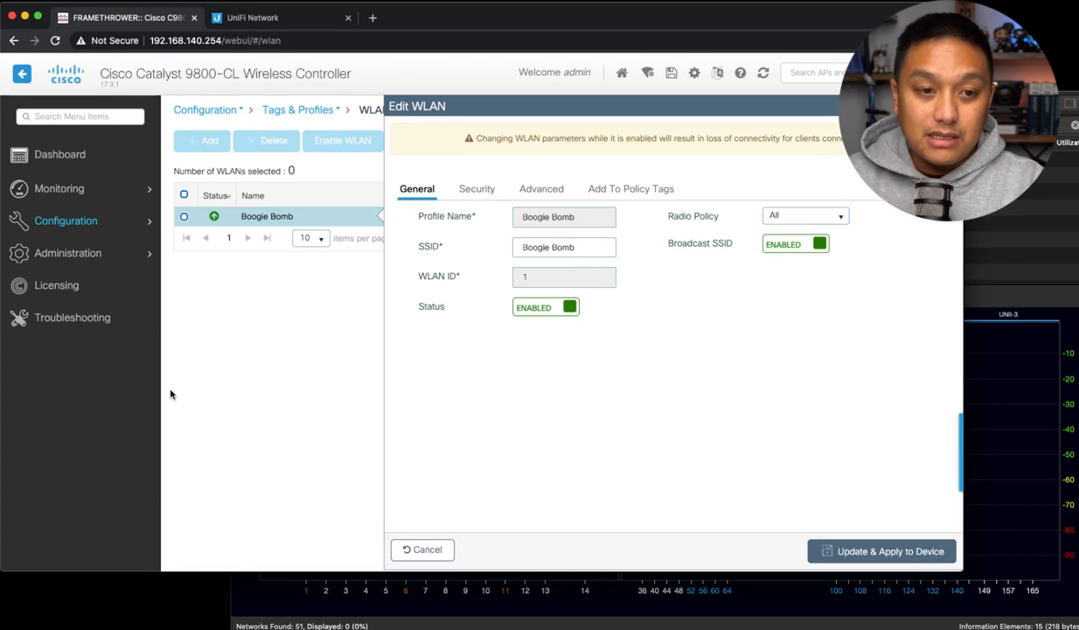
mouse_move(140, 241)
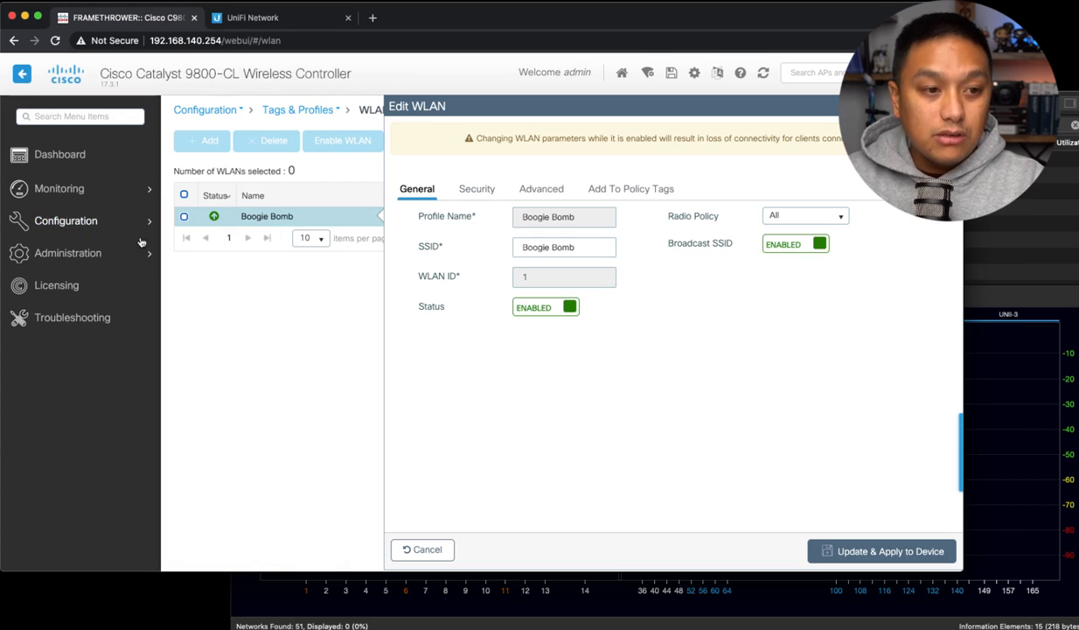
Step: Show the Flex profile list containing only default-flex-profile
left_click(66, 220)
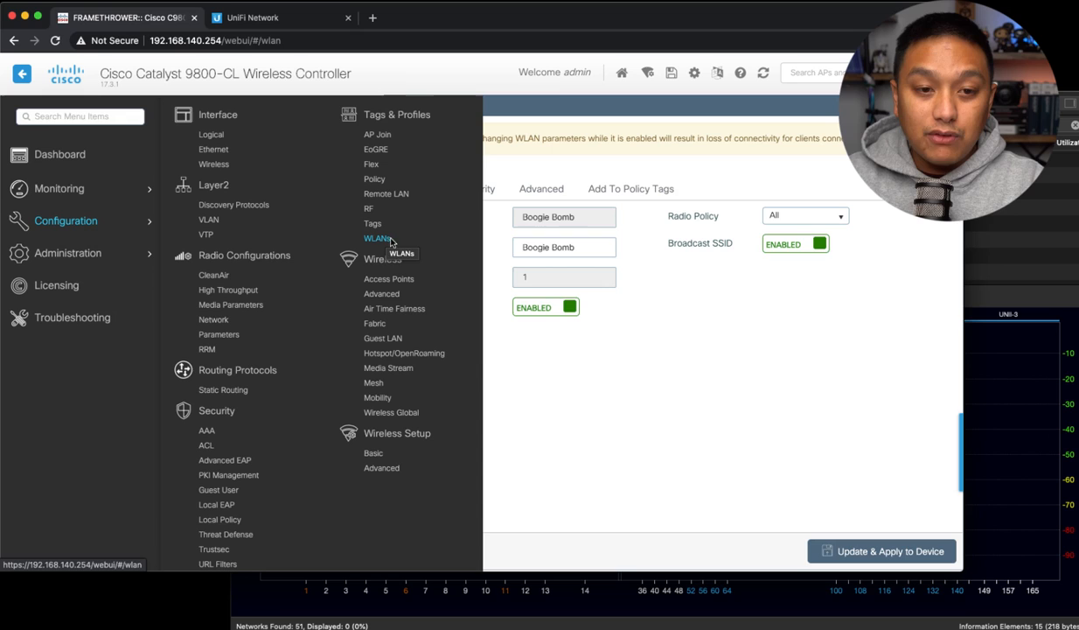
mouse_move(392, 198)
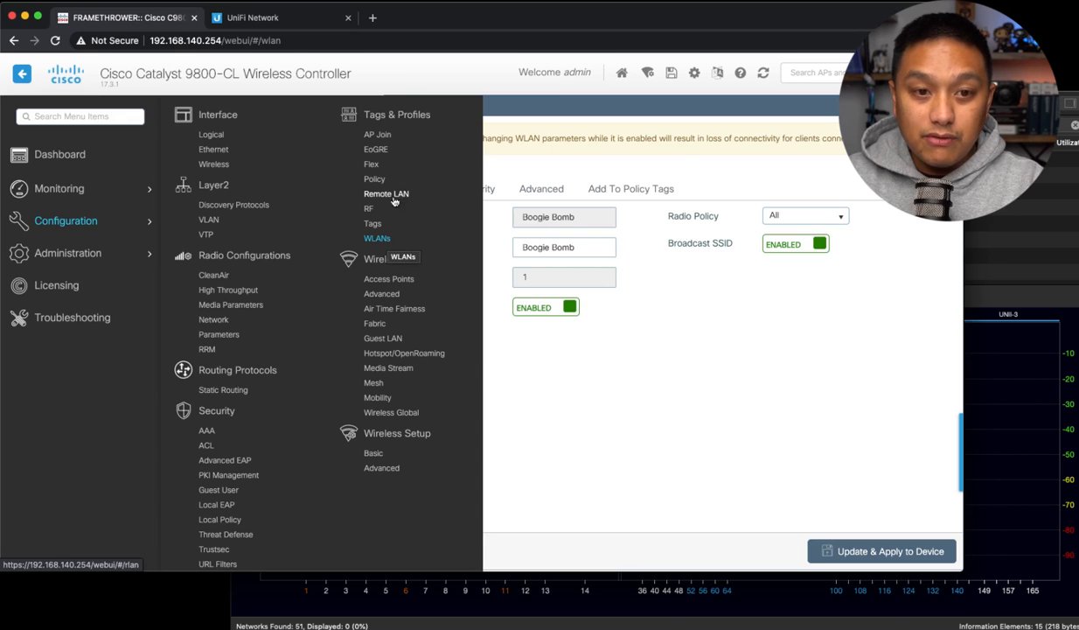
mouse_move(371, 164)
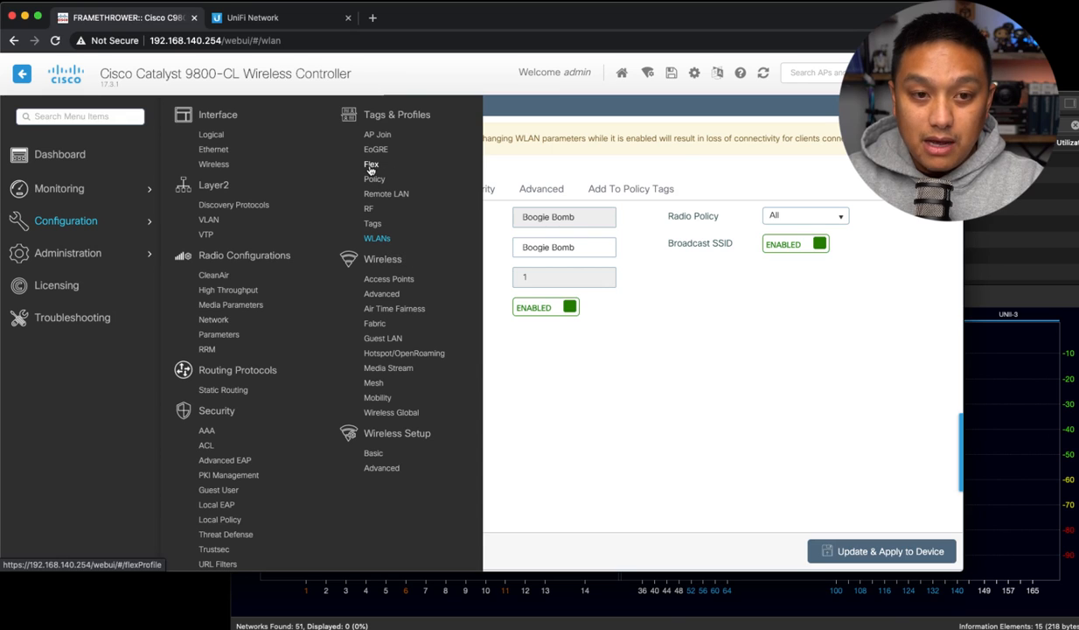
left_click(371, 164)
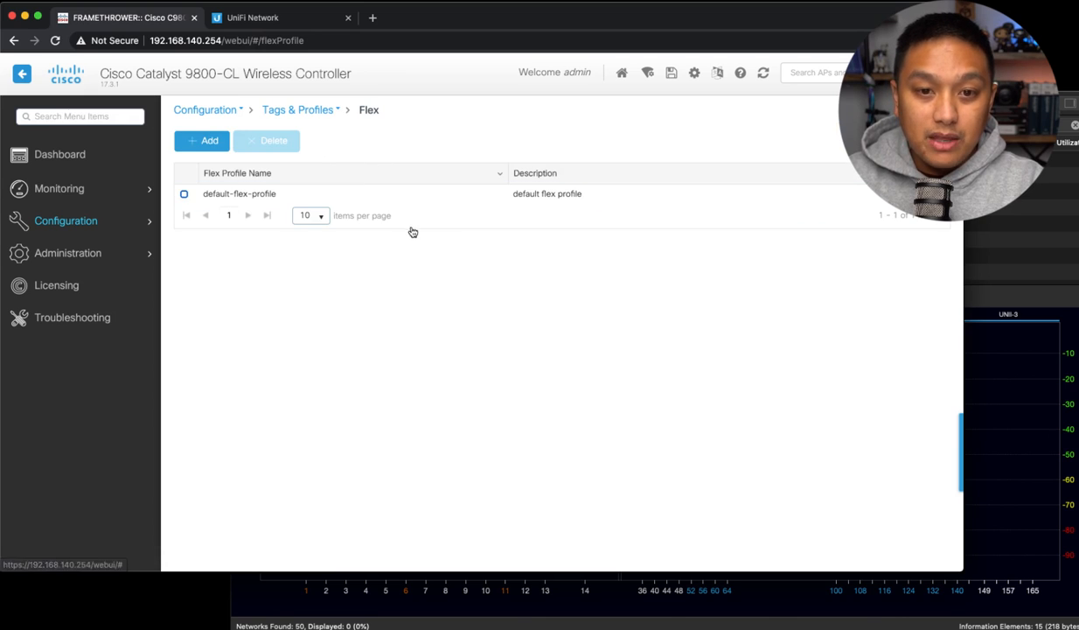
mouse_move(308, 231)
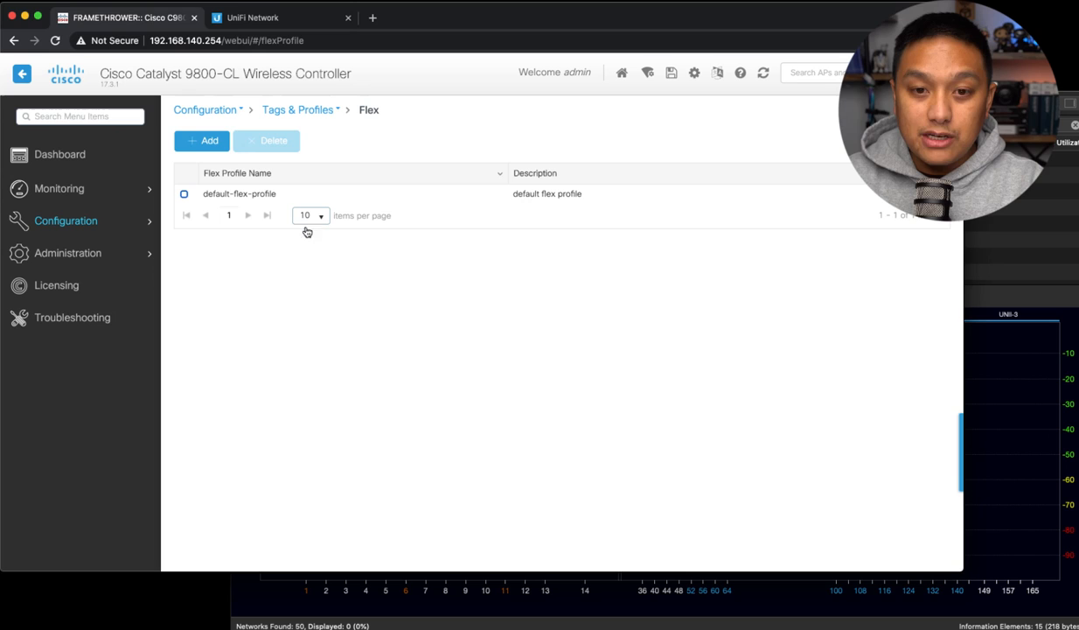
mouse_move(249, 323)
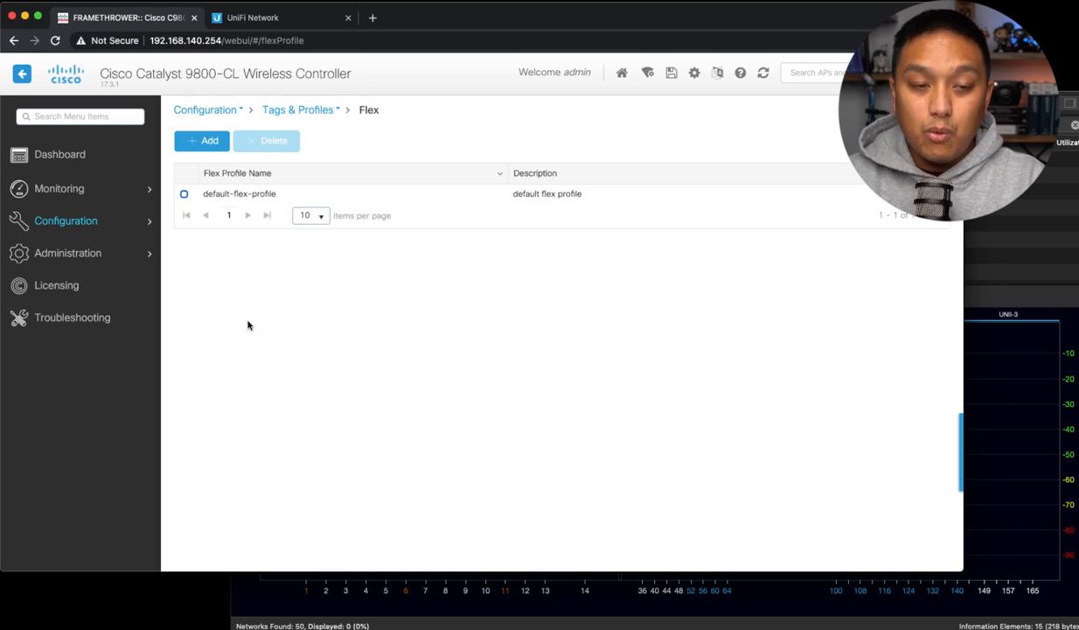
mouse_move(259, 301)
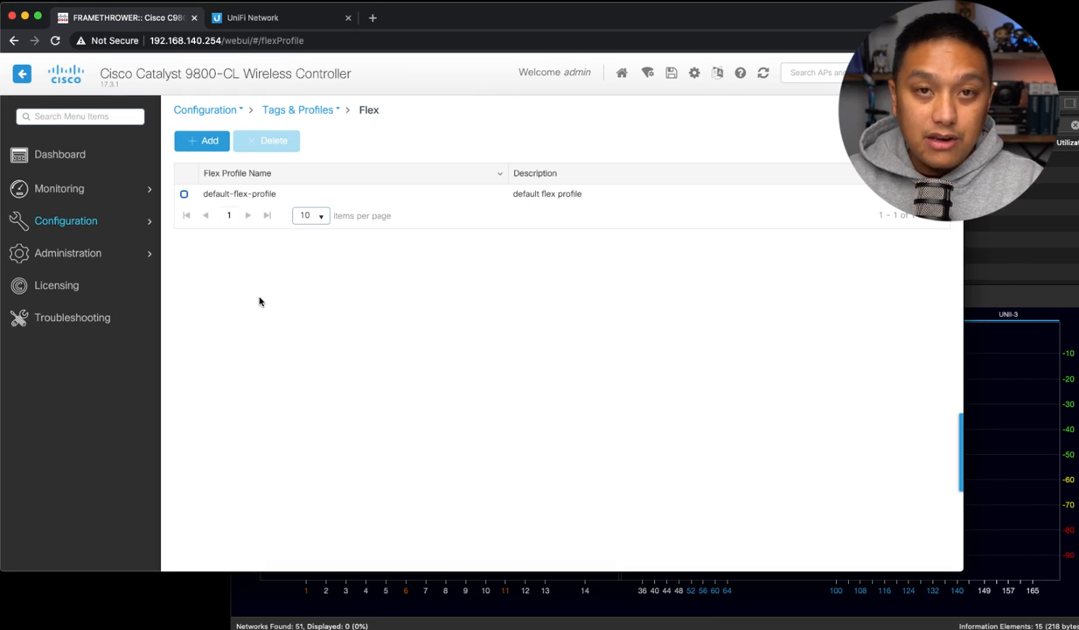
mouse_move(236, 303)
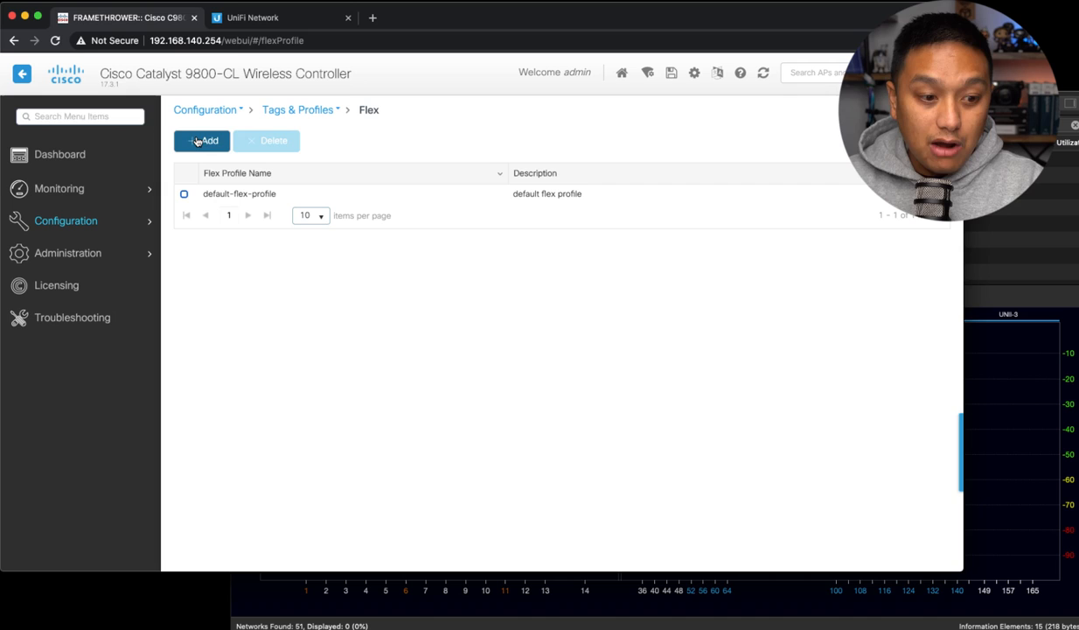
Step: Add a Flex profile SJC_FLEX_PROFILE, description San Jose, native VLAN ID 3
left_click(201, 140)
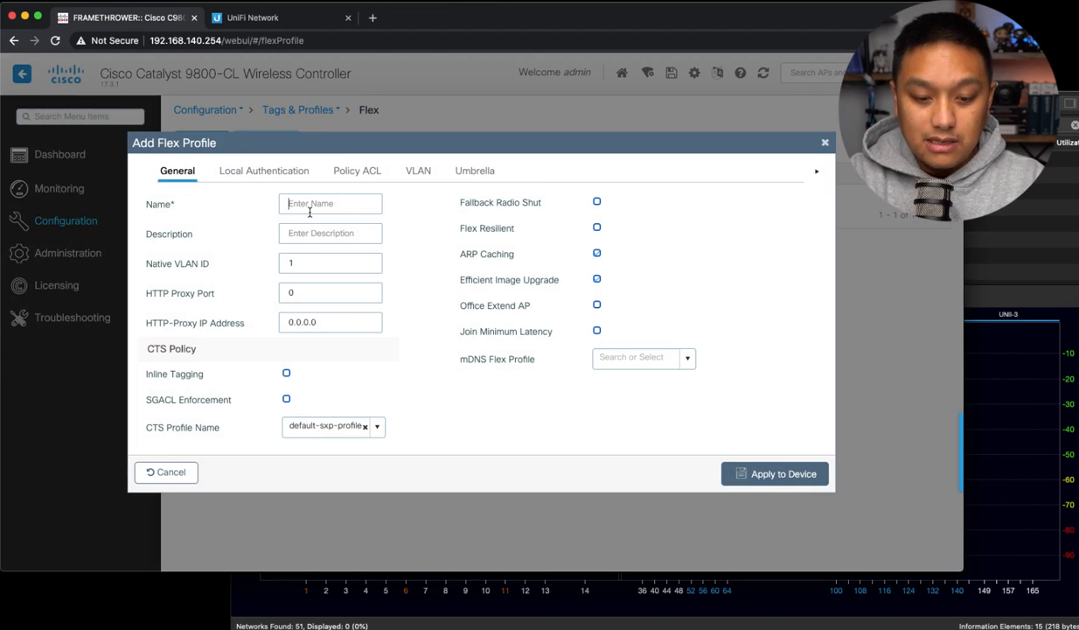
type("SJC-")
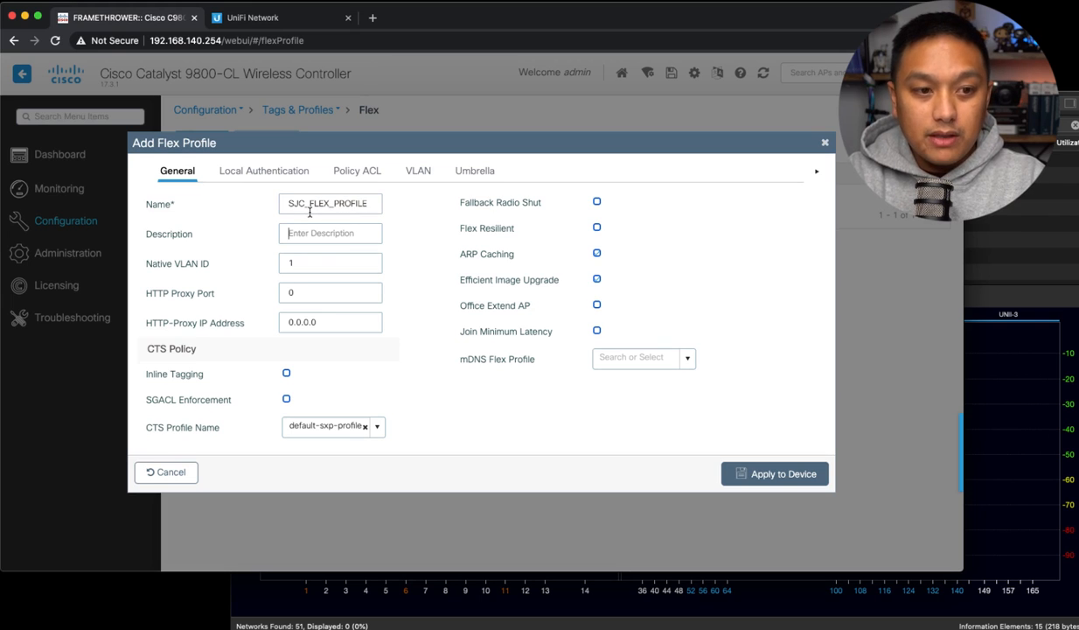
type("San Jose")
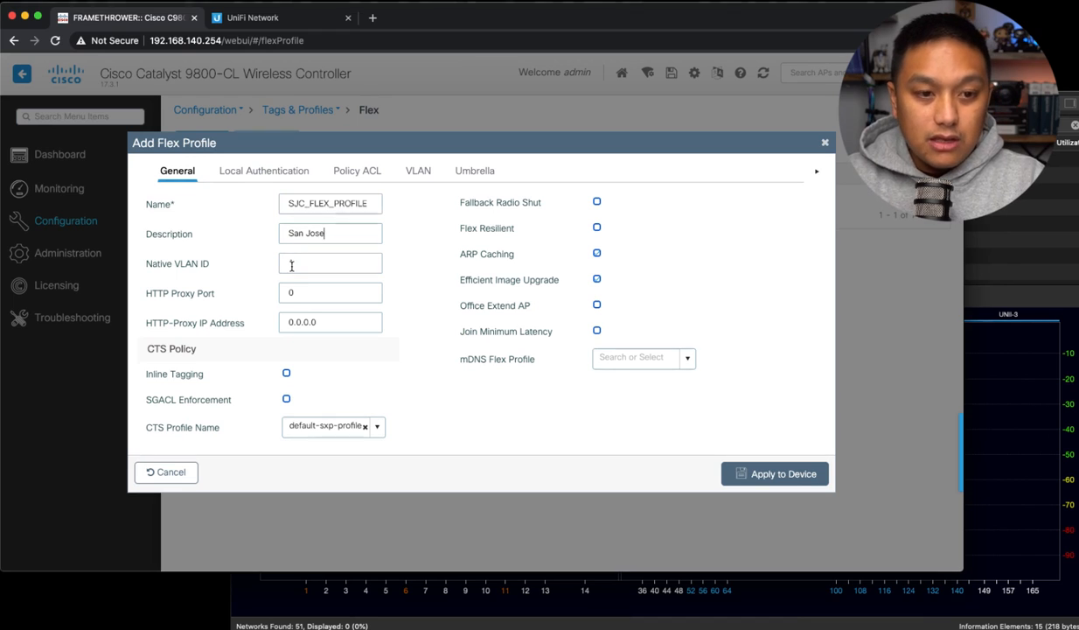
type("1")
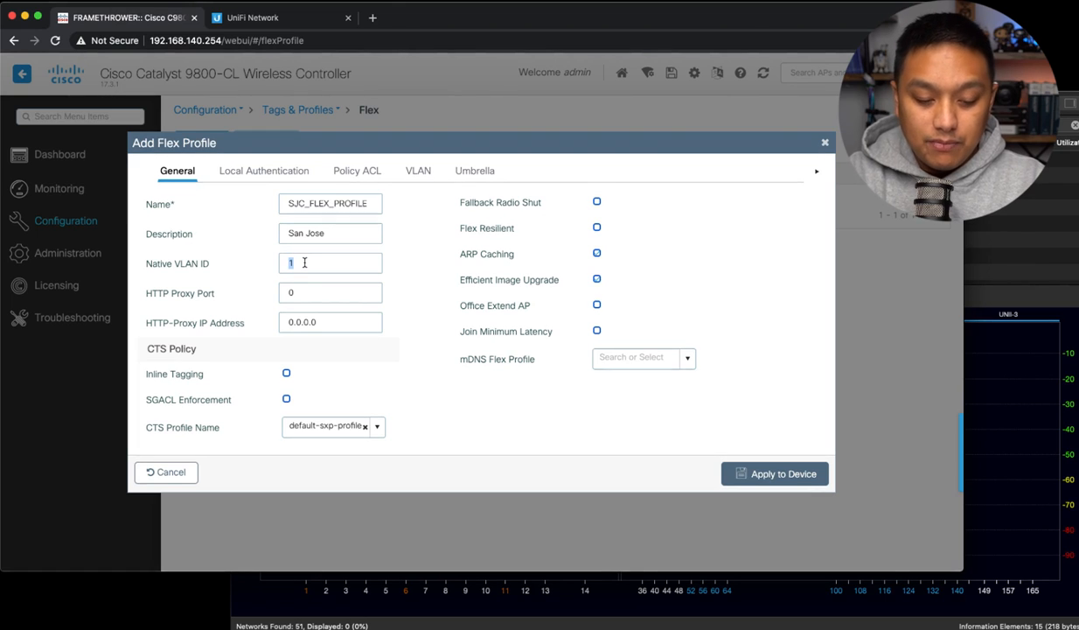
type("3")
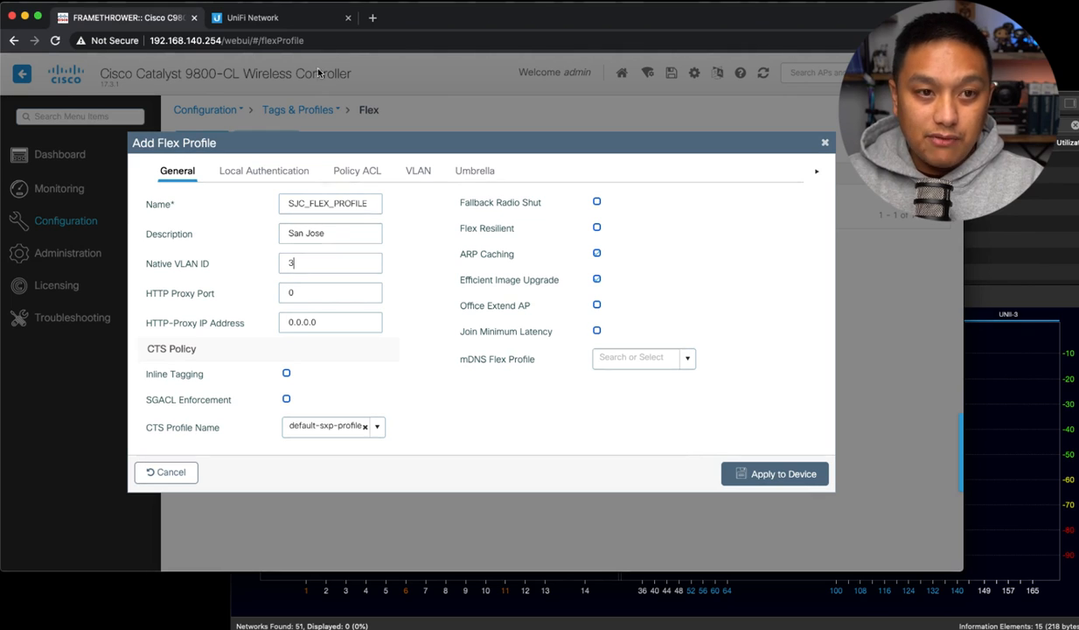
left_click(271, 18)
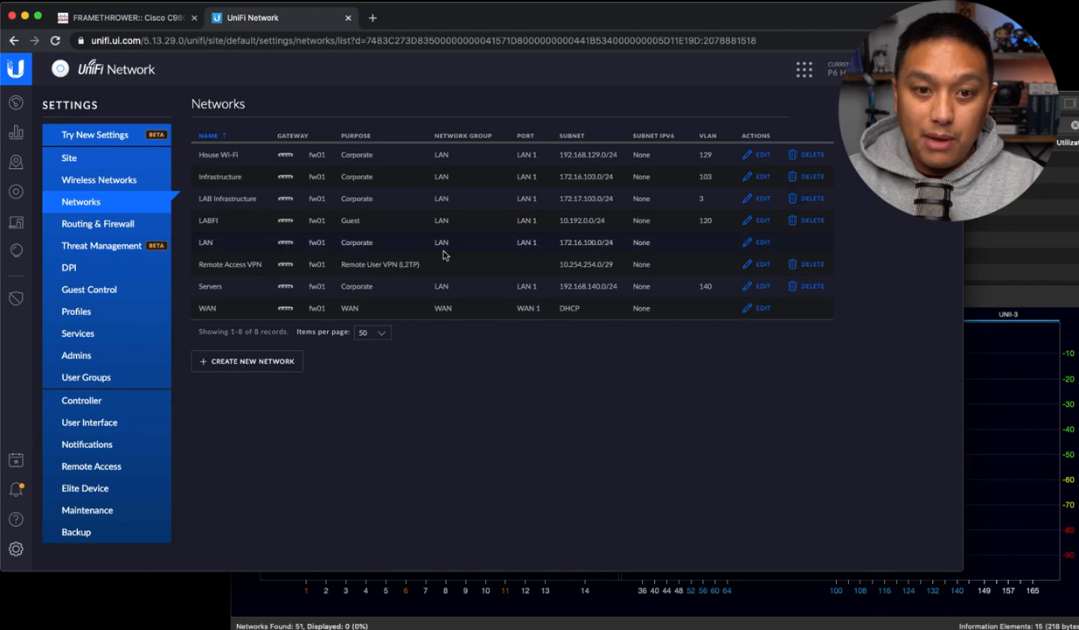
mouse_move(497, 410)
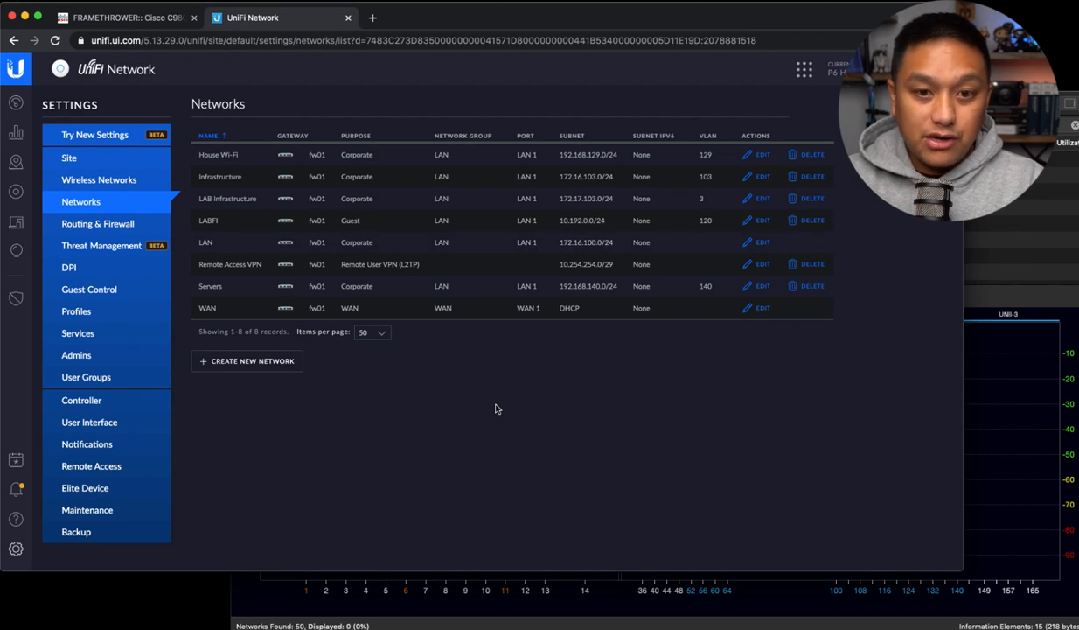
mouse_move(214, 422)
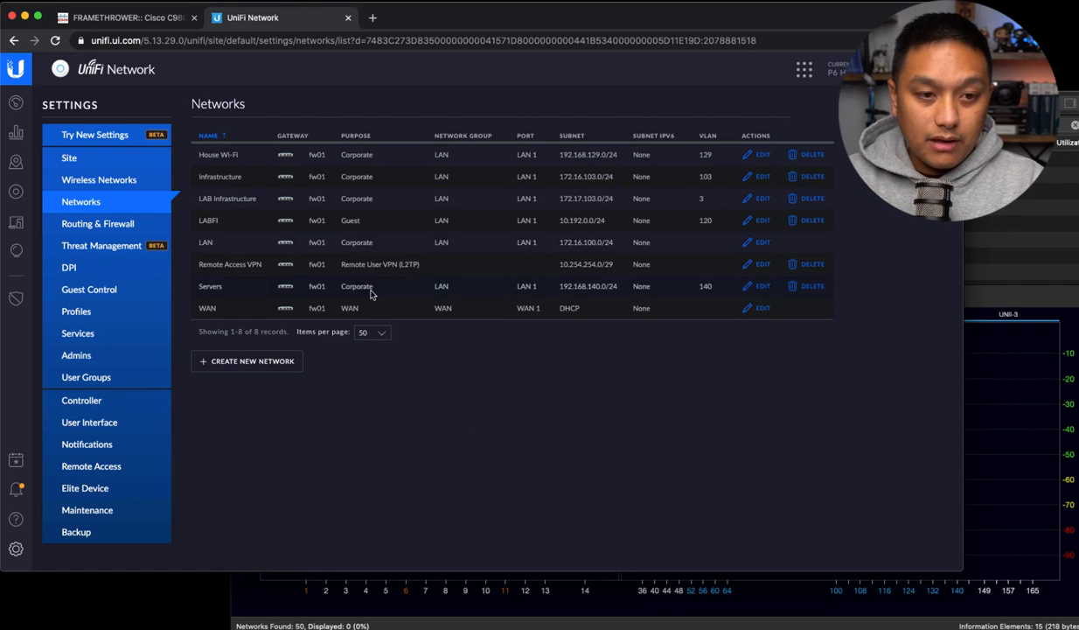
mouse_move(383, 184)
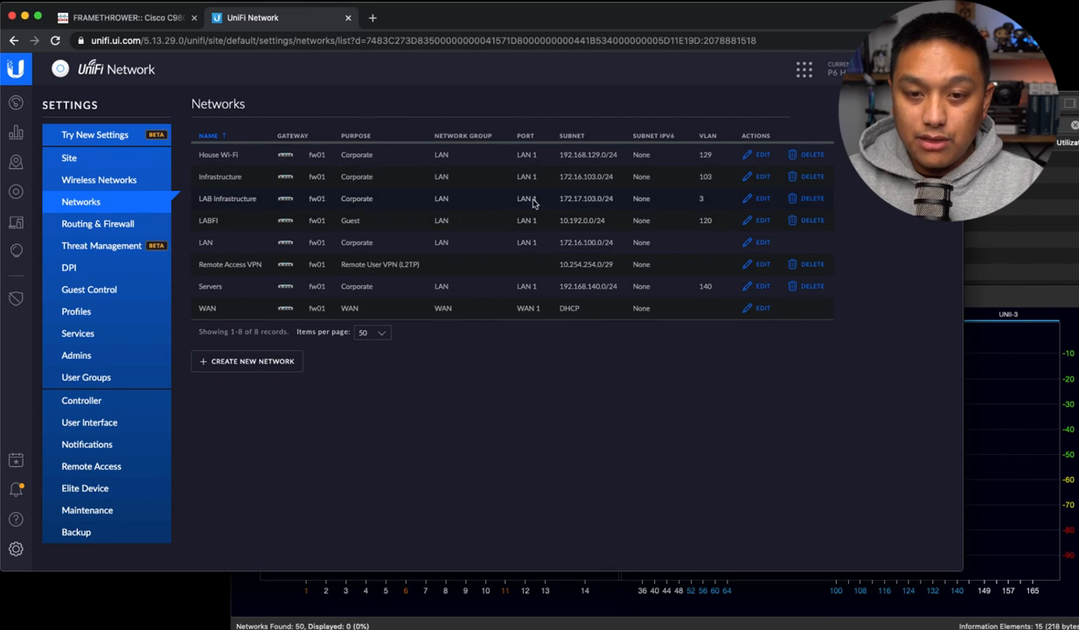
mouse_move(621, 207)
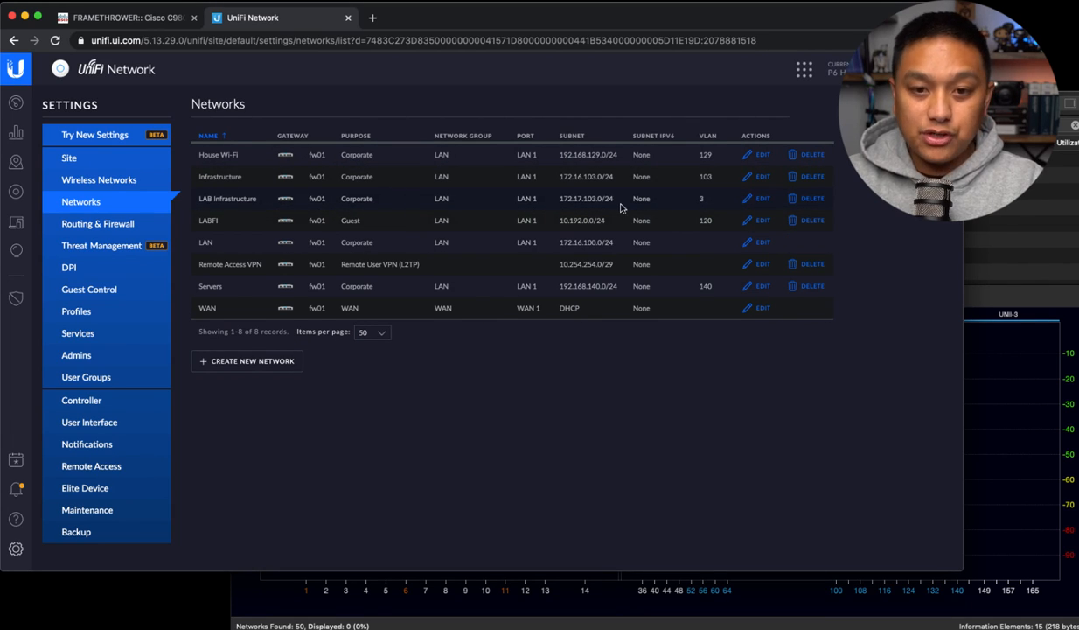
double_click(586, 199)
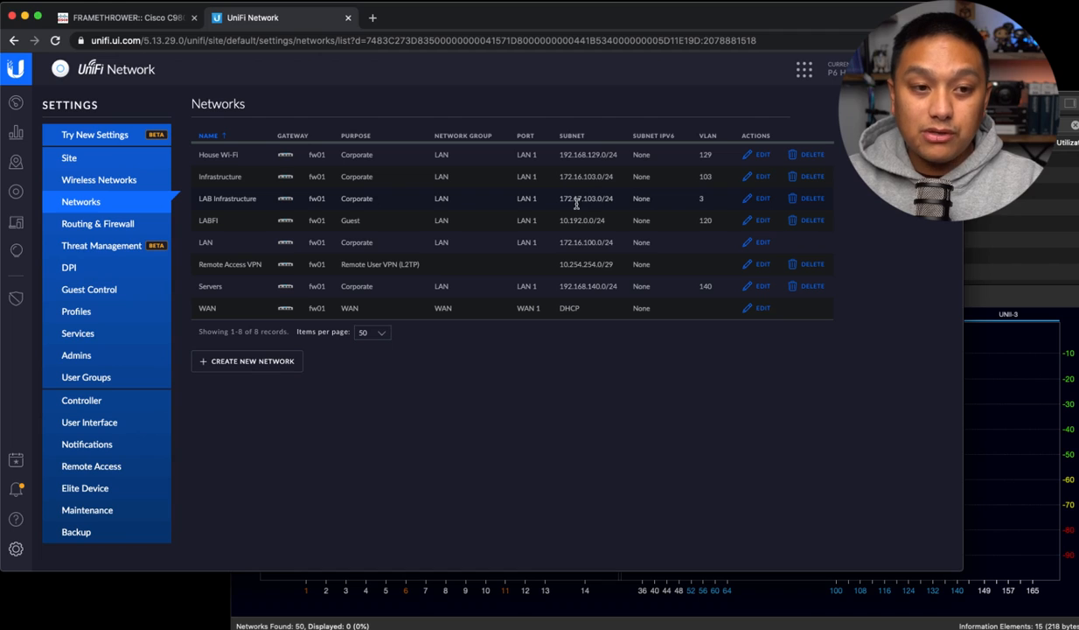
mouse_move(577, 207)
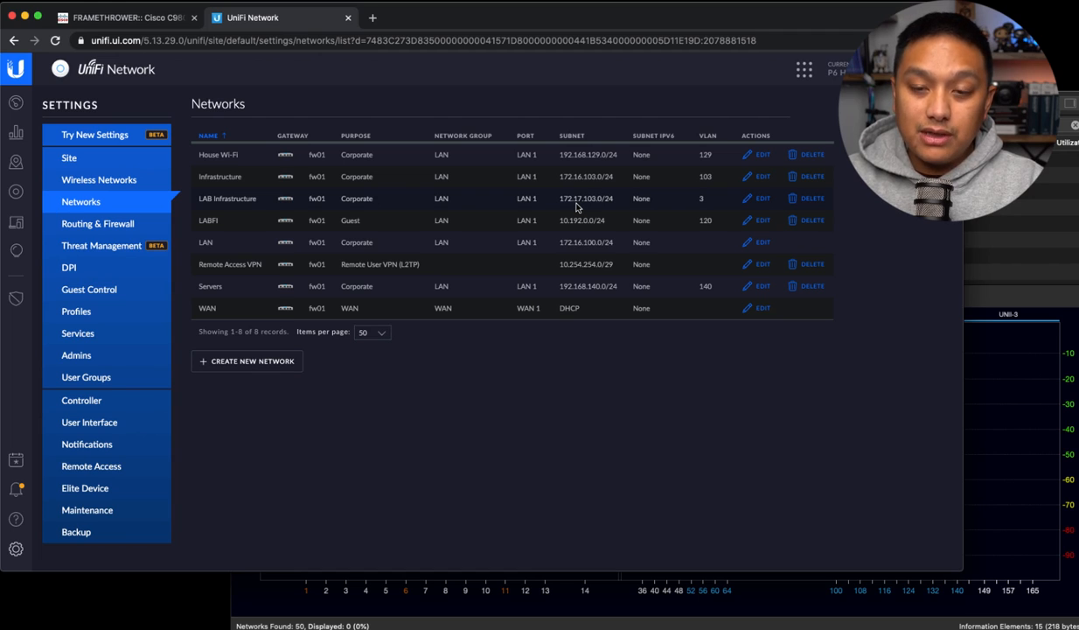
mouse_move(714, 156)
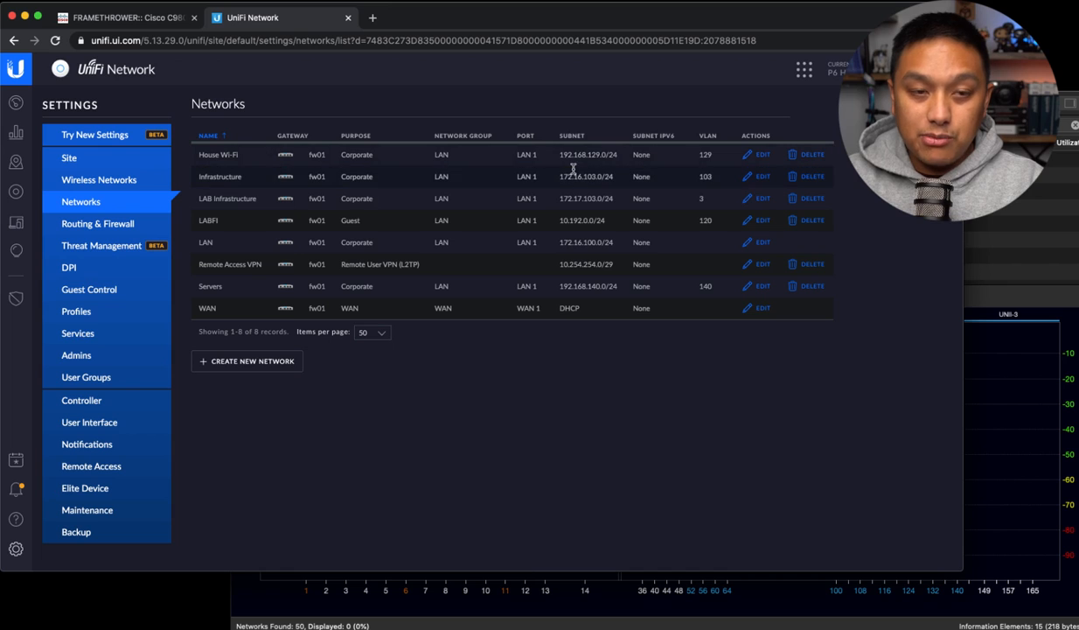
left_click(123, 17)
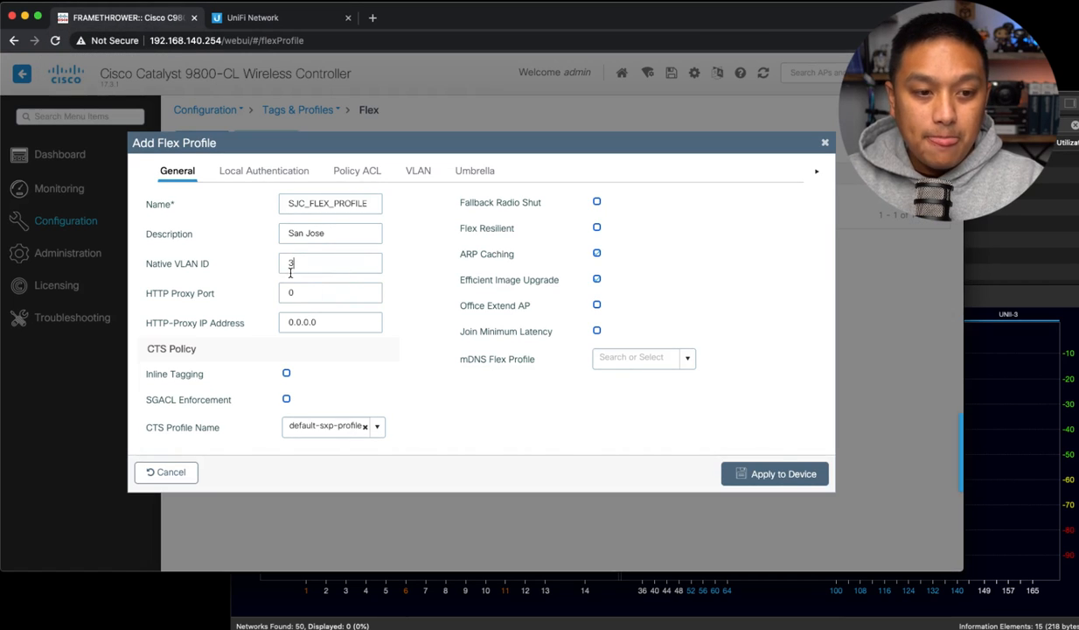
mouse_move(304, 265)
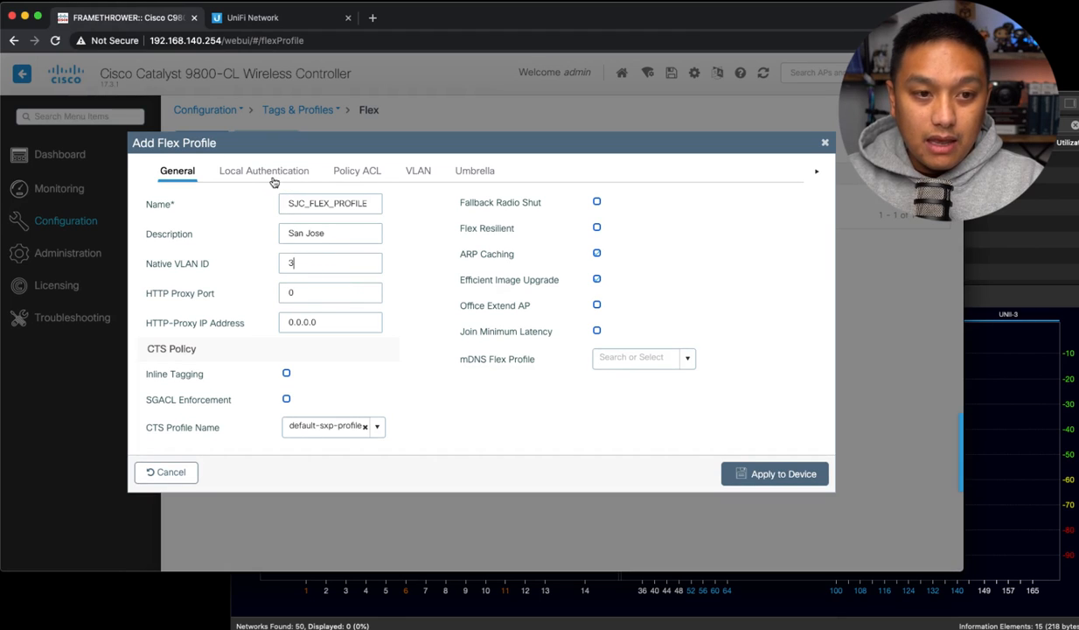
mouse_move(406, 180)
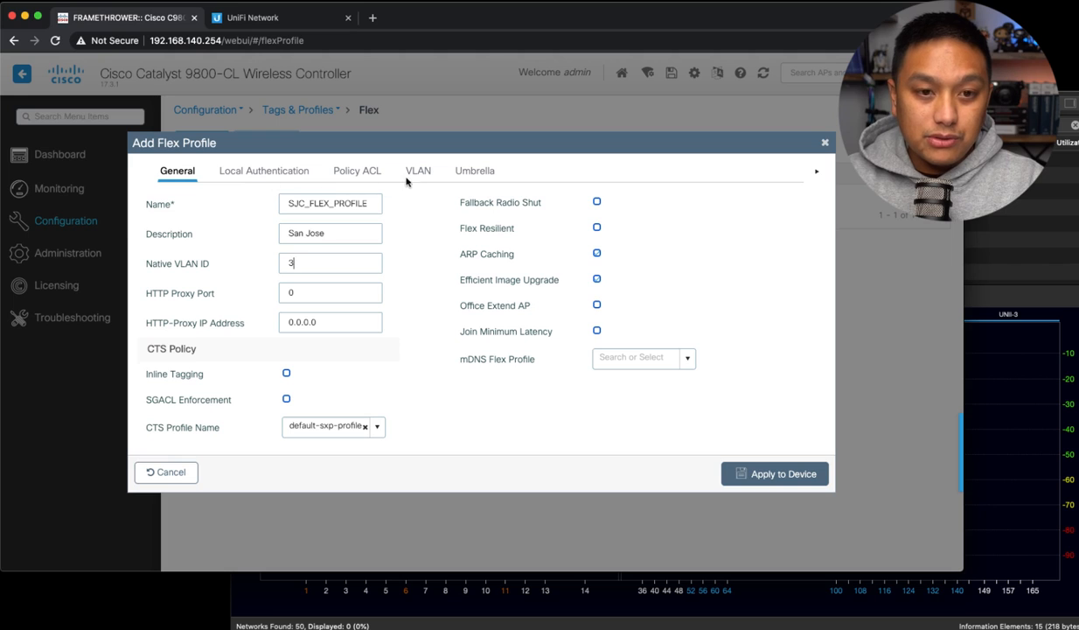
Step: Add a VLAN named WIFI with ID 129 to the flex profile and verify it is listed
left_click(419, 172)
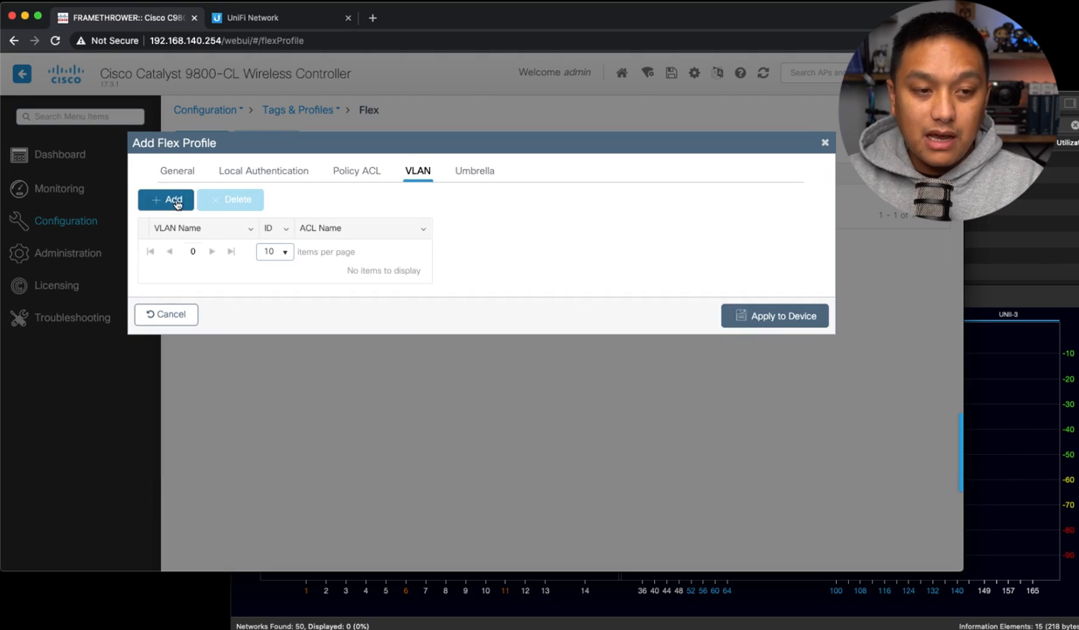
left_click(166, 199)
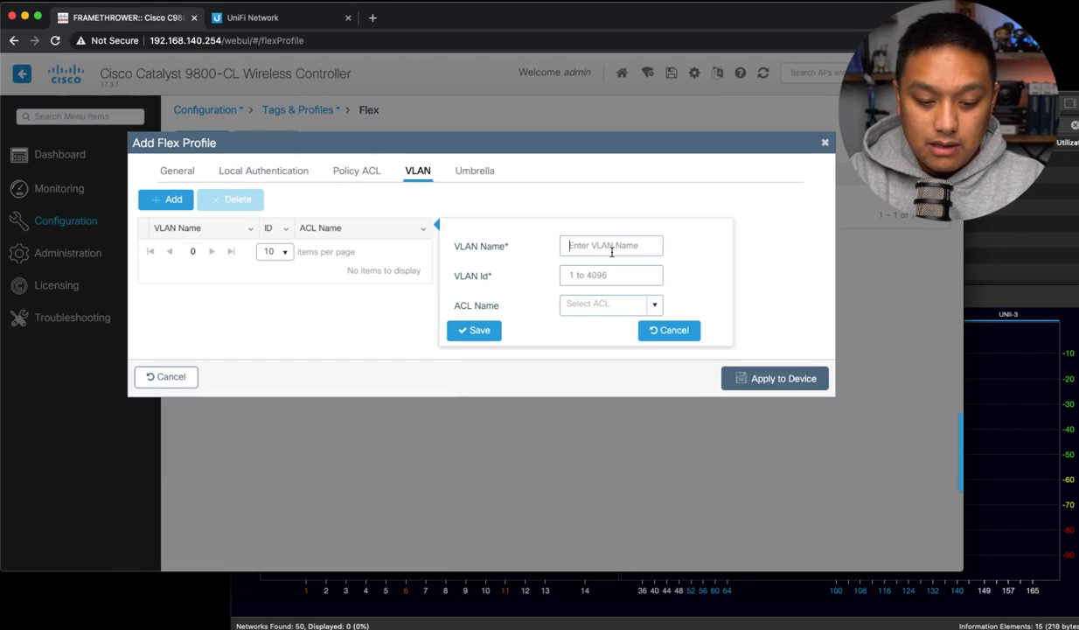
type("WIFI")
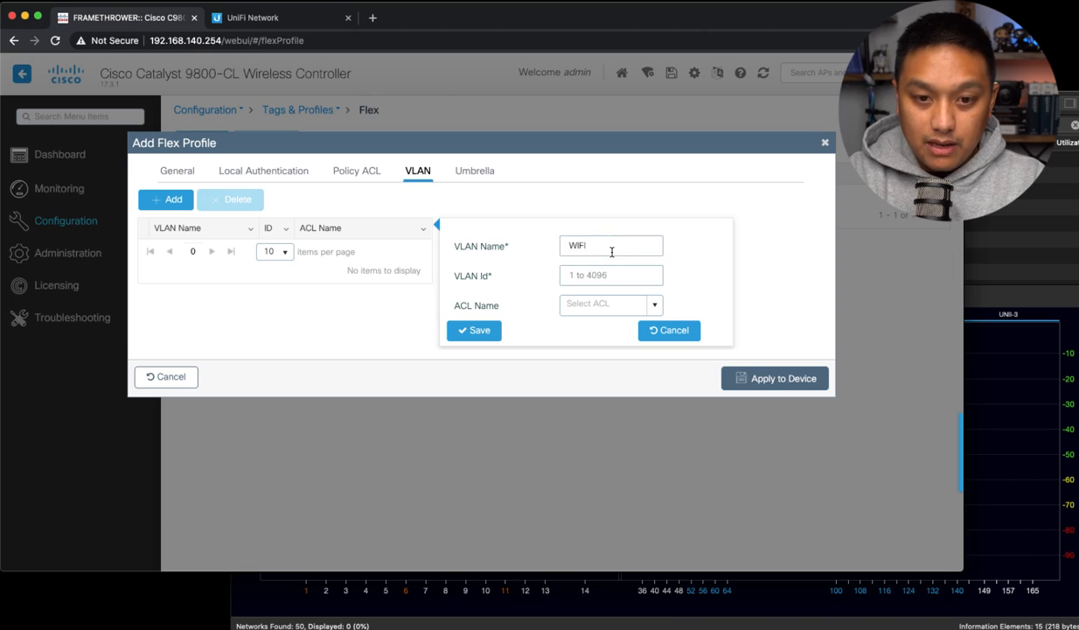
type("129")
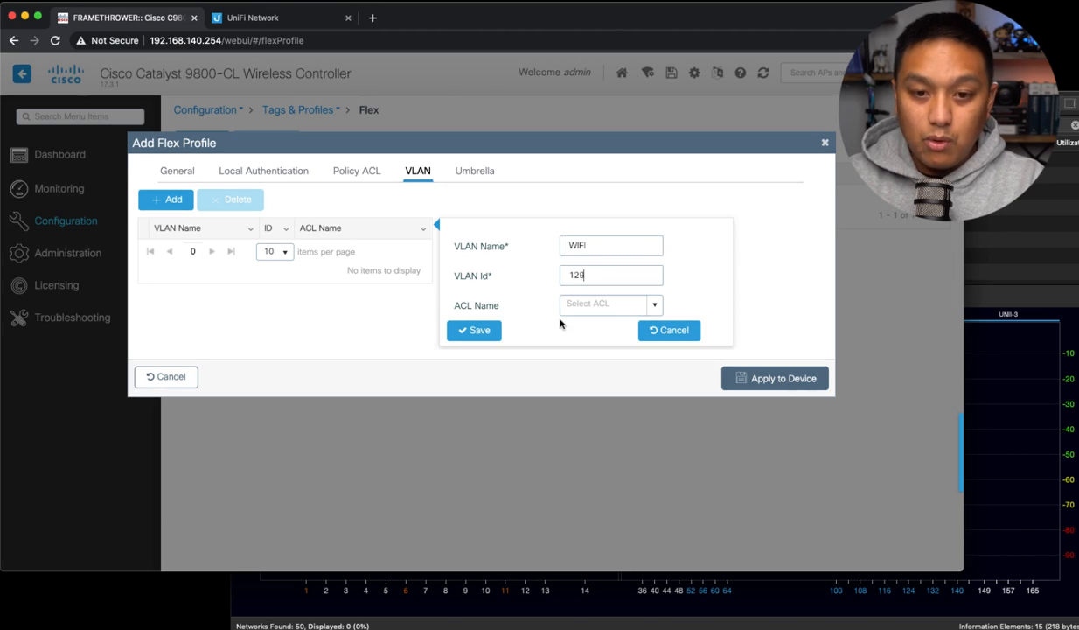
left_click(472, 328)
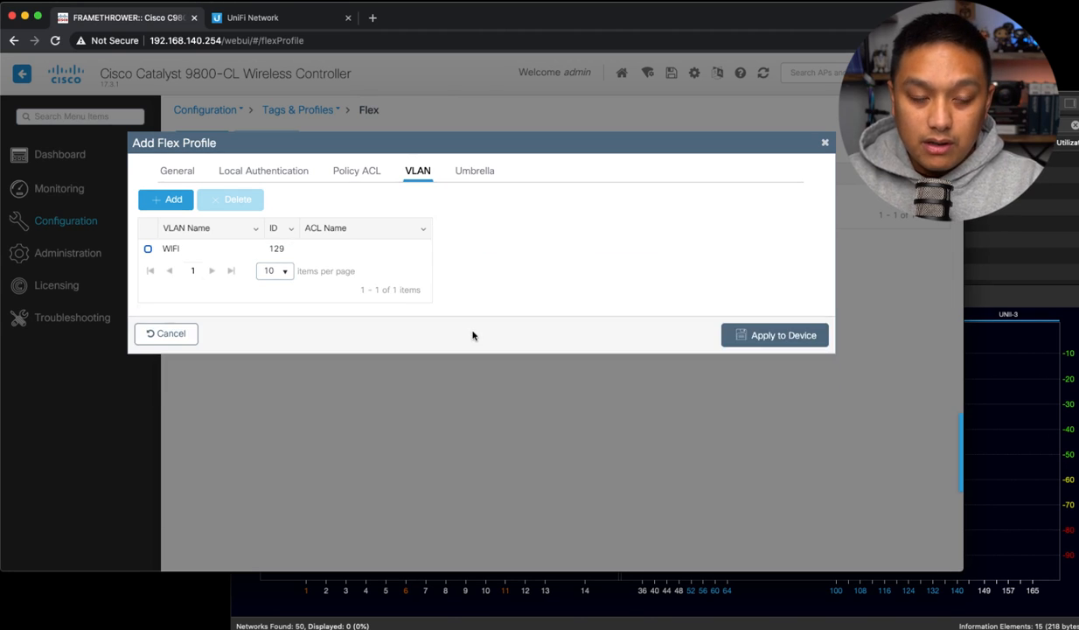
mouse_move(427, 297)
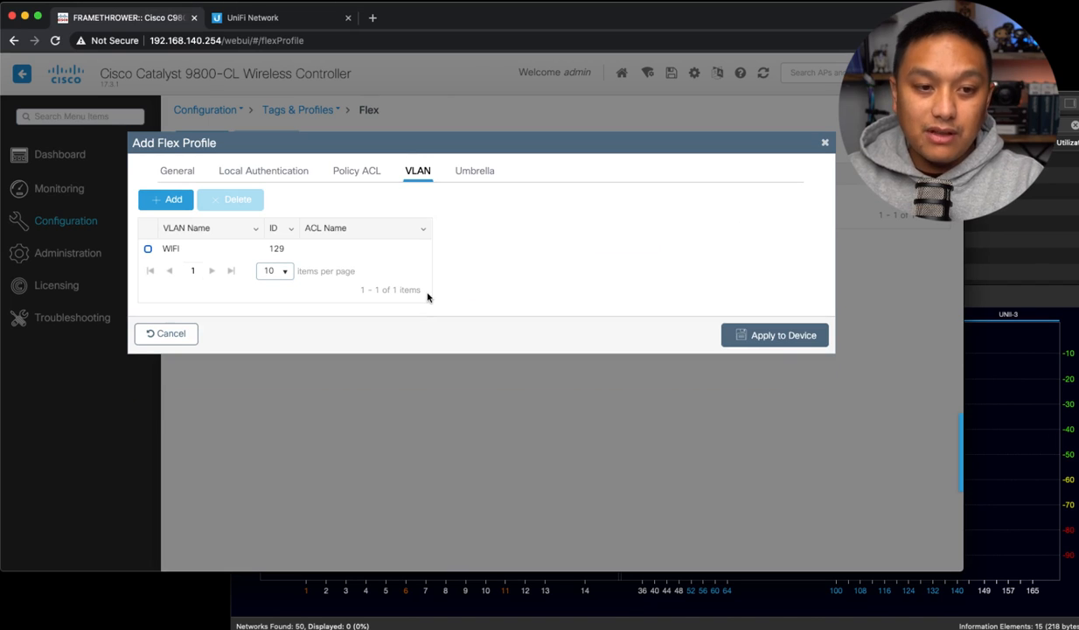
mouse_move(444, 299)
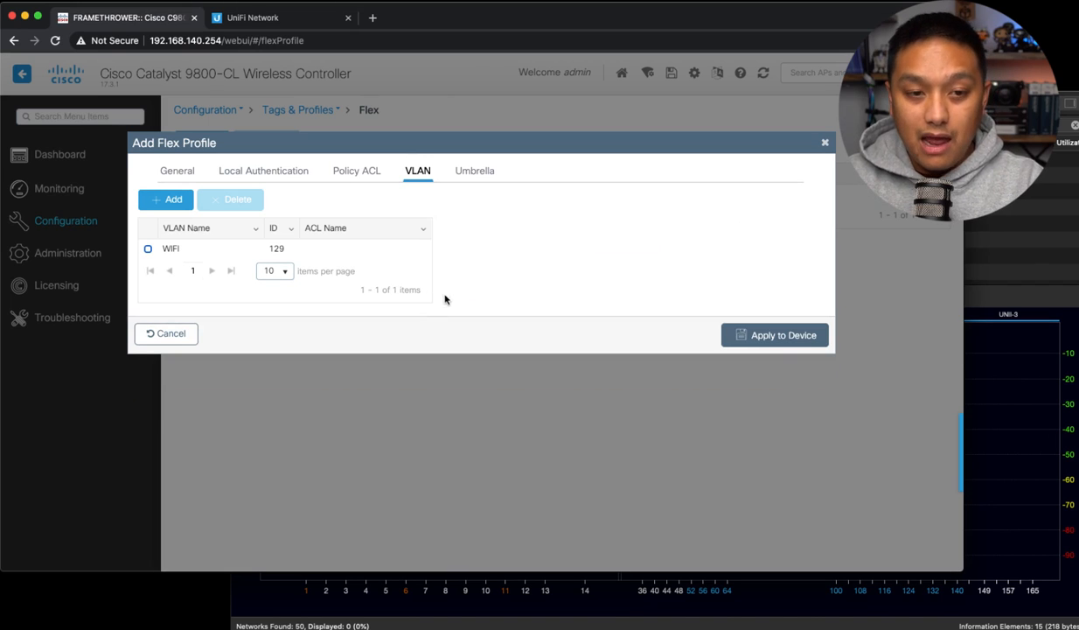
mouse_move(487, 273)
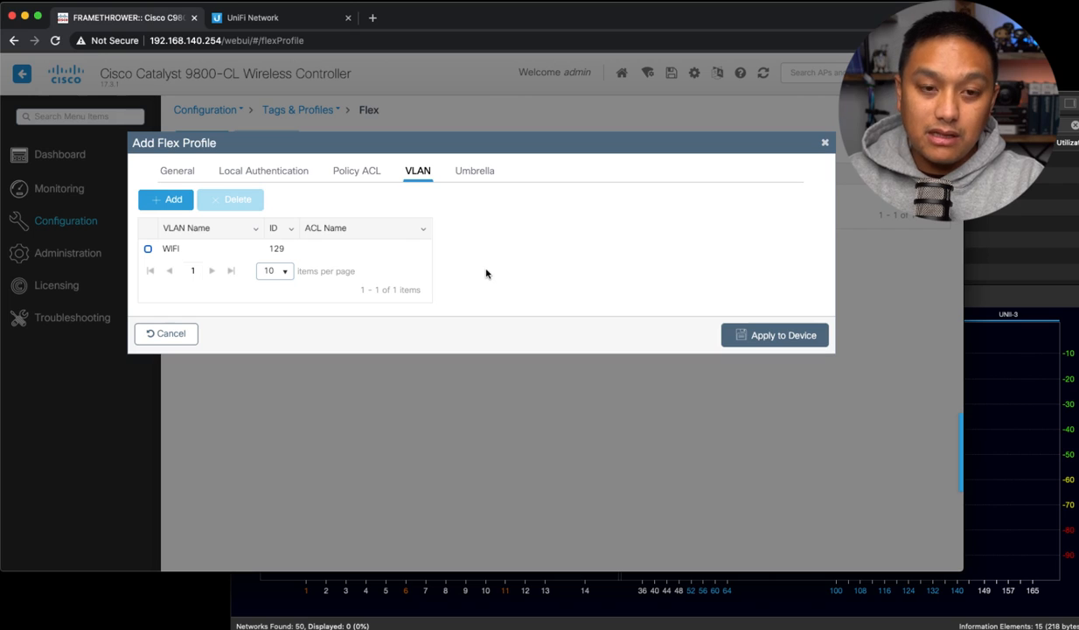
mouse_move(395, 238)
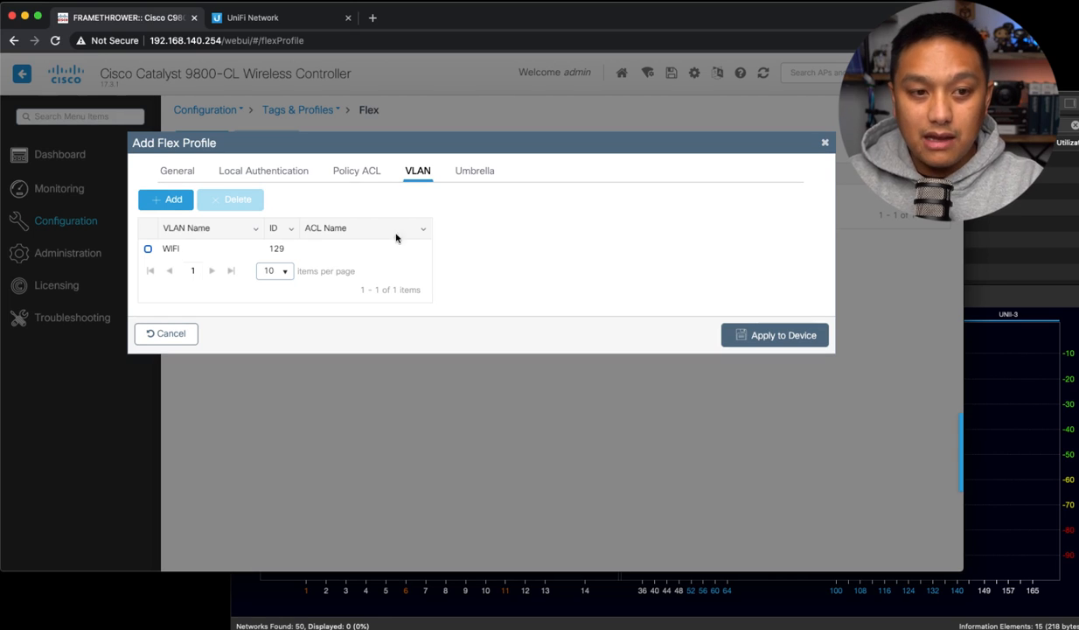
left_click(177, 172)
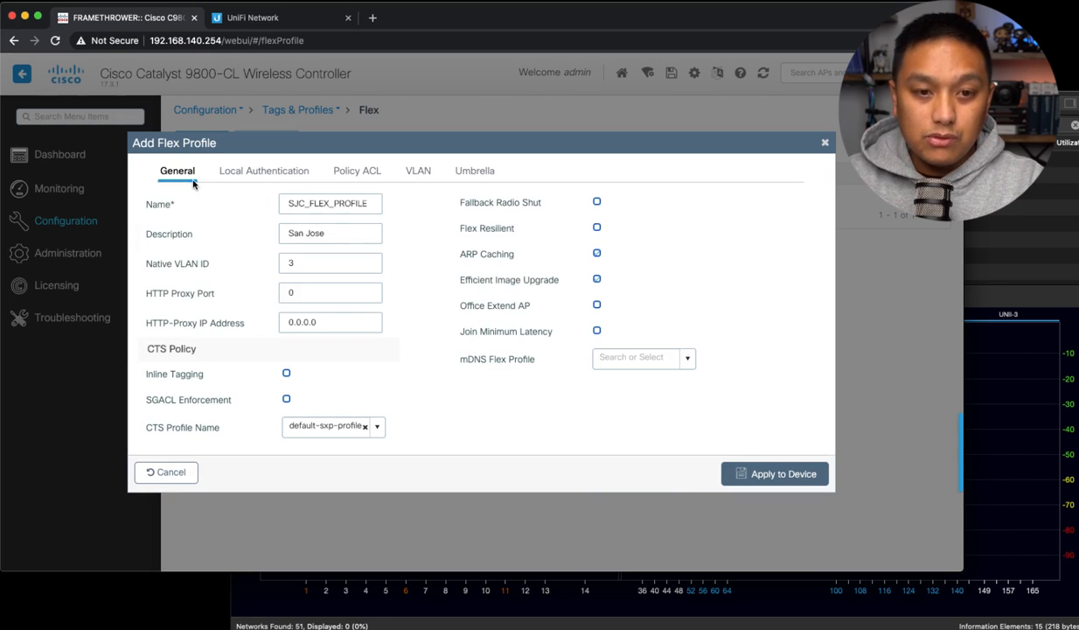
mouse_move(443, 438)
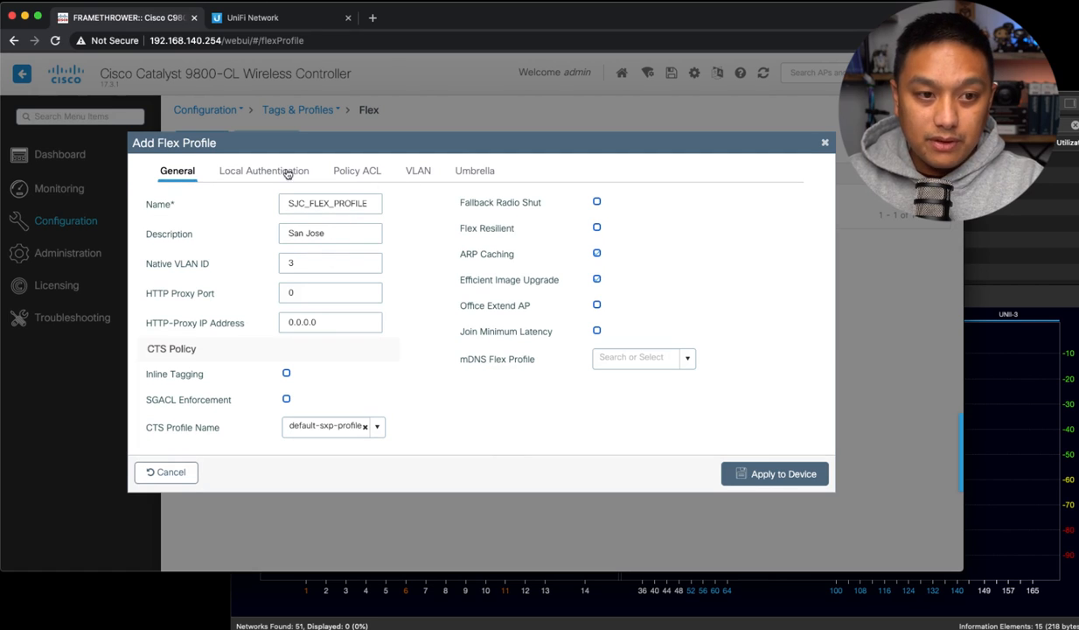
left_click(417, 171)
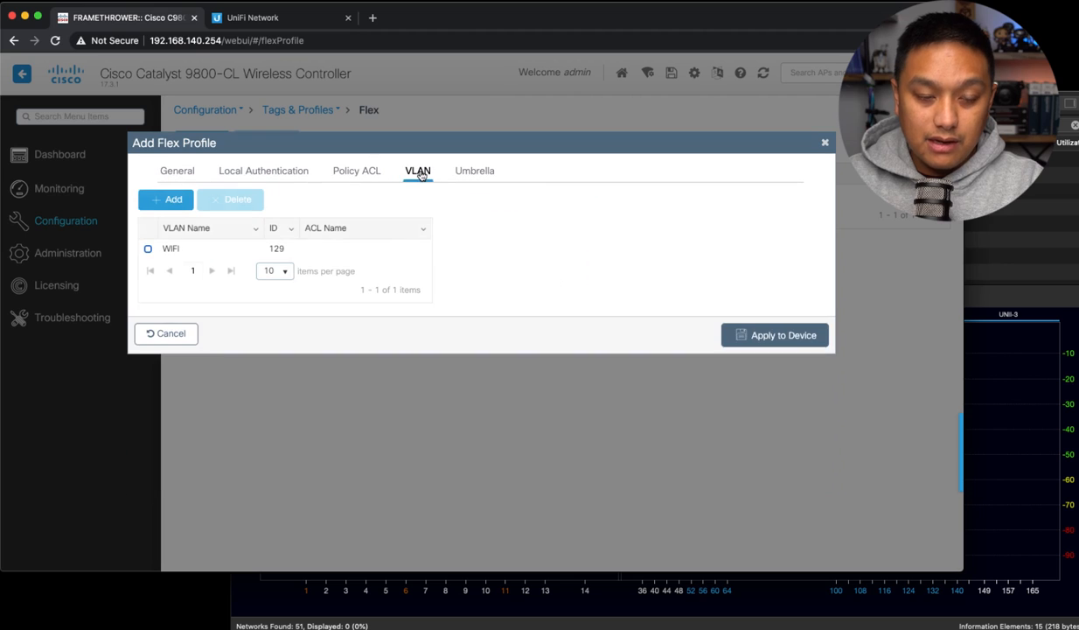
Step: Apply SJC_FLEX_PROFILE to the device and go to the AP Join profiles list
left_click(775, 336)
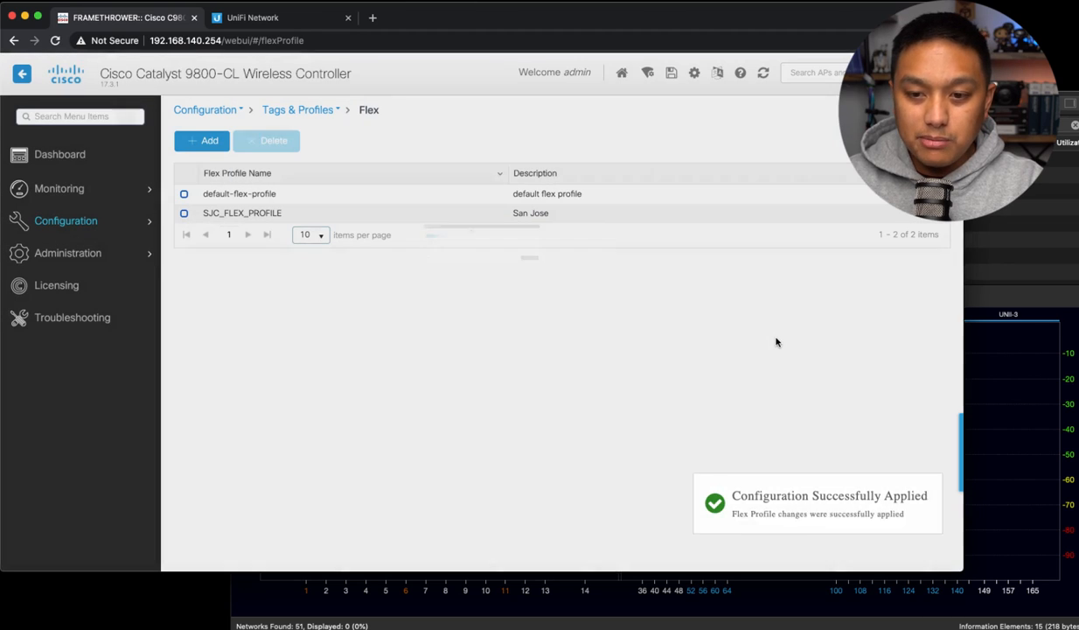
mouse_move(326, 129)
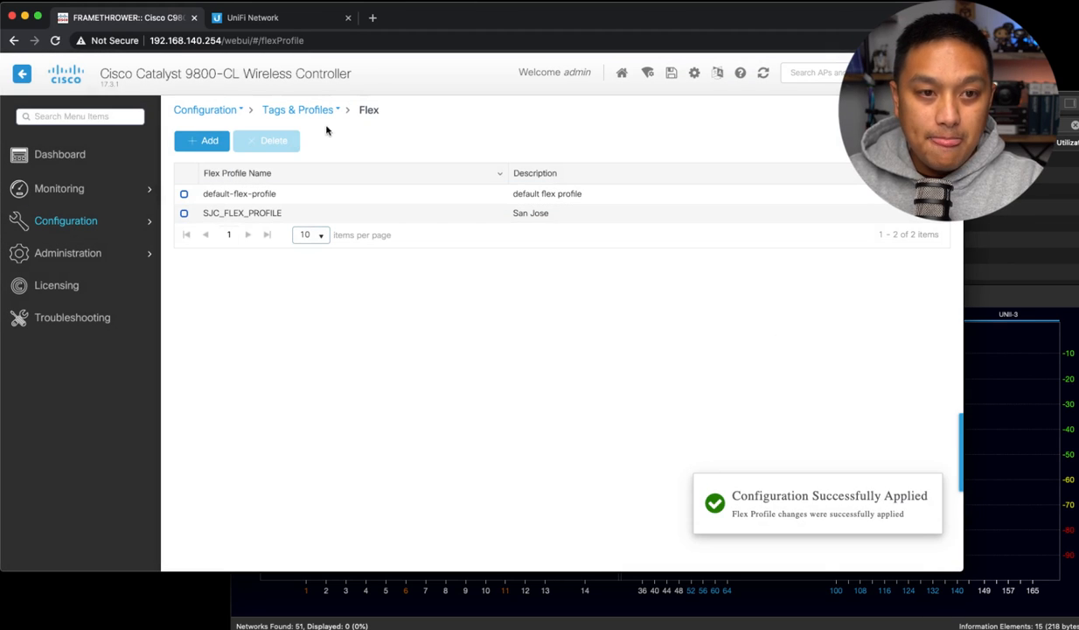
left_click(297, 109)
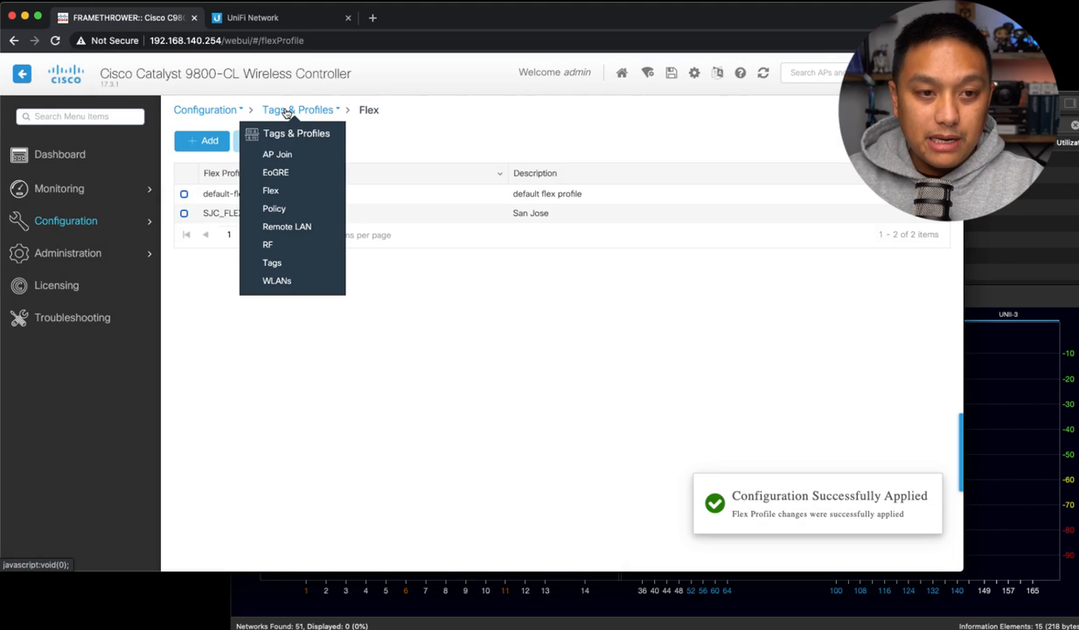
left_click(276, 154)
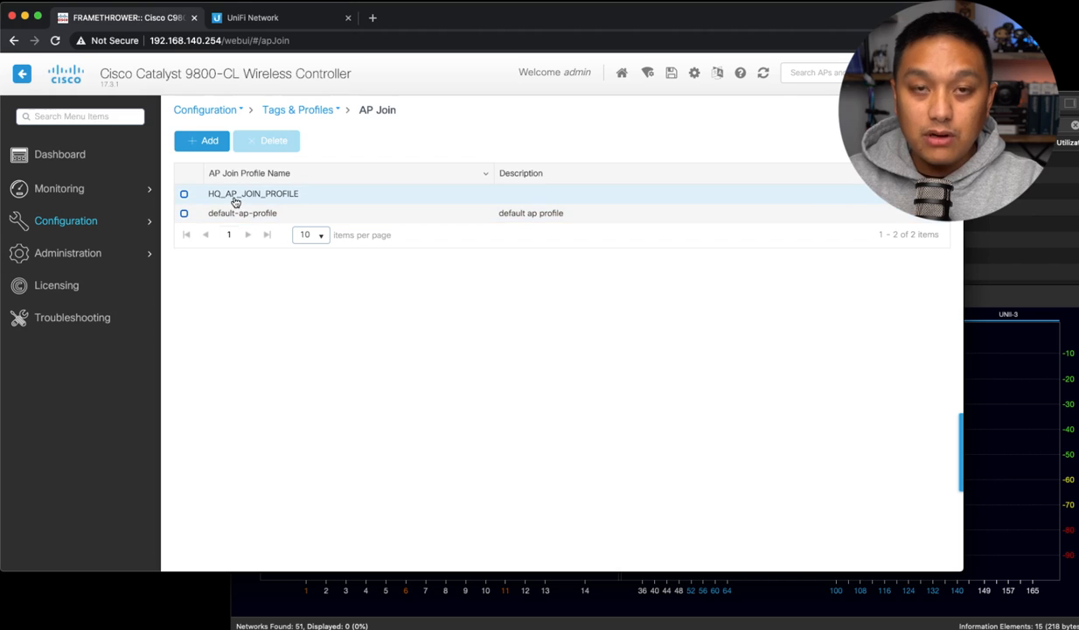
Step: Inspect HQ_AP_JOIN_PROFILE's CAPWAP and Management settings, then cancel without changes
left_click(252, 192)
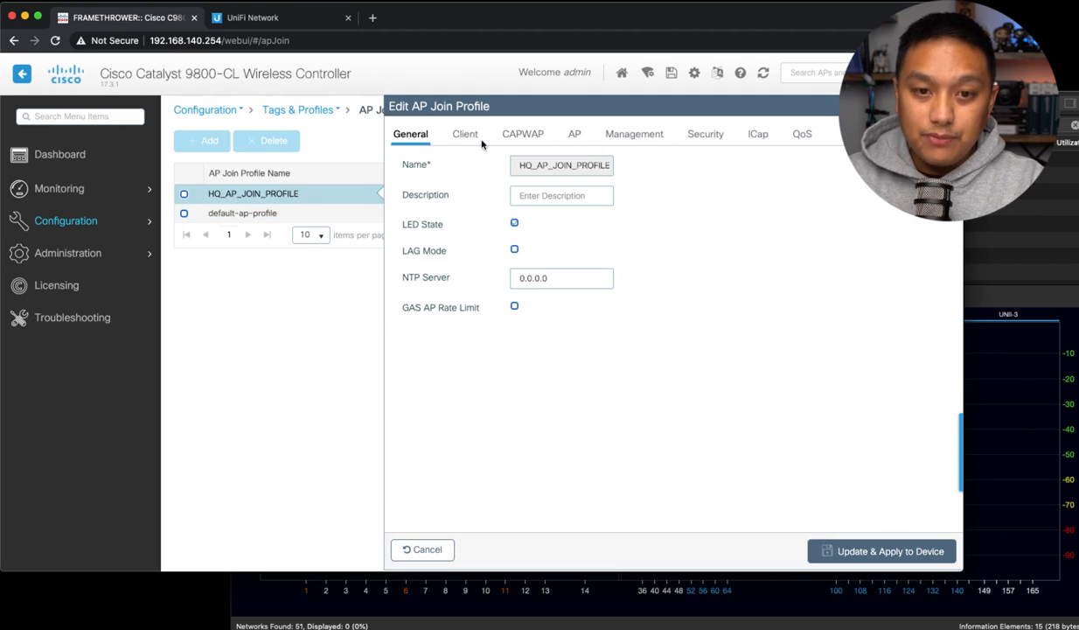
left_click(522, 133)
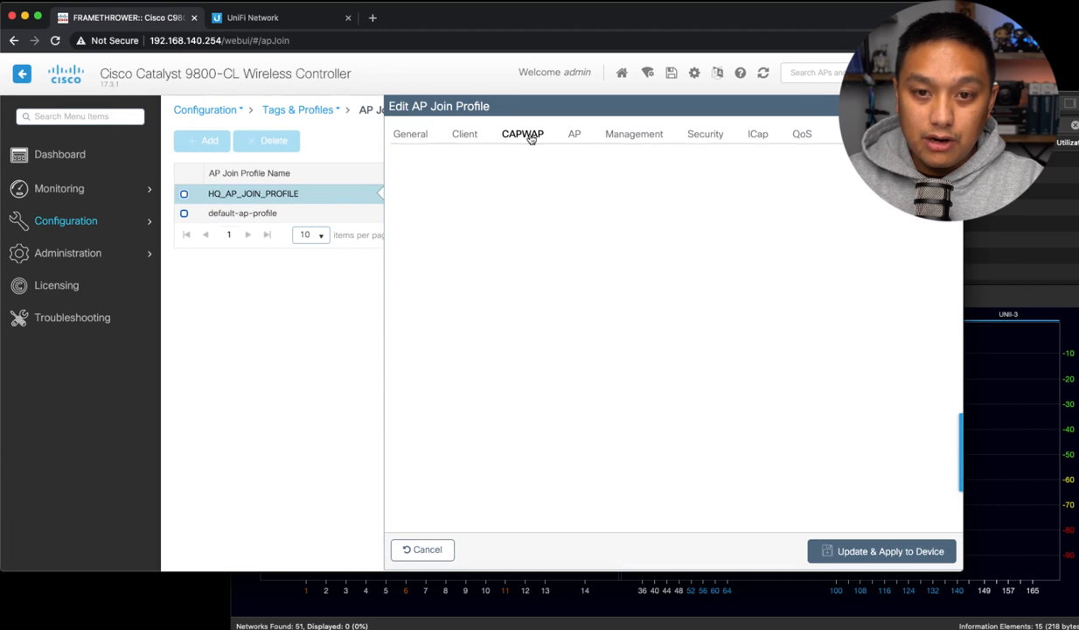
left_click(522, 133)
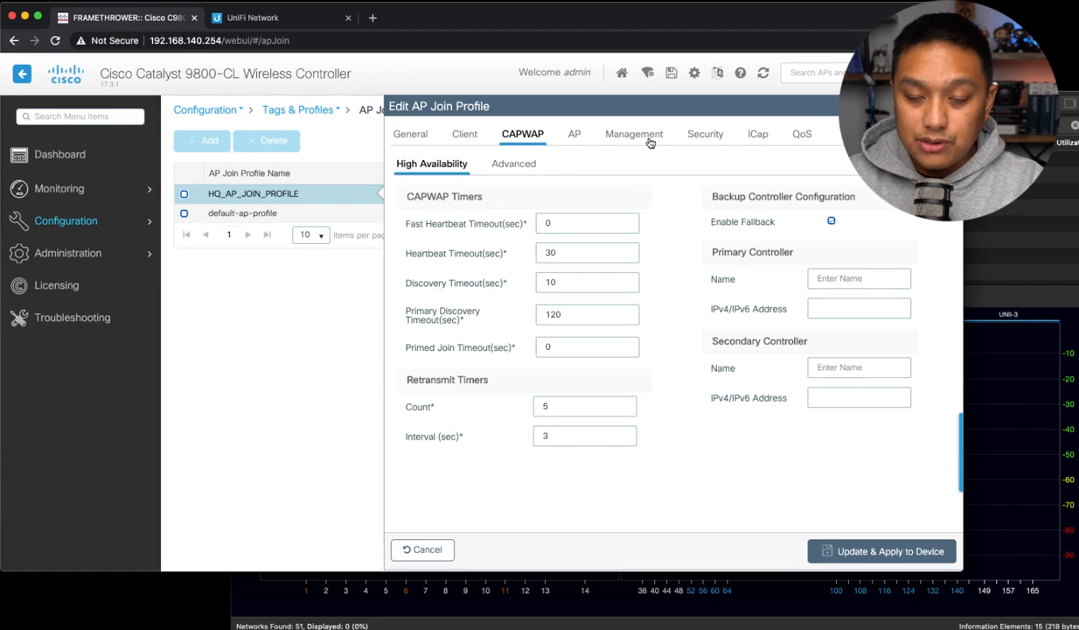
left_click(633, 133)
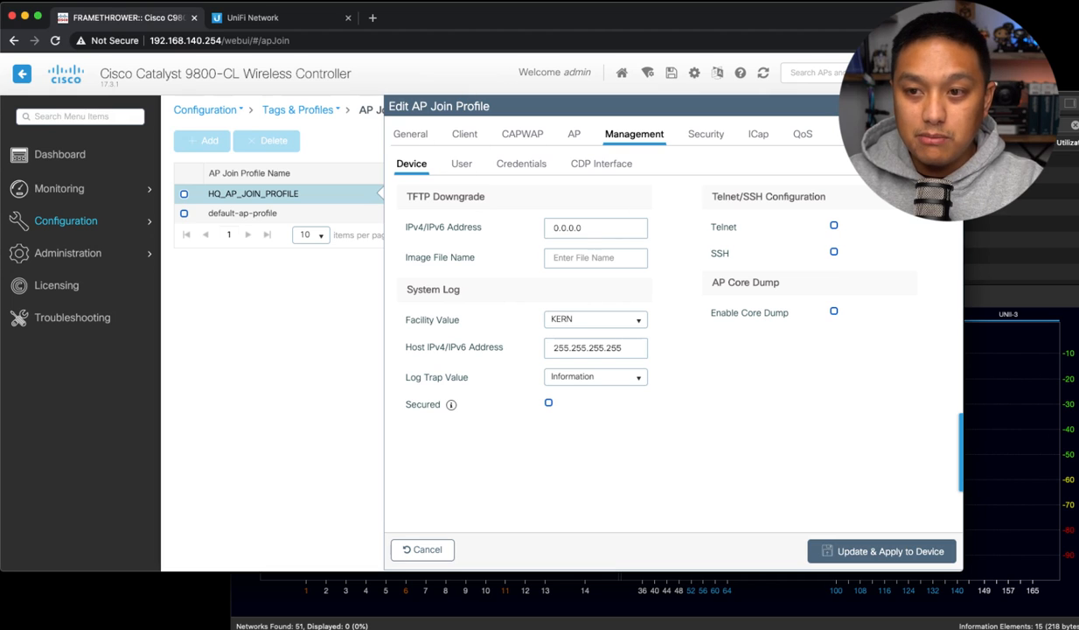
left_click(423, 550)
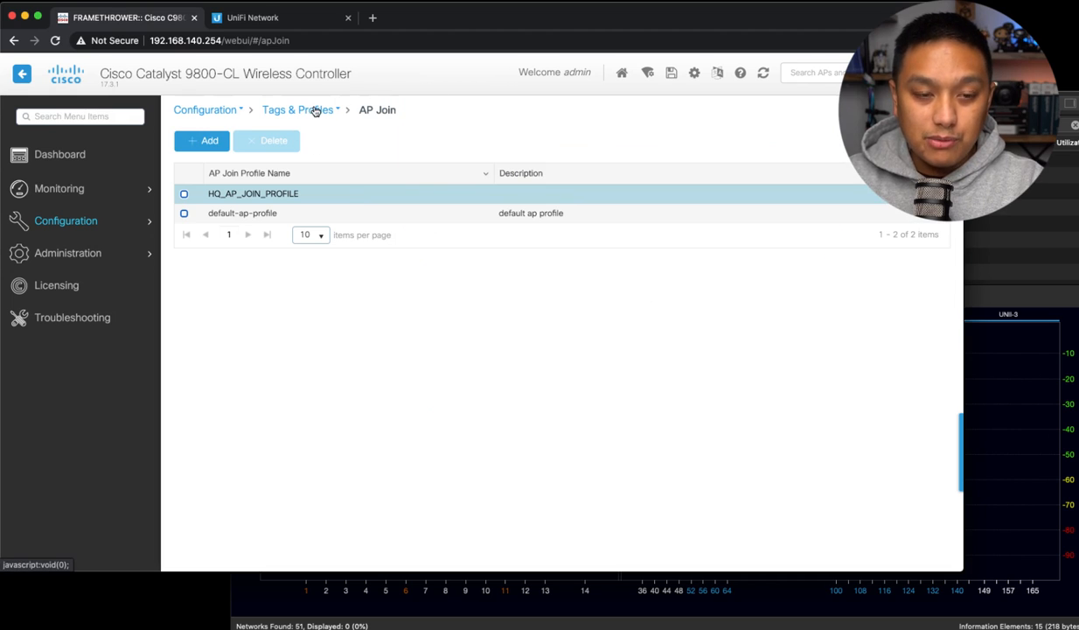
Step: Start a new policy profile named SJC_POLICY_PROFILE with description San Jose
left_click(298, 108)
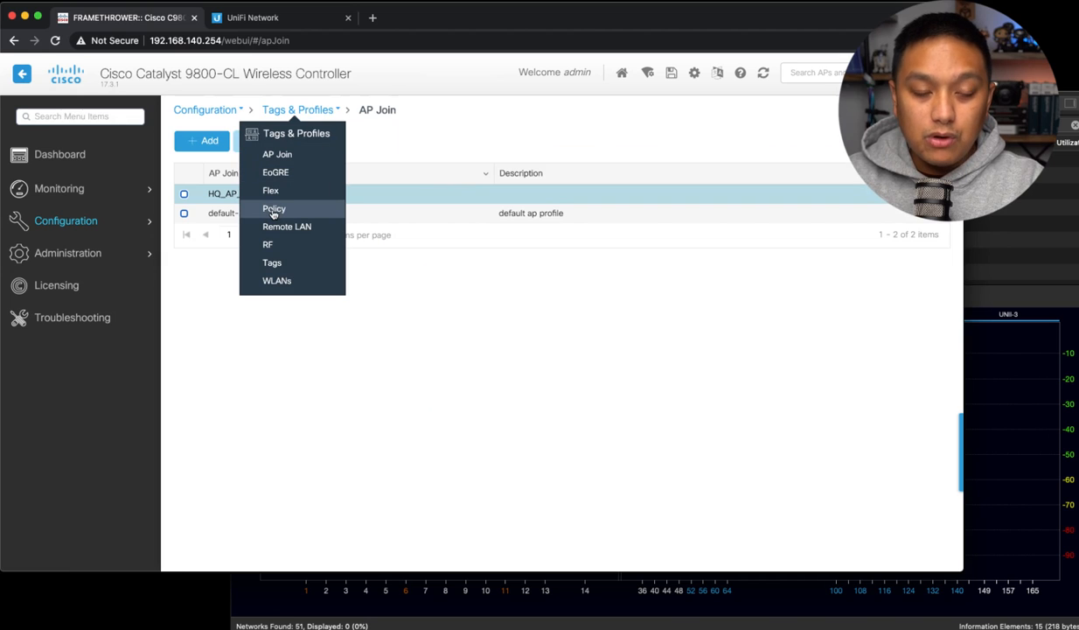
left_click(273, 208)
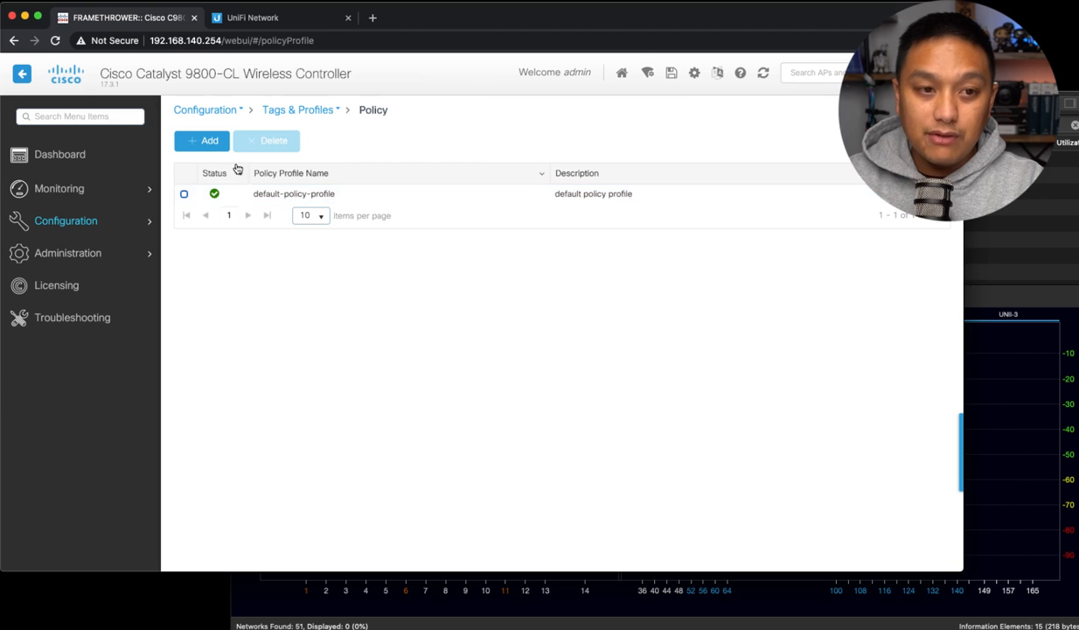
left_click(203, 140)
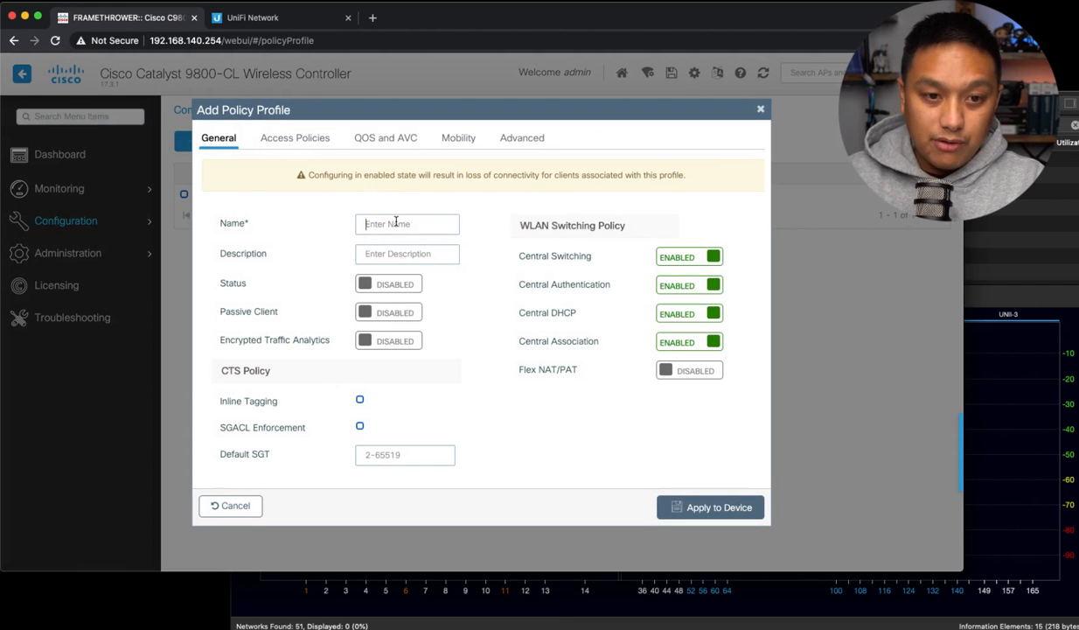
type("SJC_POLICY_PROFILE")
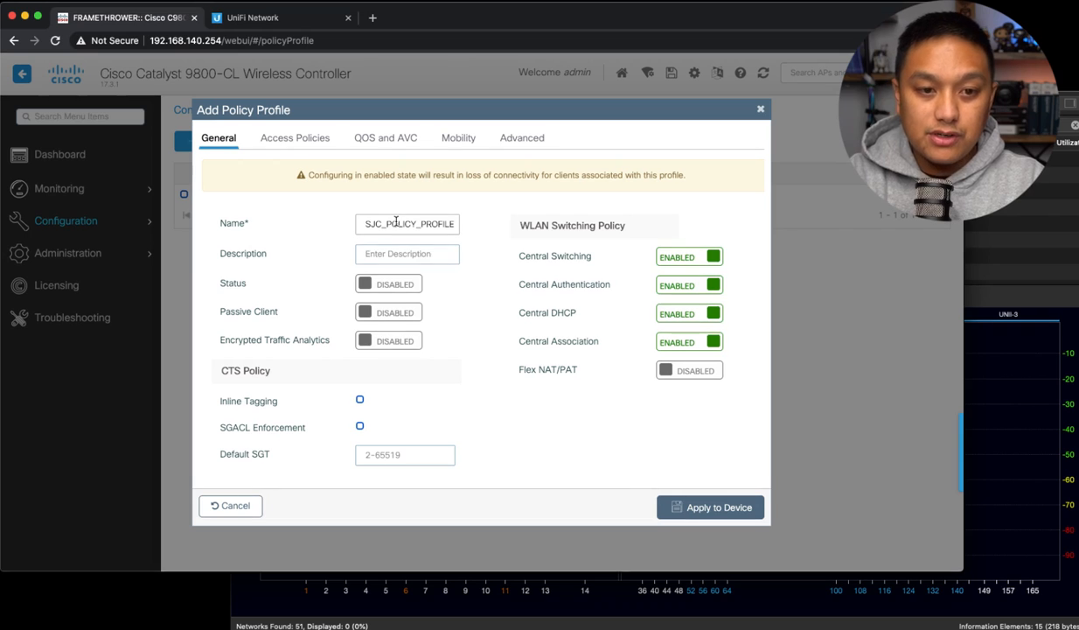
type("San Jose")
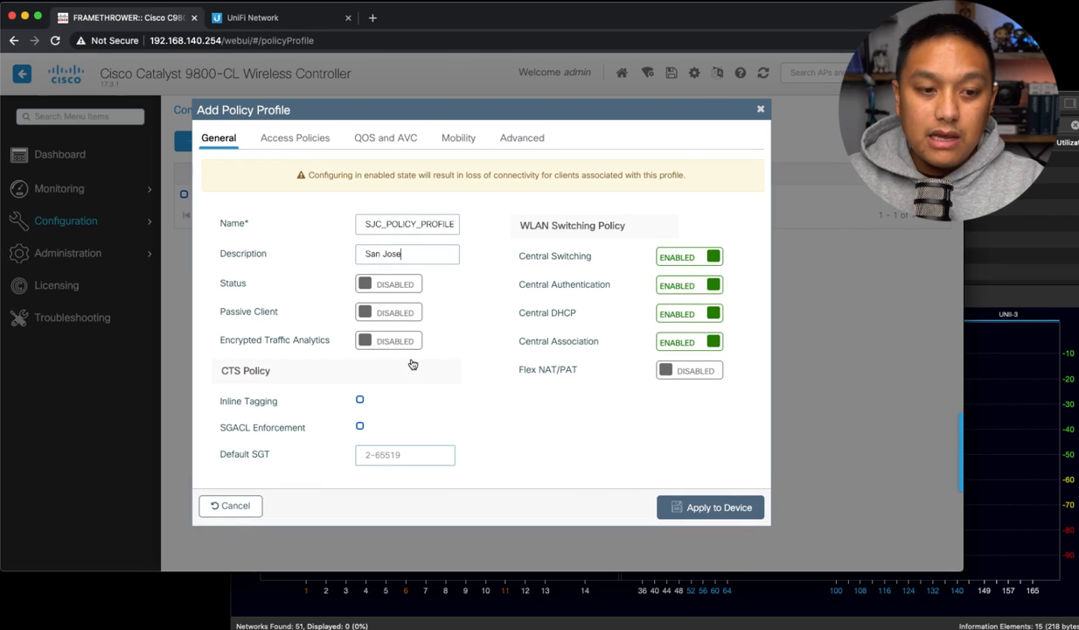
mouse_move(490, 371)
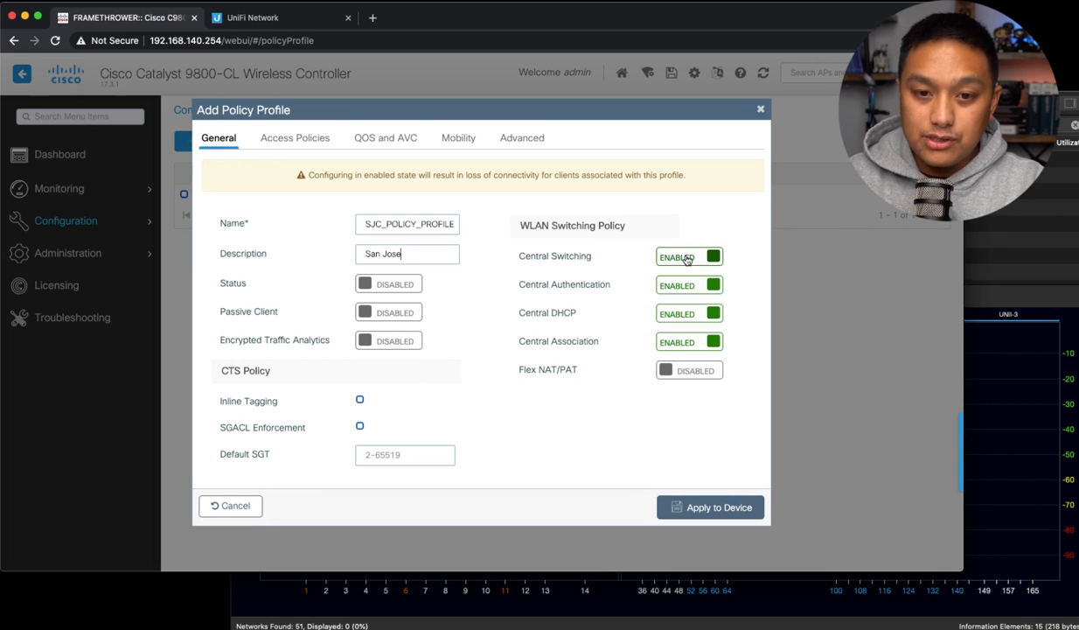
Step: Disable central switching (accepting export anchor off), central DHCP and central association
left_click(689, 255)
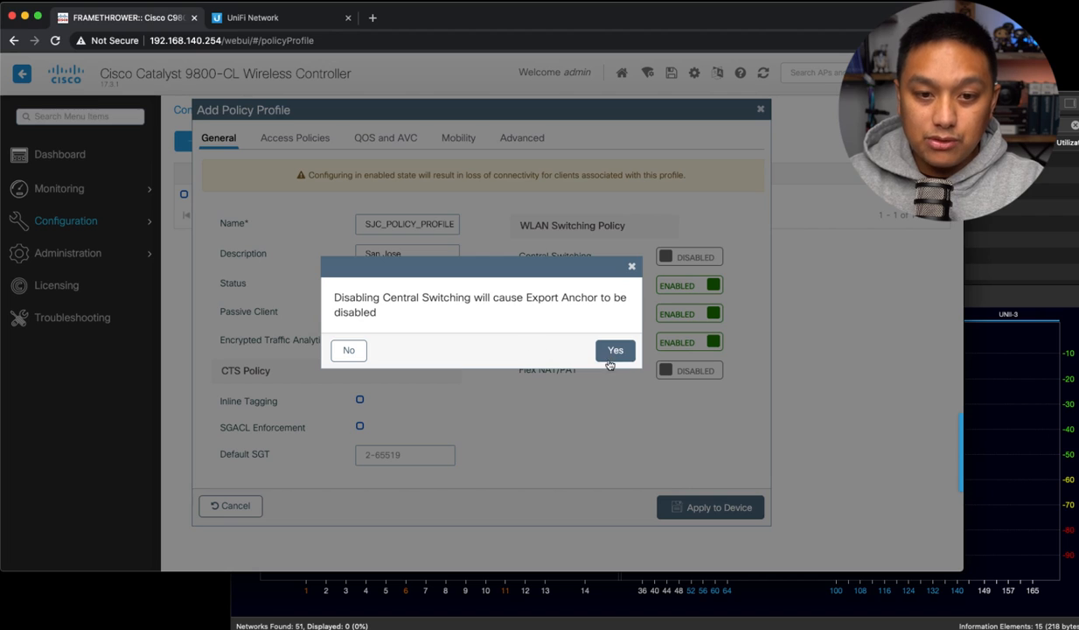
left_click(615, 350)
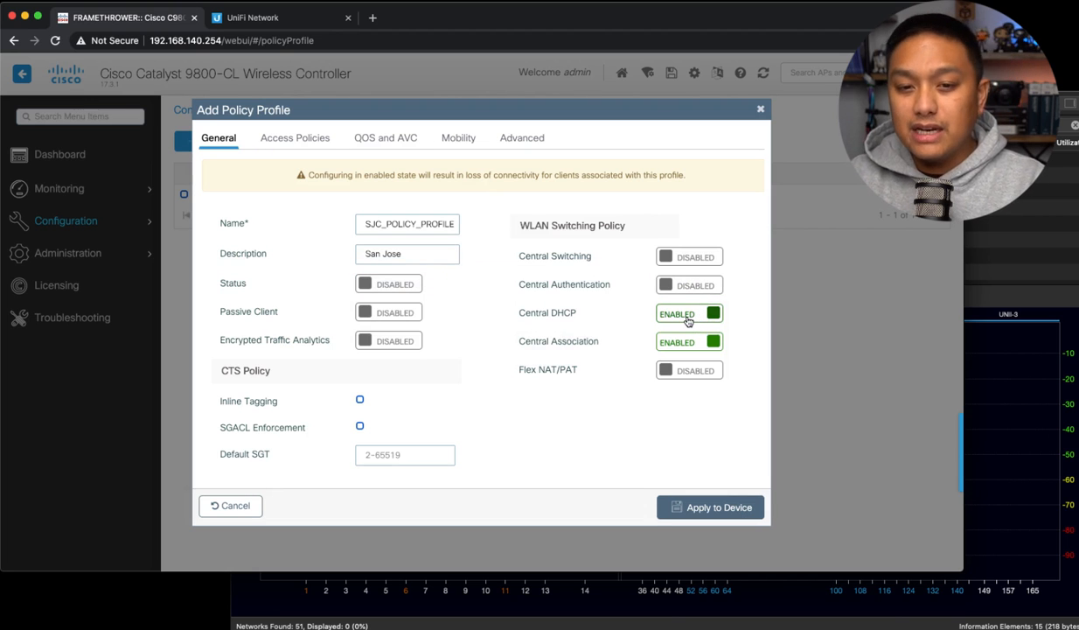
left_click(689, 312)
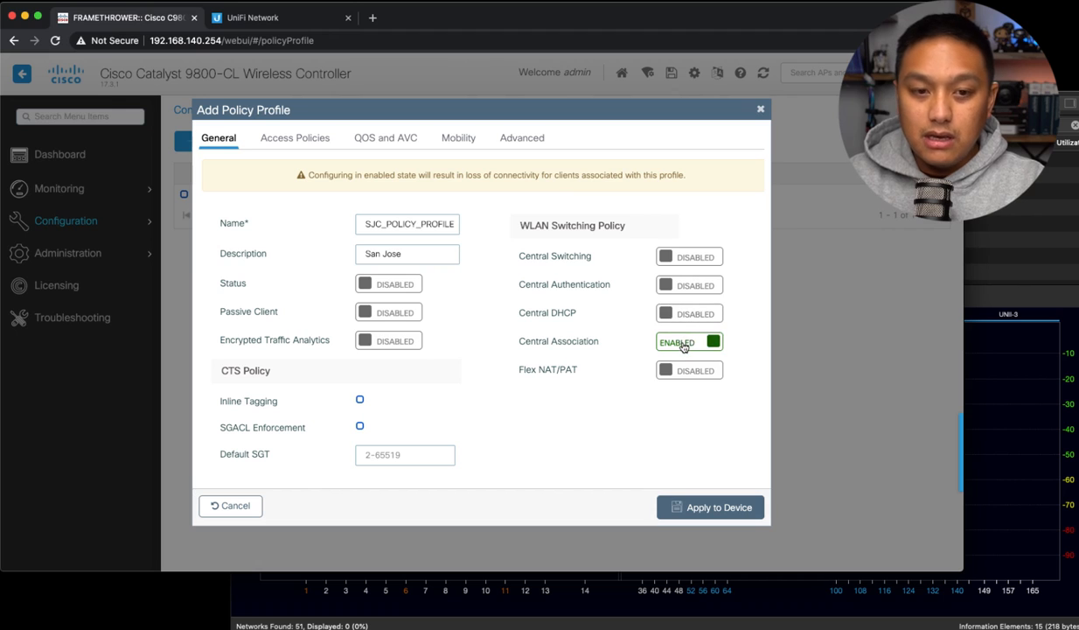
left_click(689, 342)
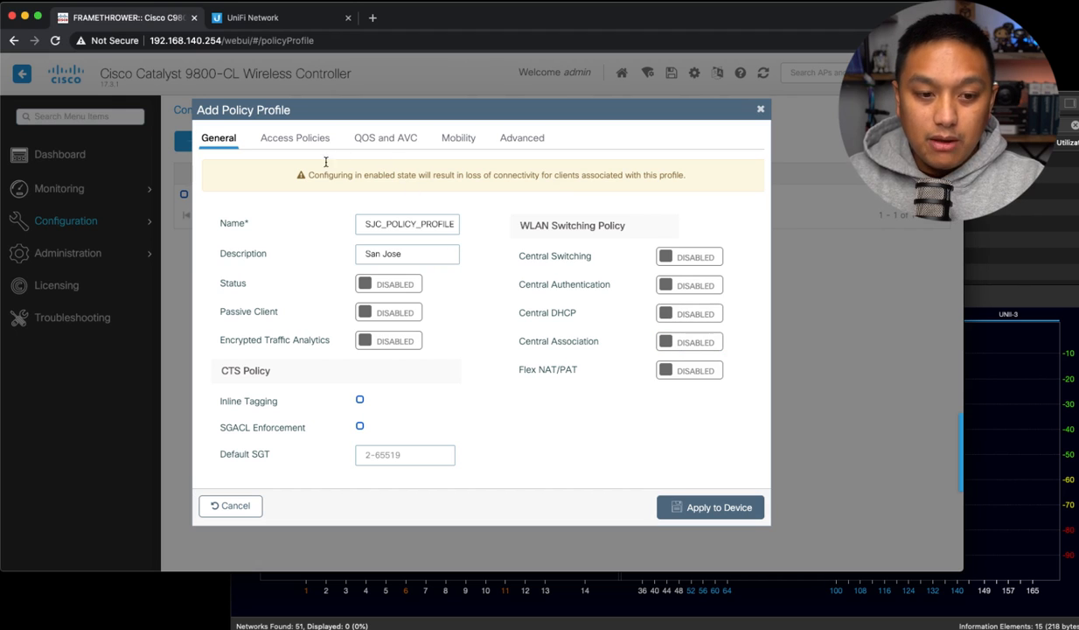
Step: Enter VLAN 129 in the policy profile's Access Policies VLAN/VLAN Group field
left_click(294, 137)
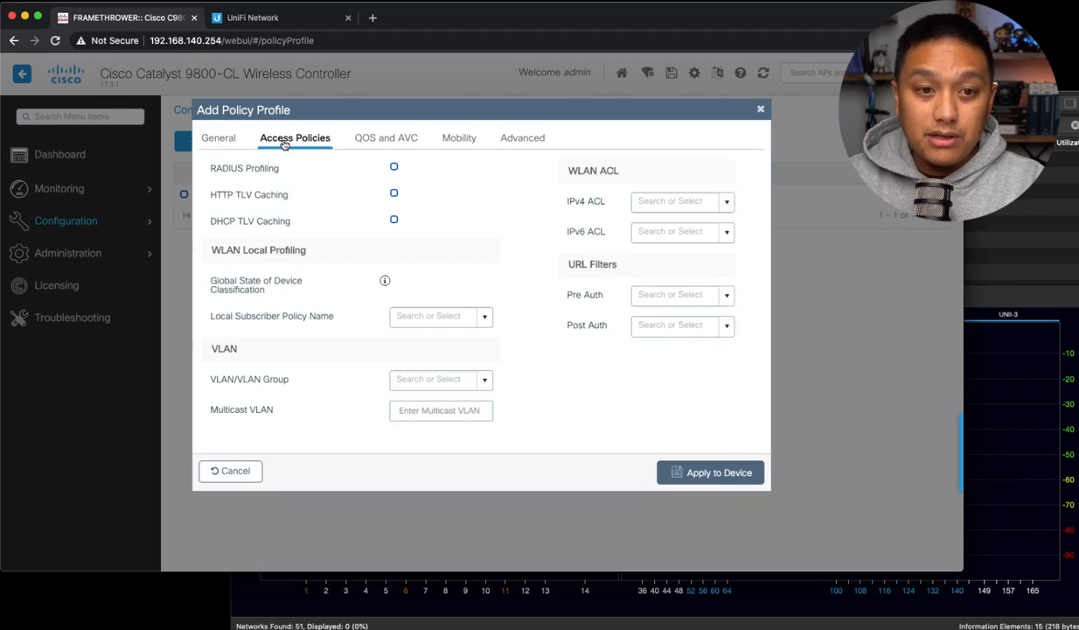
mouse_move(284, 395)
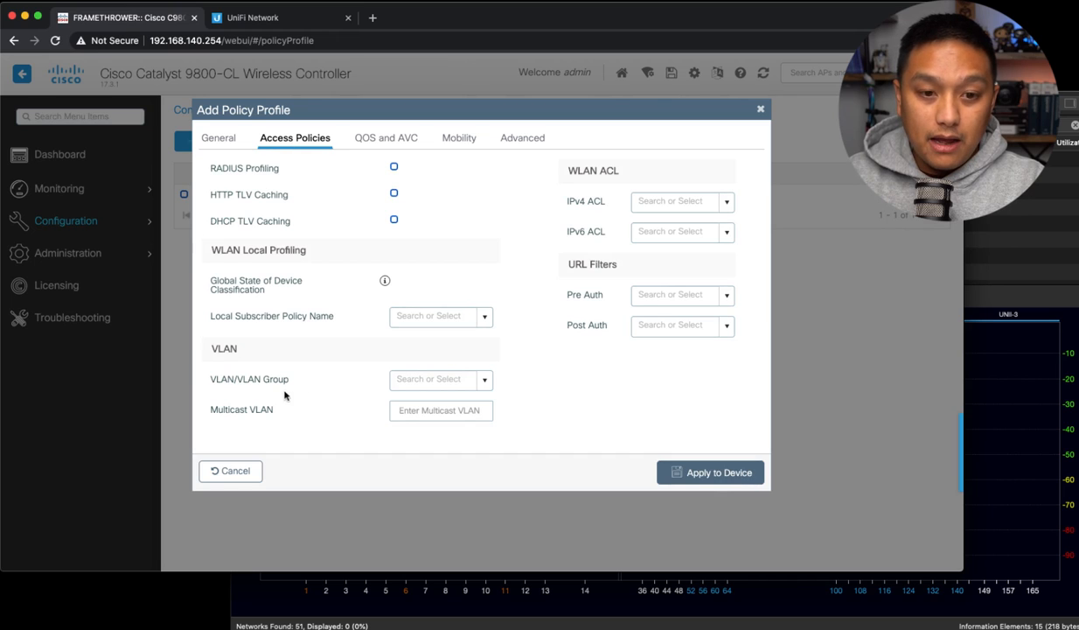
left_click(434, 378)
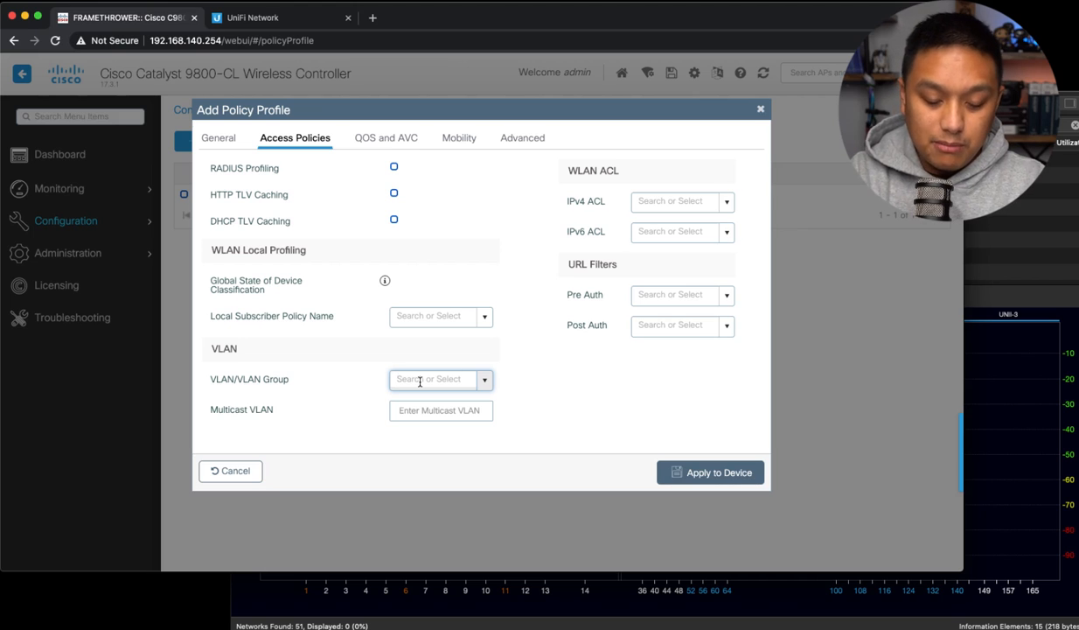
type("1")
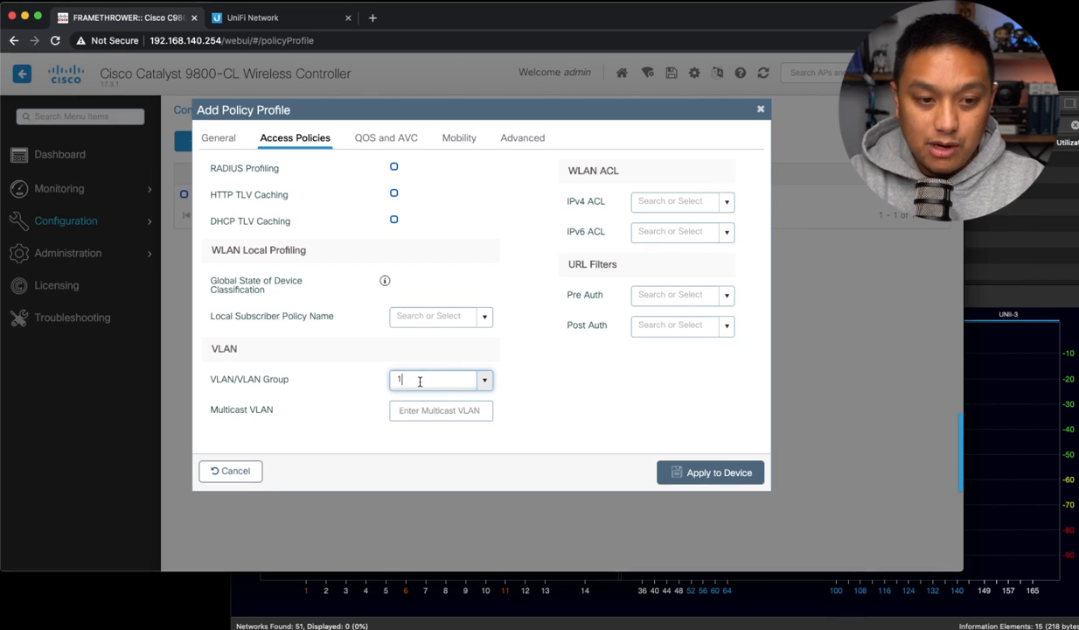
type("29")
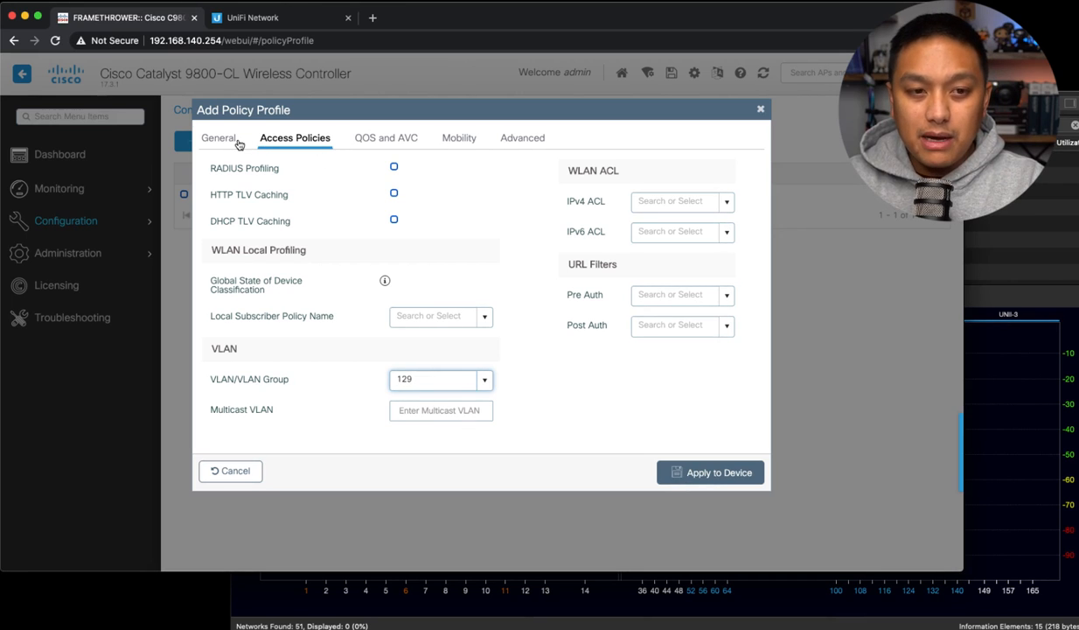
Step: Rename the profile SJC_BOOGIEBOMB_POLICY_PROFILE with description San Jose - Boogie Bomb SSID
left_click(217, 137)
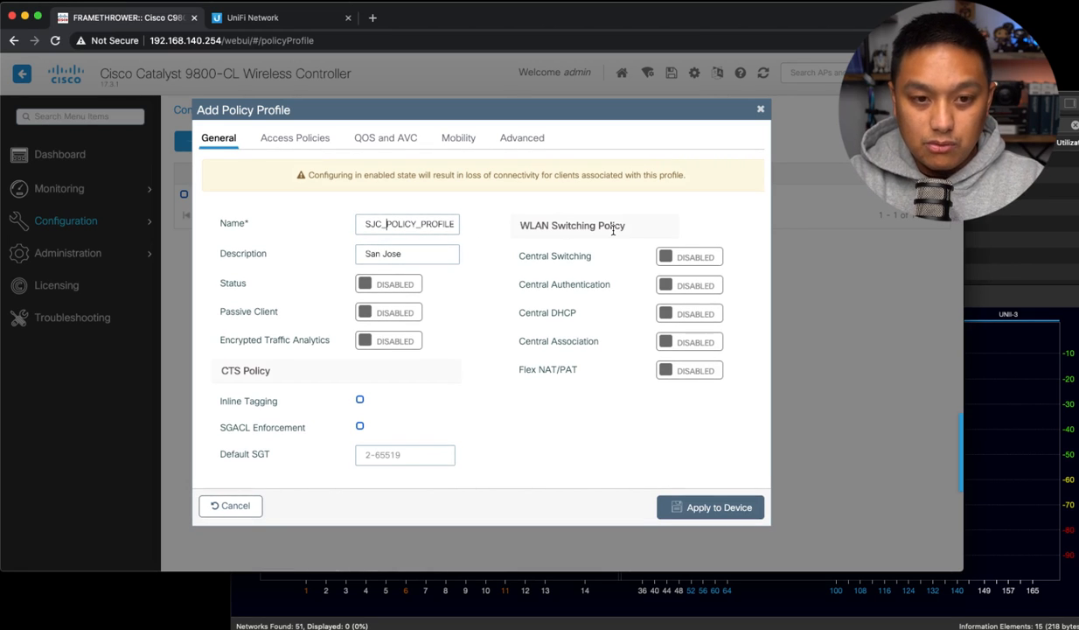
type("B")
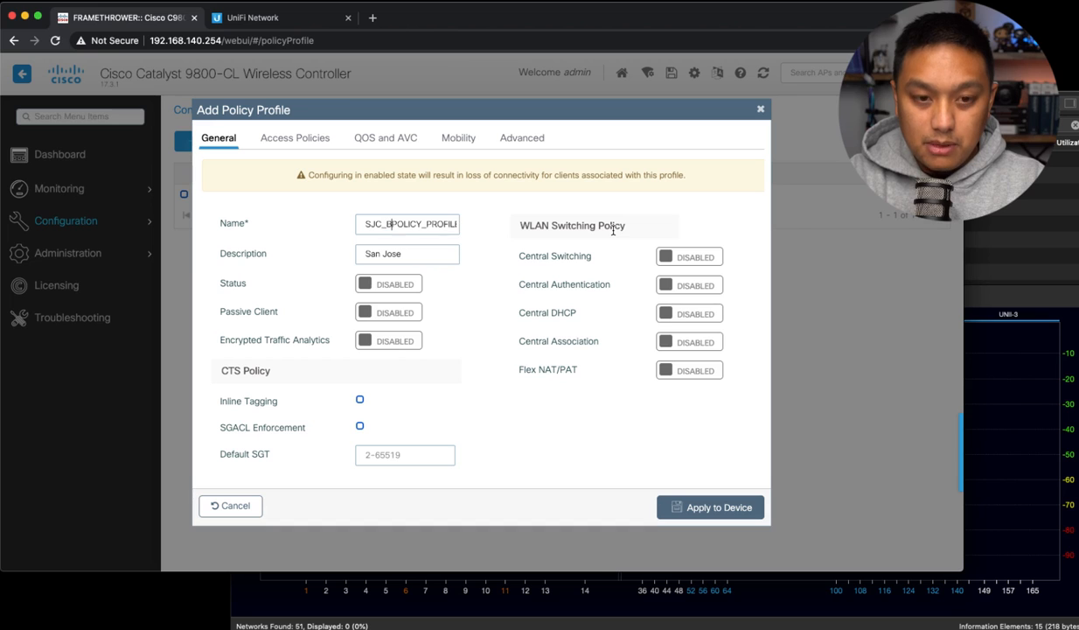
type("OOGIEBOMB_PC")
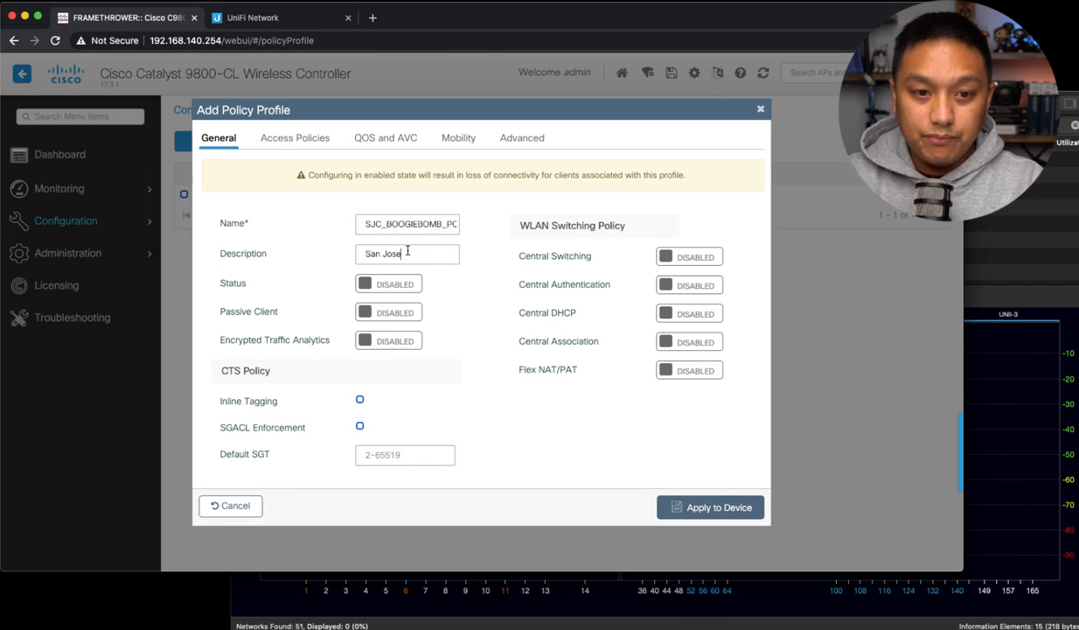
type("- Boogie Bomb SSID")
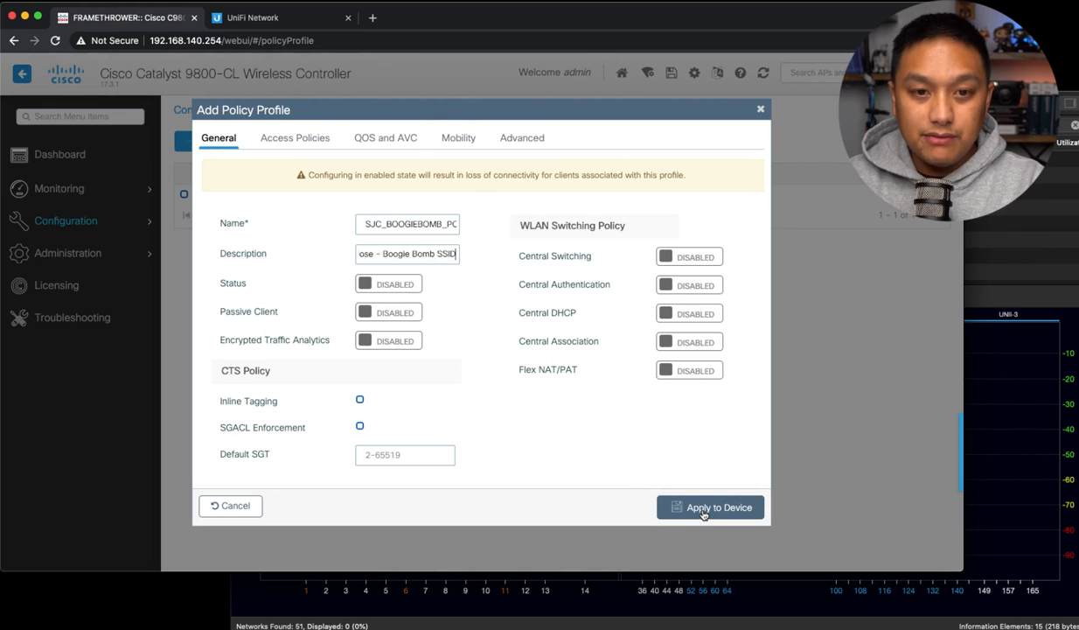
Step: Verify VLAN 129 under Access Policies and apply the policy profile to the device
left_click(294, 136)
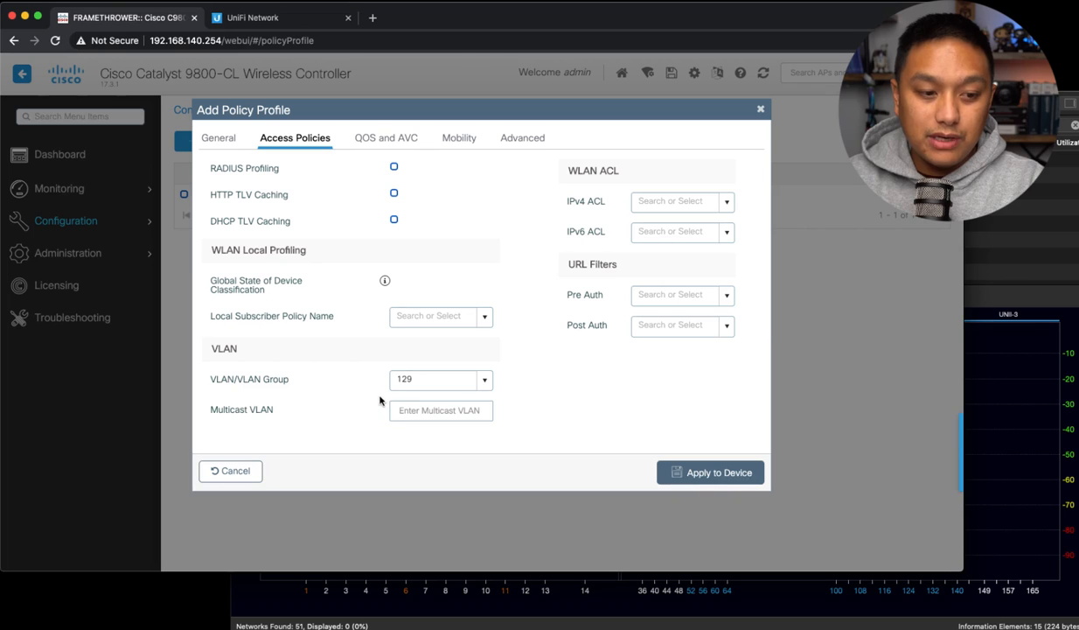
left_click(434, 377)
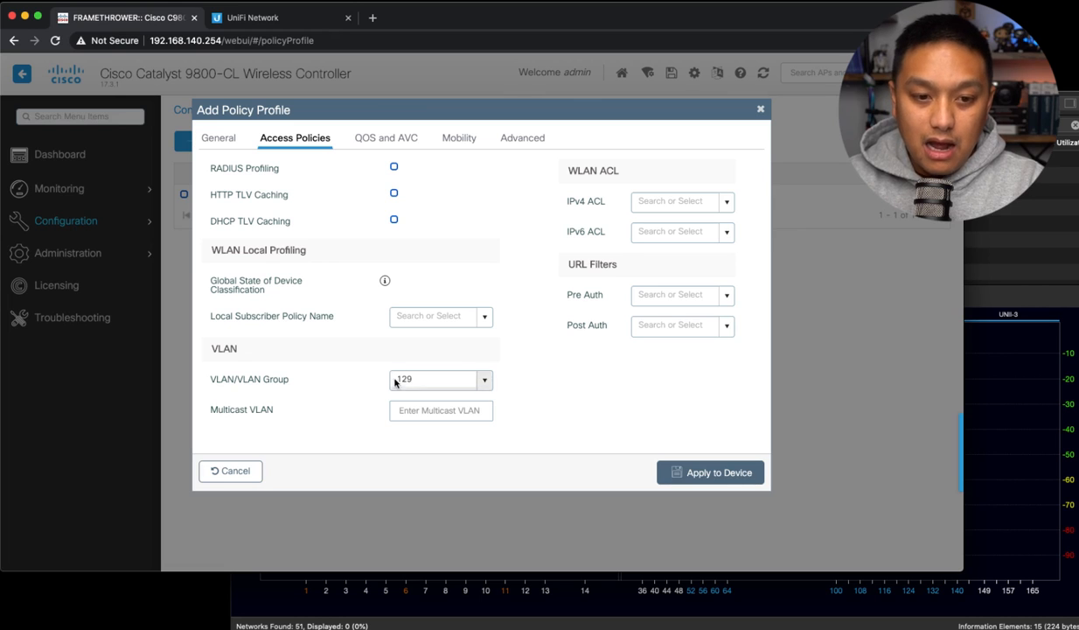
left_click(437, 378)
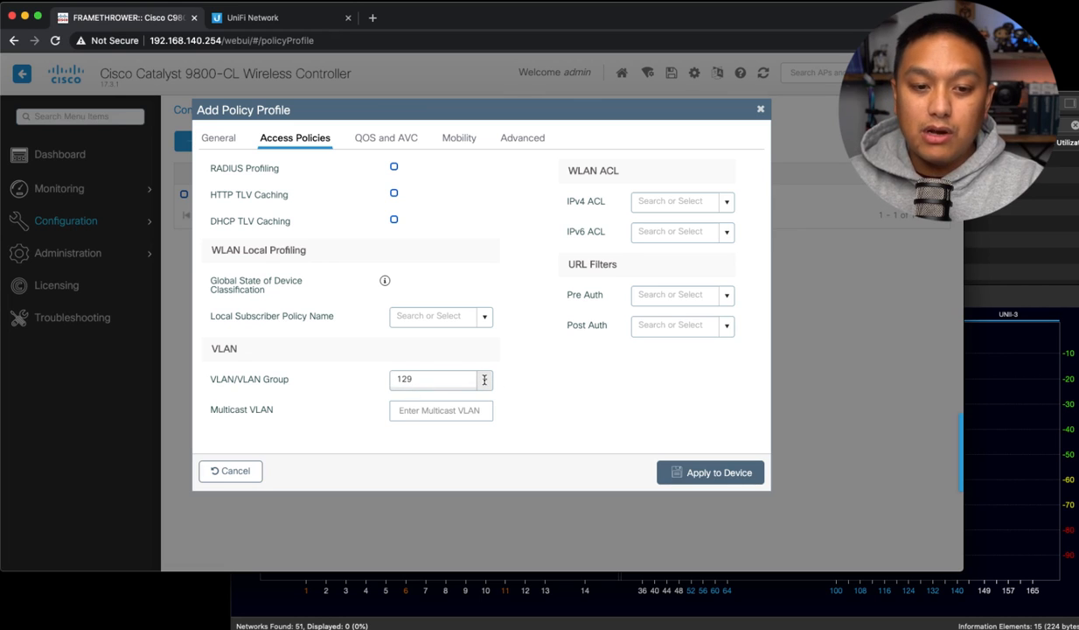
left_click(710, 473)
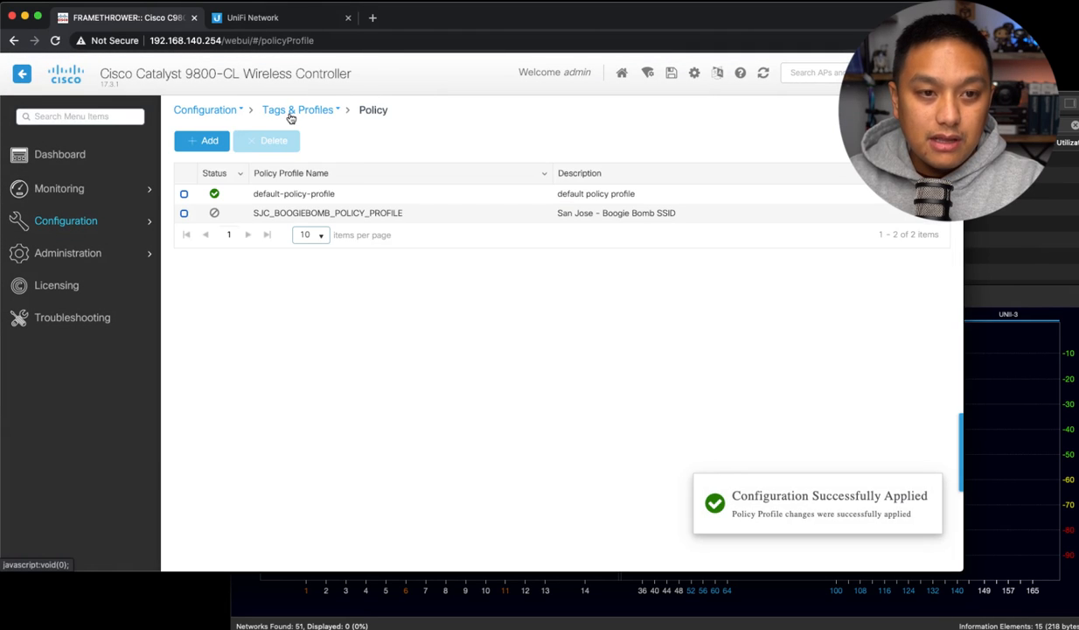
Step: Start a new policy tag named SJC_POLICY_TAG with description San Jose
left_click(301, 109)
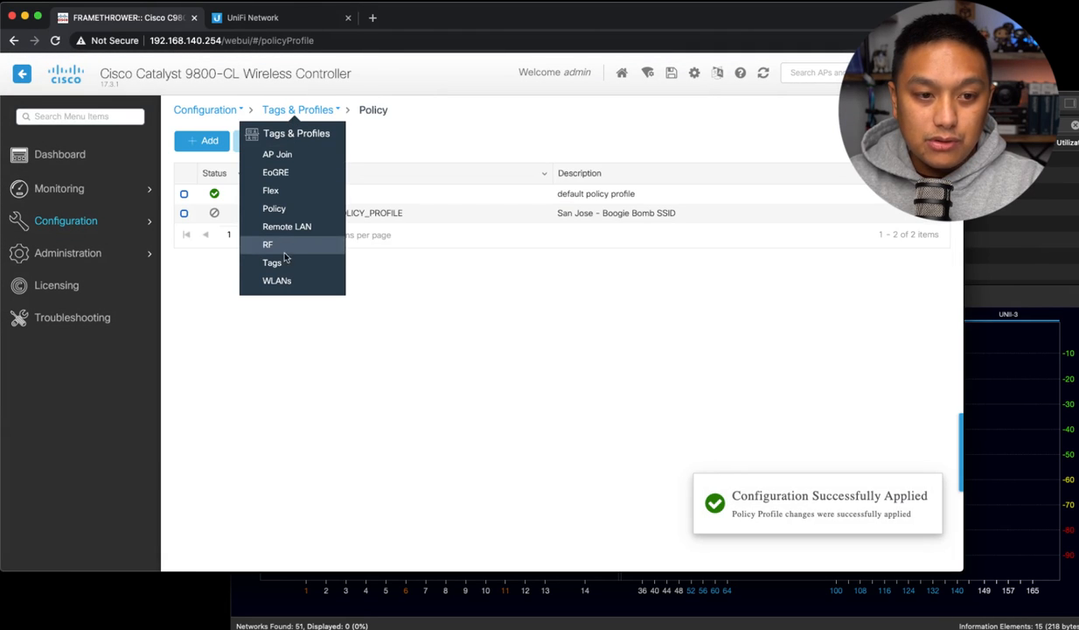
left_click(273, 262)
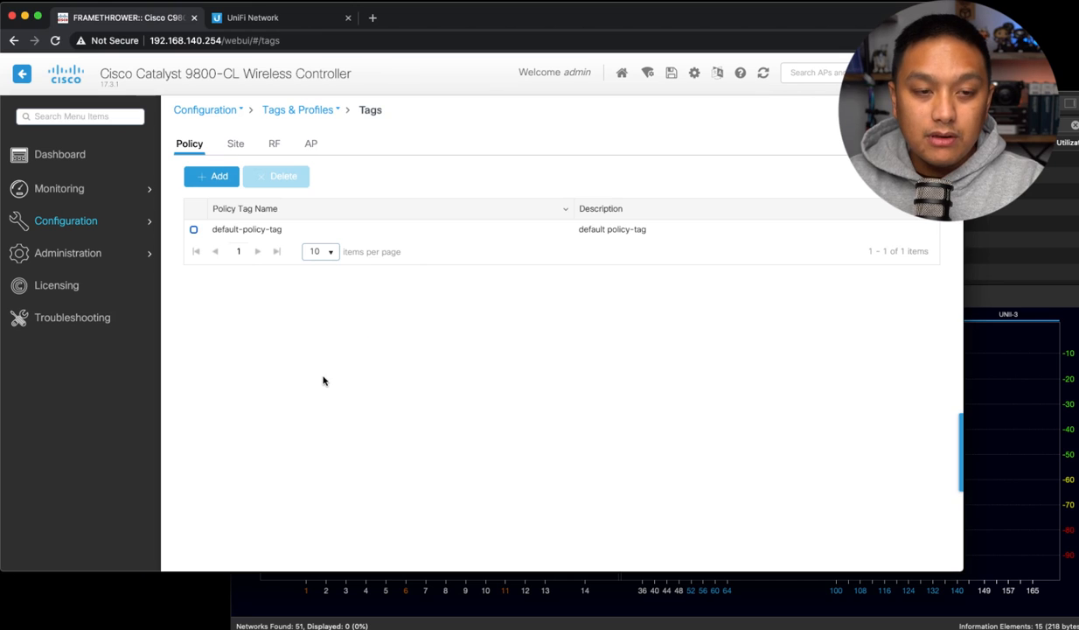
mouse_move(298, 365)
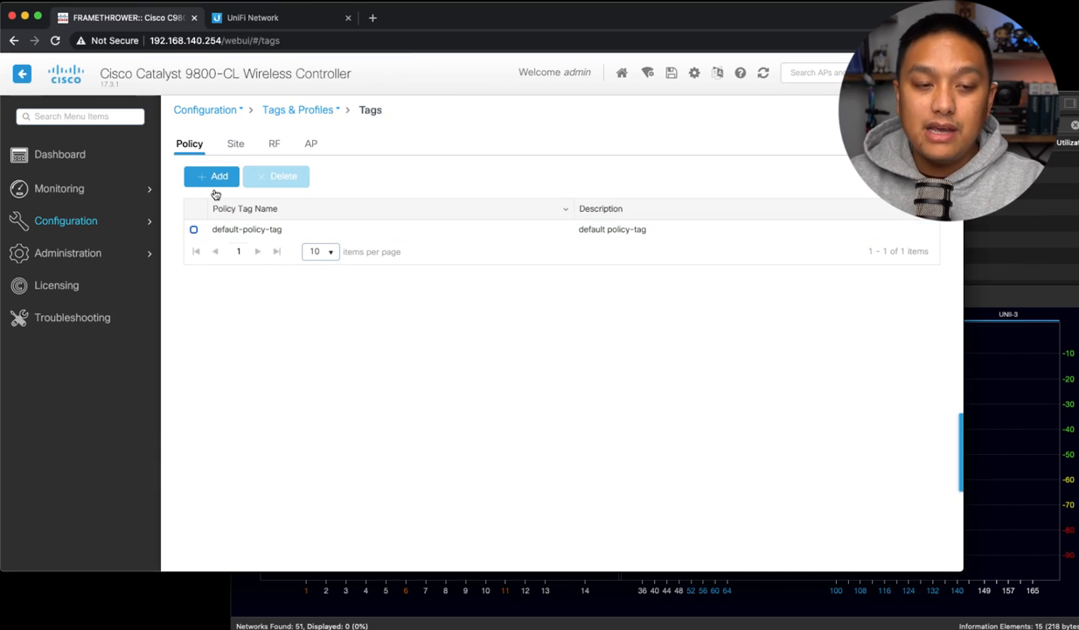
left_click(213, 175)
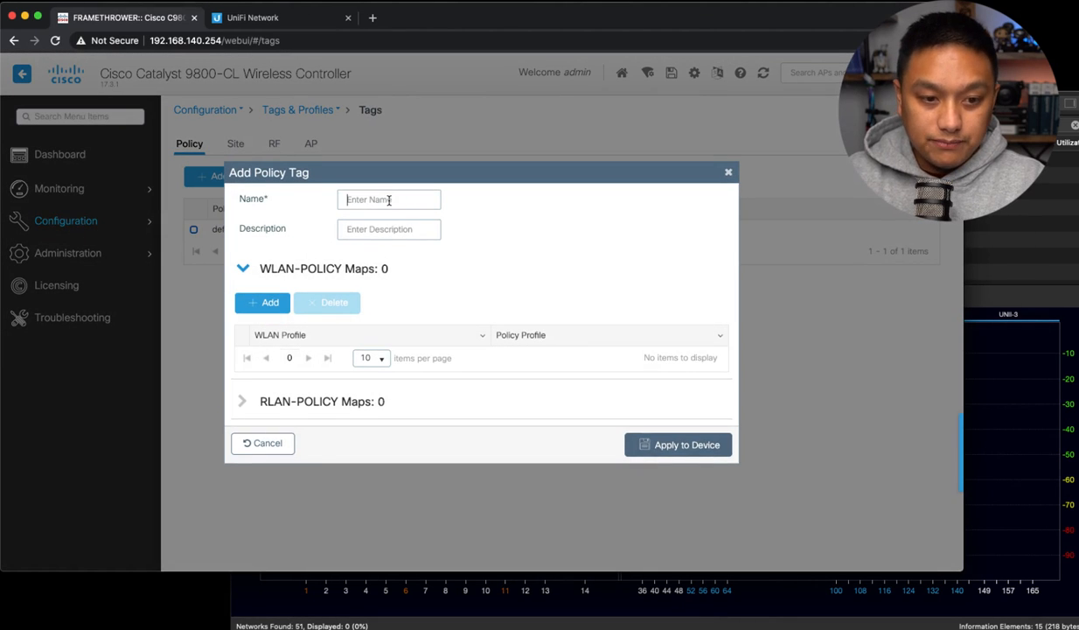
type("SJC_POLICY_TAG")
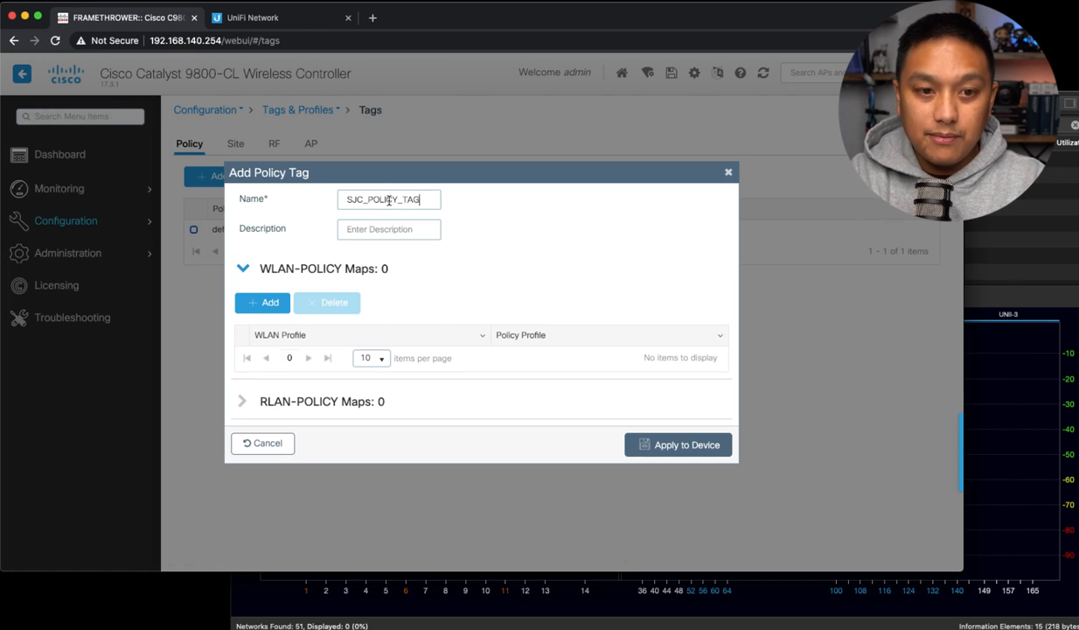
type("San Jose")
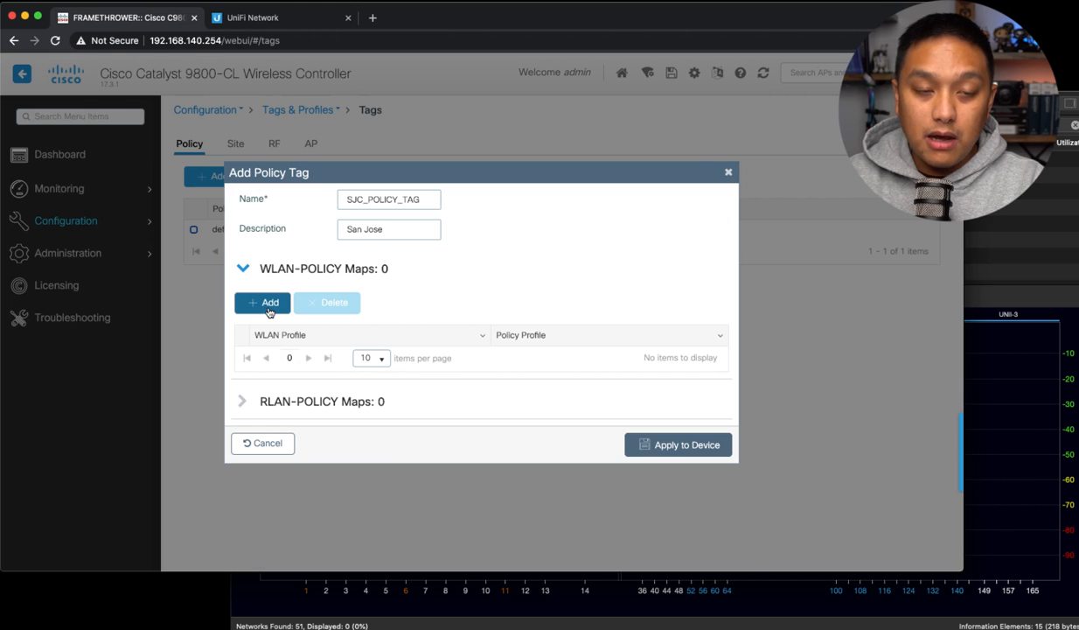
Step: Map Boogie Bomb WLAN to SJC_BOOGIEBOMB_POLICY_PROFILE and apply the tag to the device
left_click(262, 301)
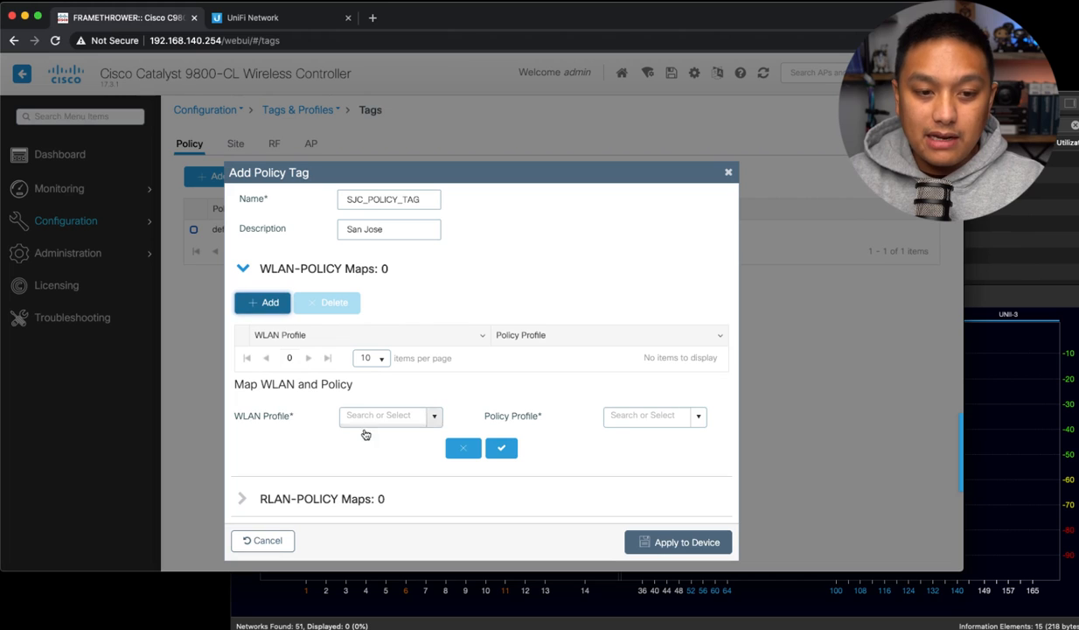
left_click(388, 415)
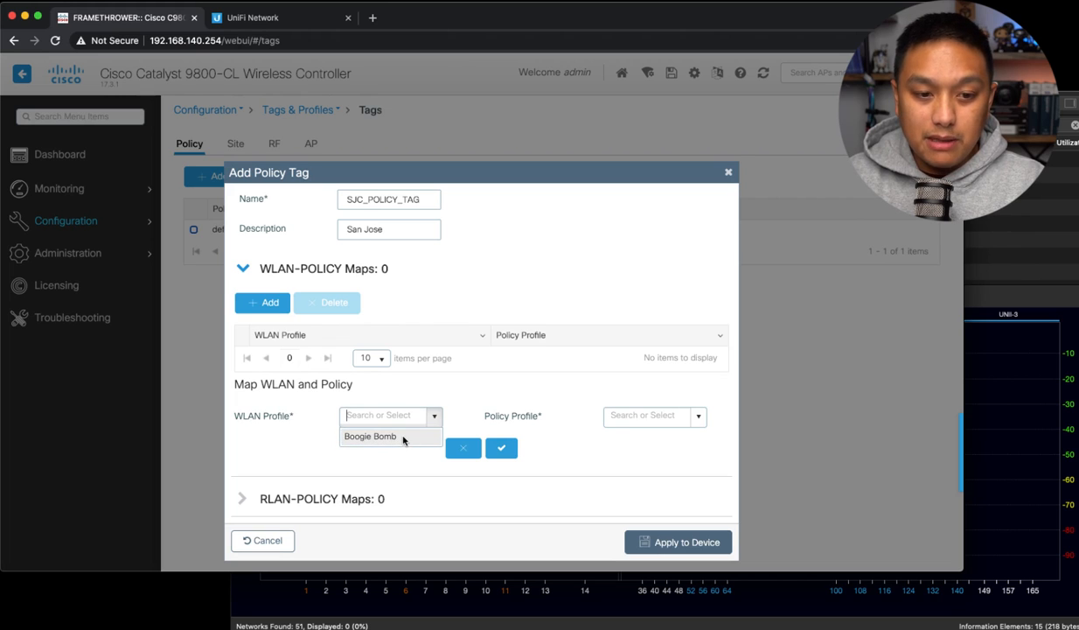
left_click(371, 436)
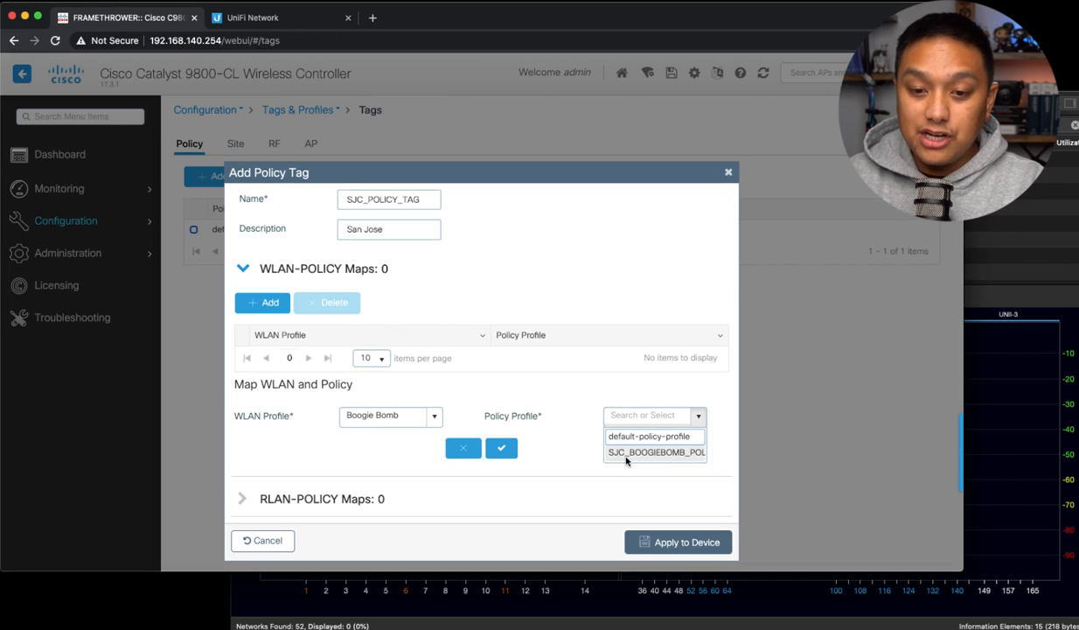
left_click(654, 451)
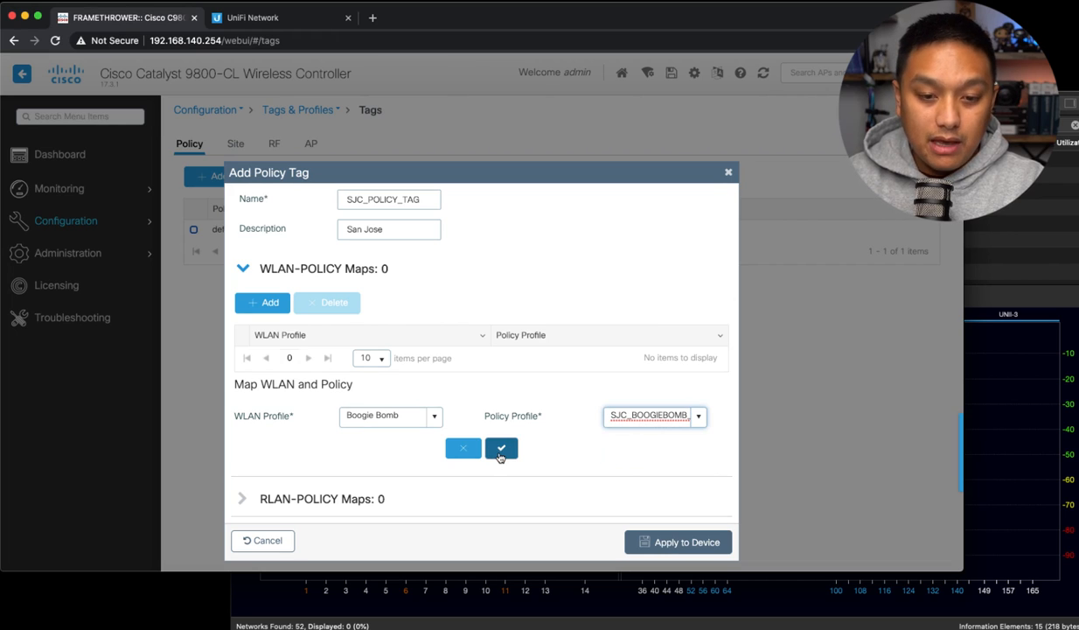
left_click(500, 448)
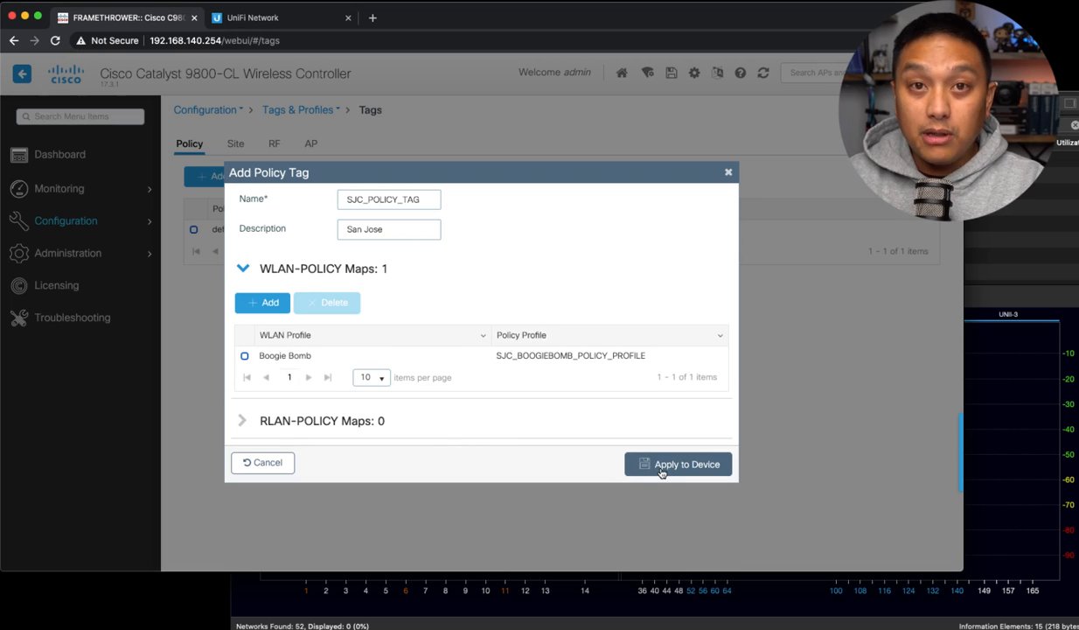
left_click(679, 464)
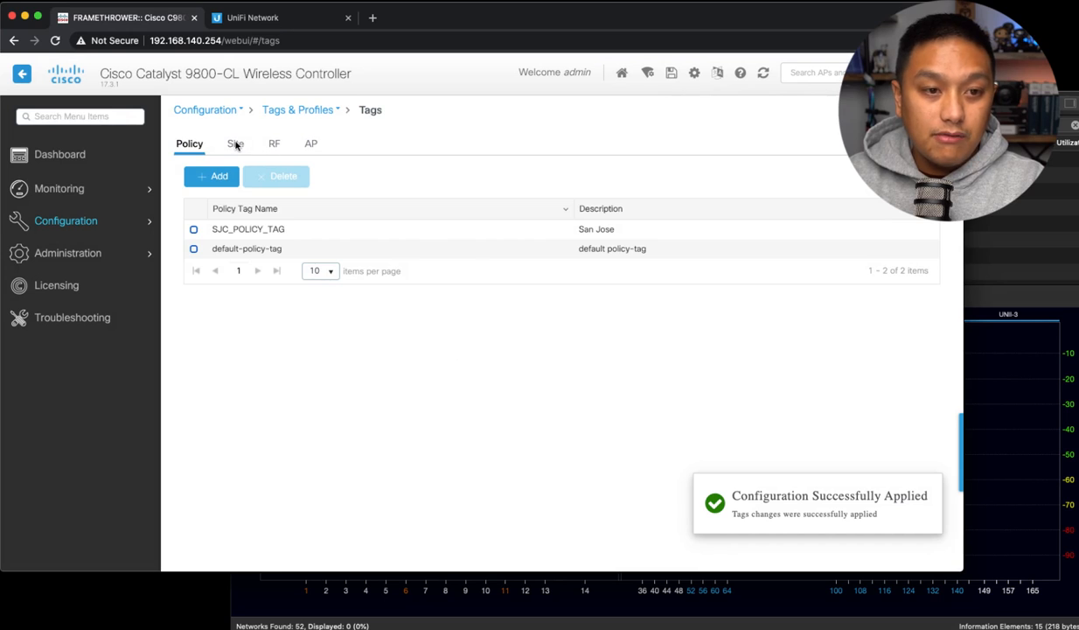
Step: Start a new site tag named SJC_SITE_TAG with the description San Jose
left_click(234, 144)
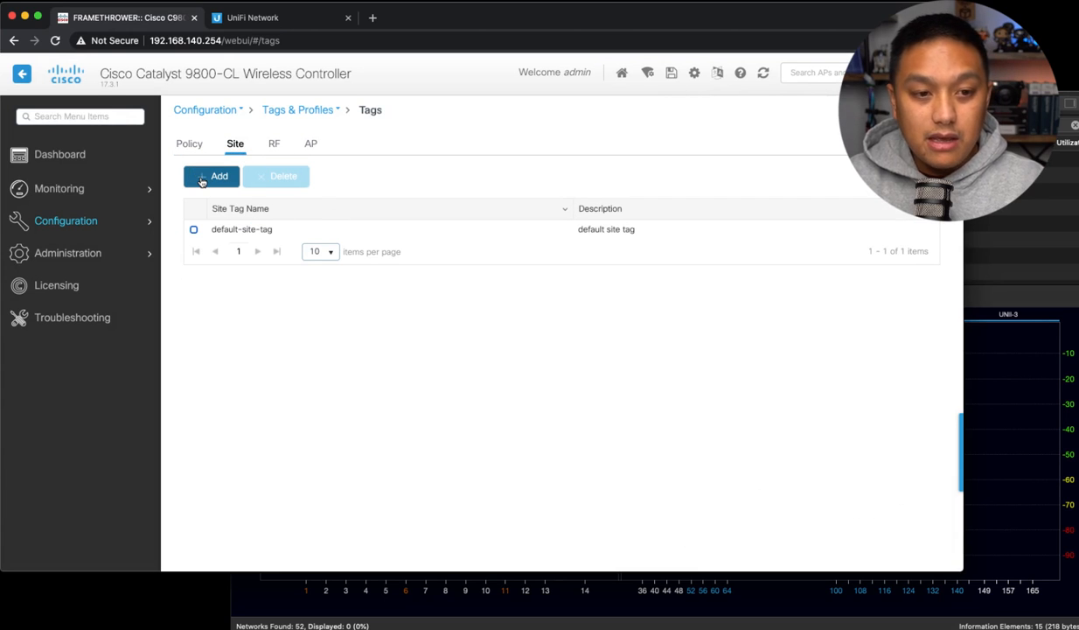
left_click(210, 175)
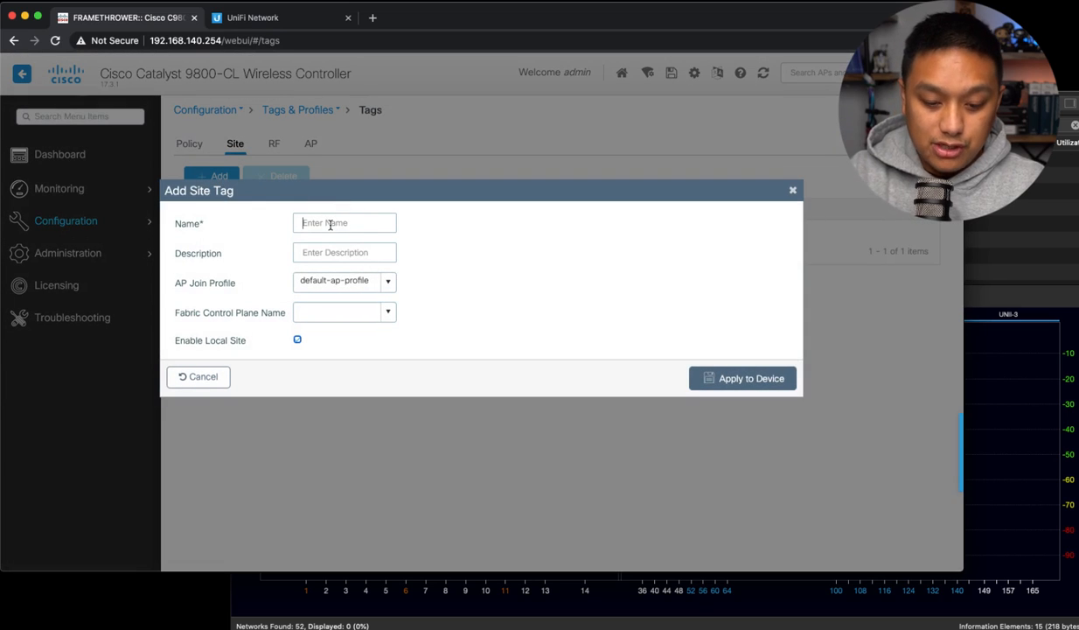
type("SJC_SITE_TAG")
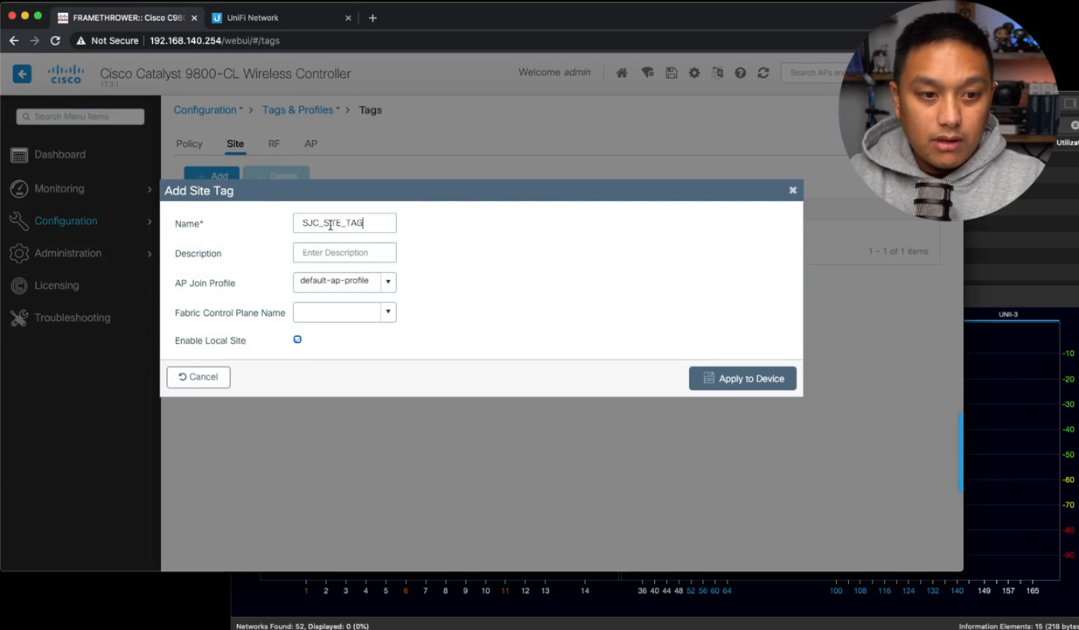
left_click(343, 252)
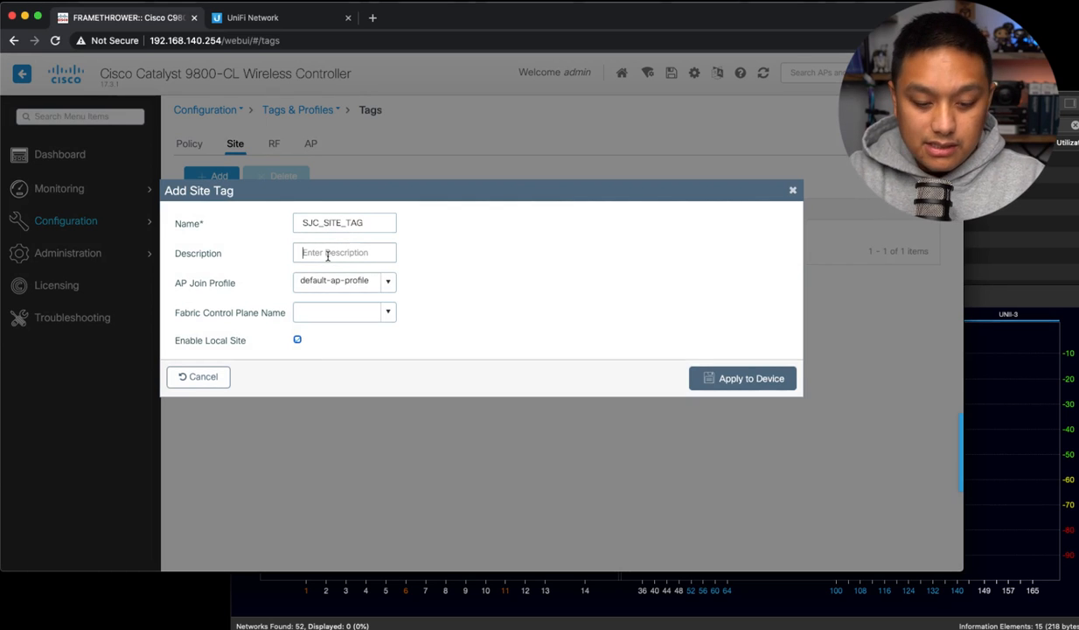
type("San Jose")
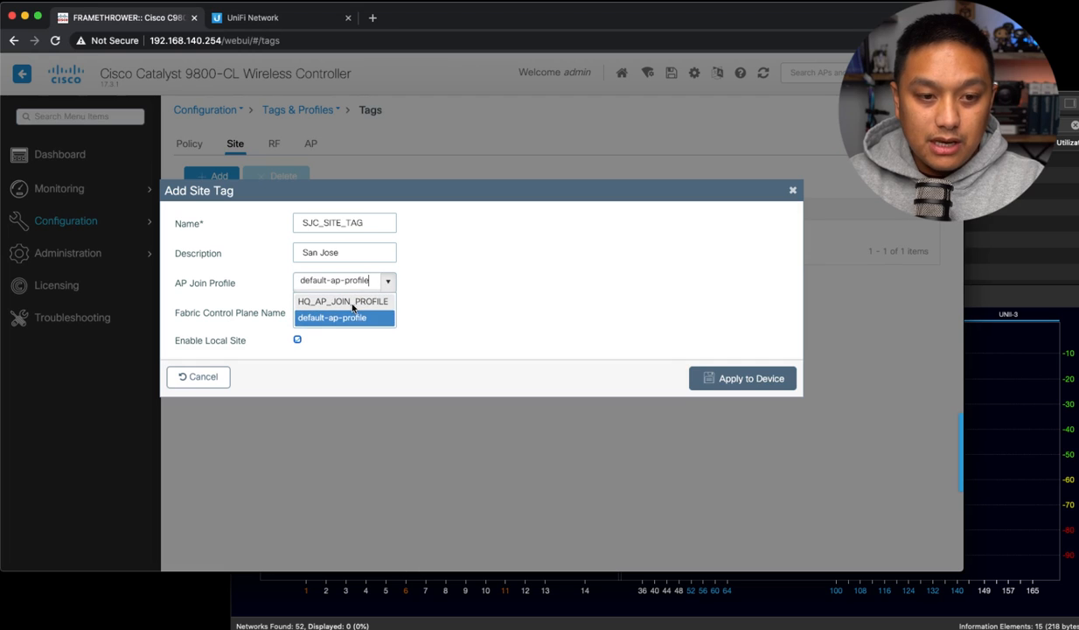
Step: Assign HQ_AP_JOIN_PROFILE and SJC_FLEX_PROFILE to the site tag and apply it to the device
left_click(343, 301)
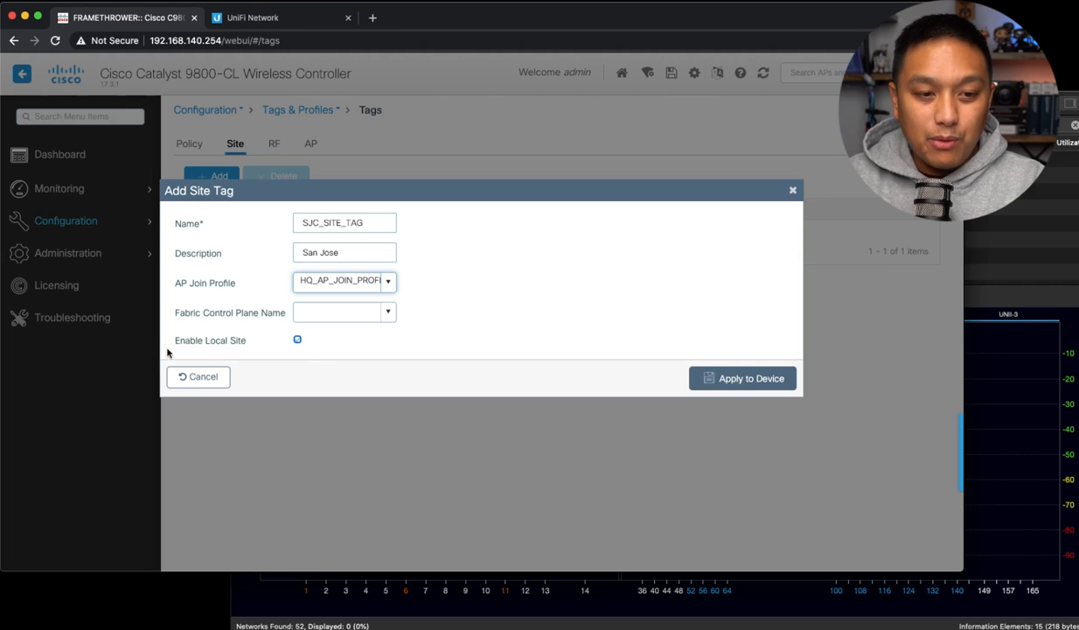
mouse_move(280, 359)
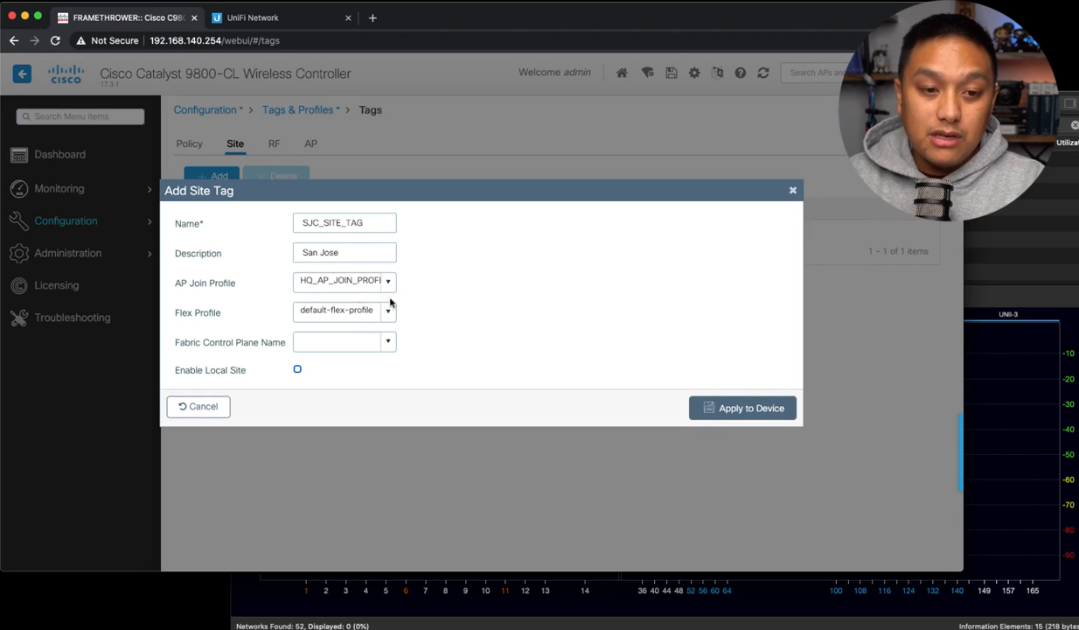
left_click(389, 310)
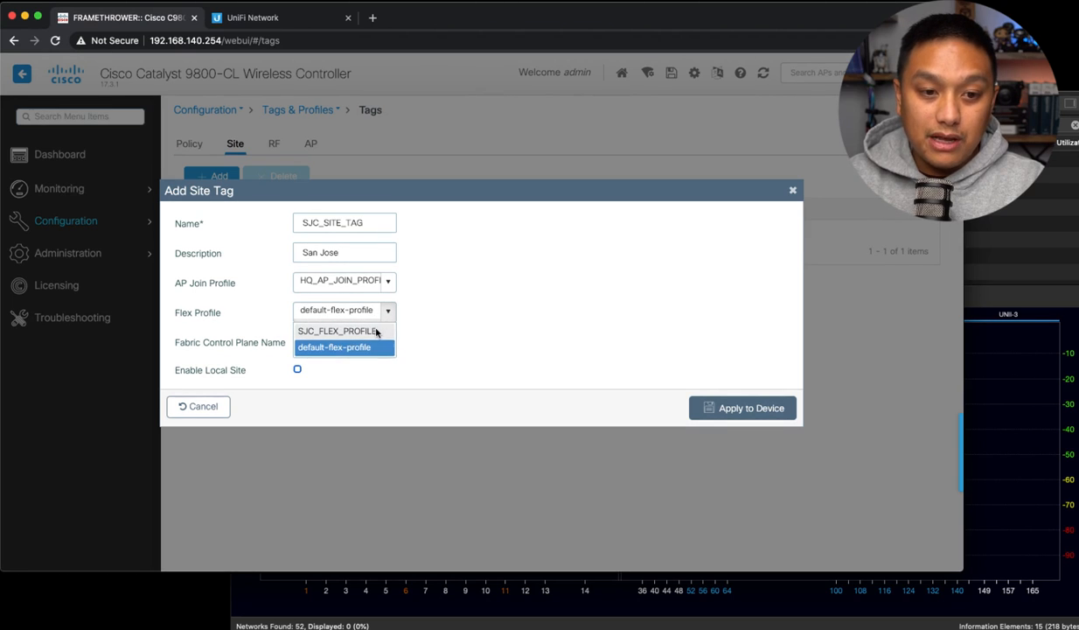
left_click(338, 331)
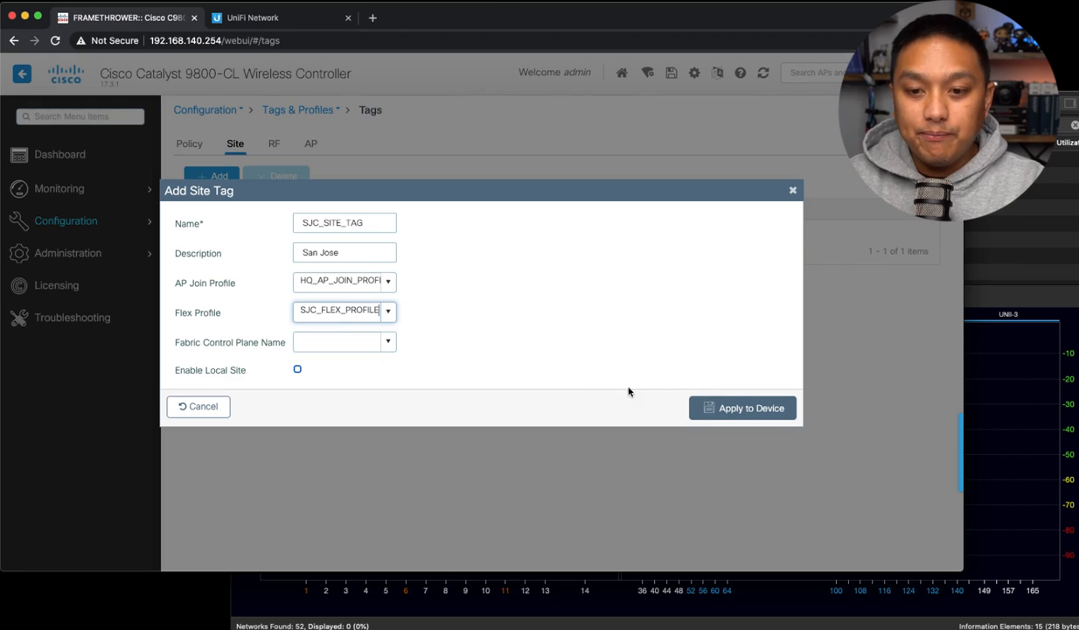
left_click(742, 408)
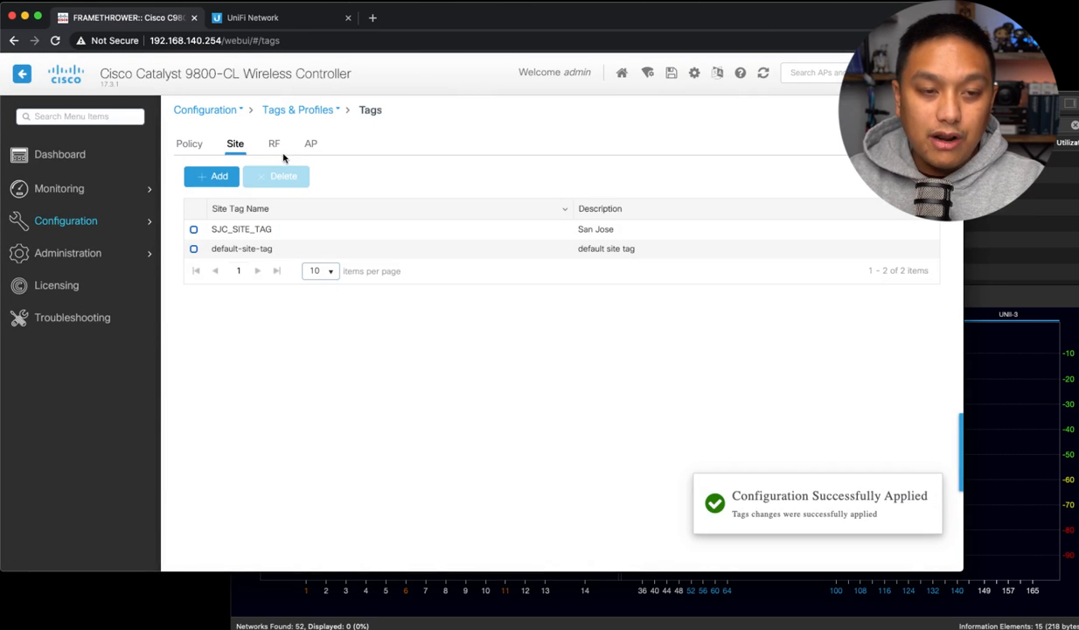
Step: Review the RF tags and static AP tag mappings, then head to the Access Points list via Configuration
left_click(273, 143)
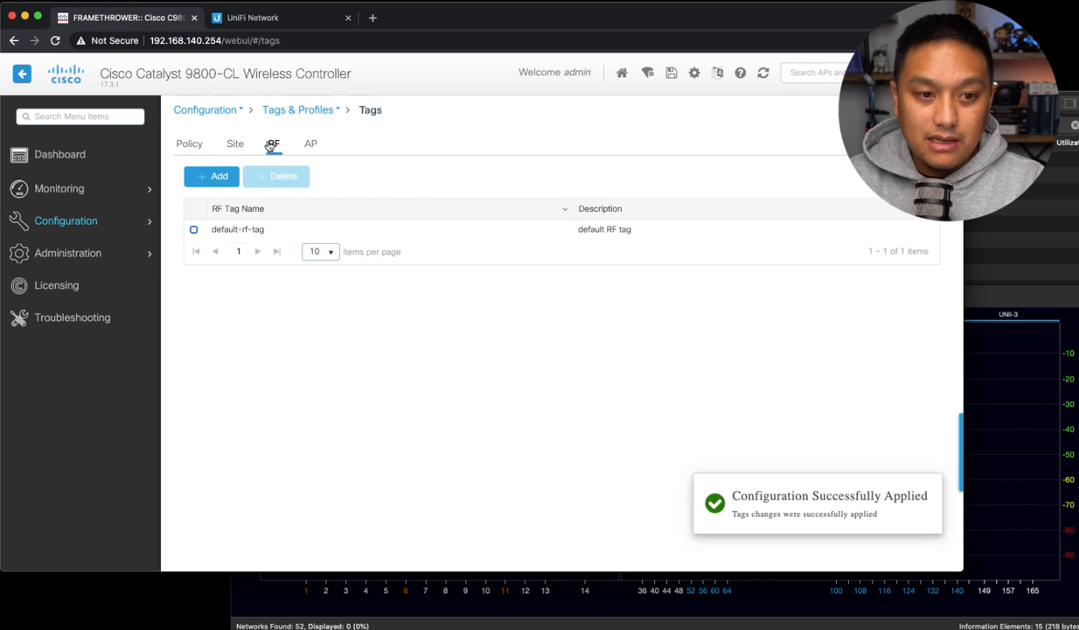
left_click(312, 144)
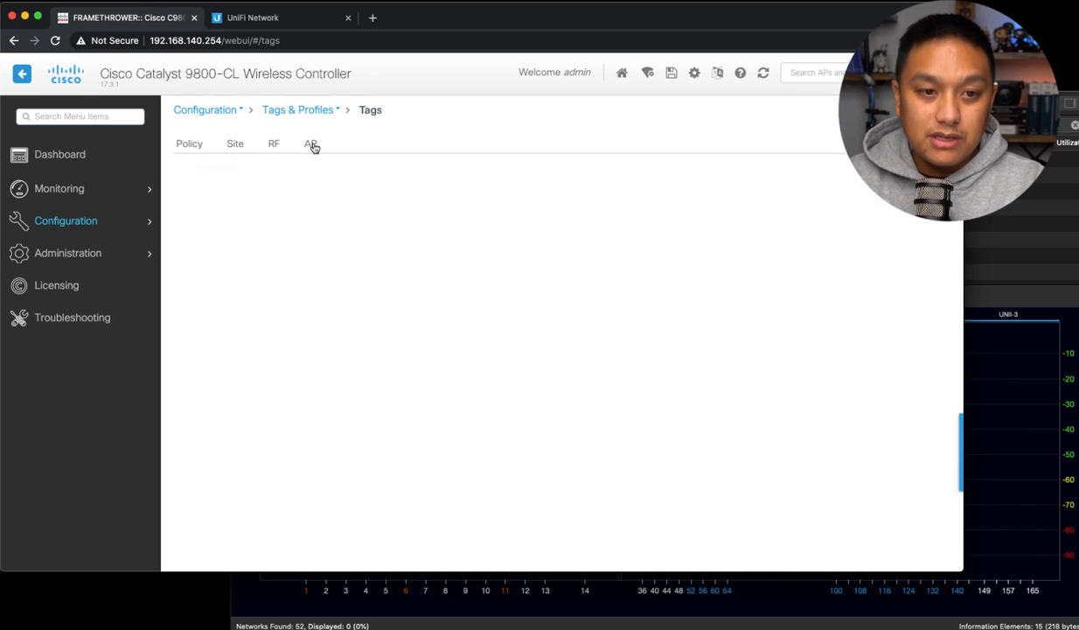
left_click(312, 143)
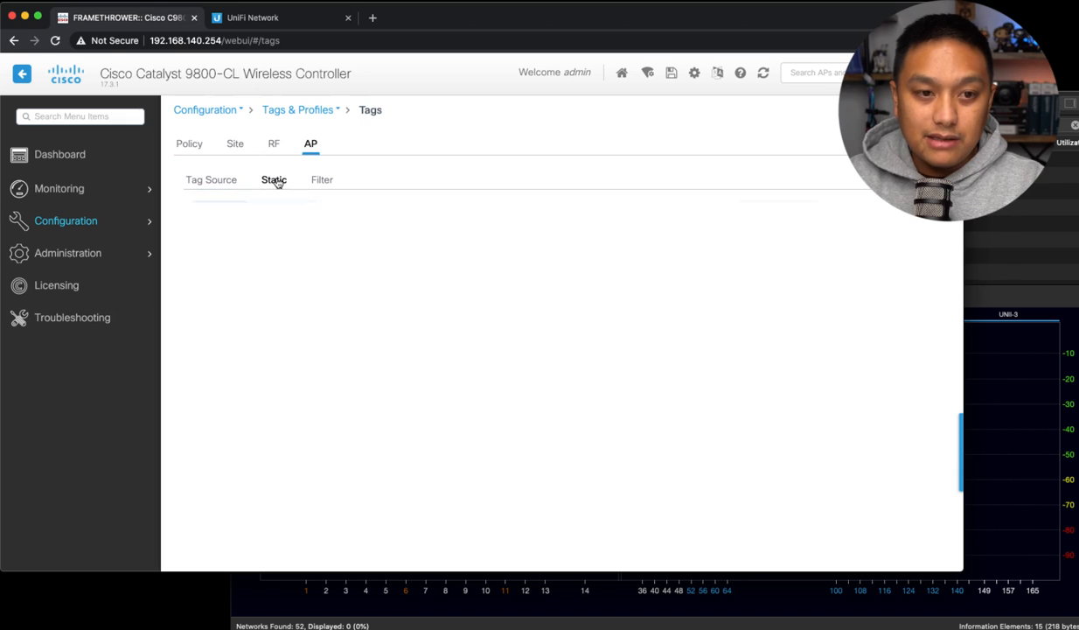
left_click(273, 179)
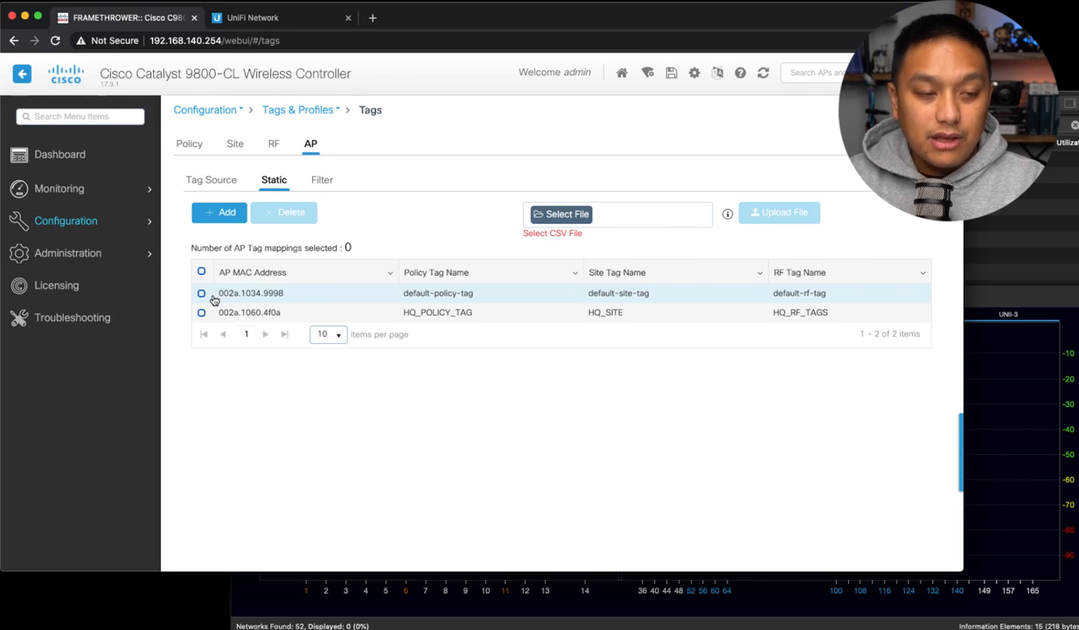
left_click(67, 221)
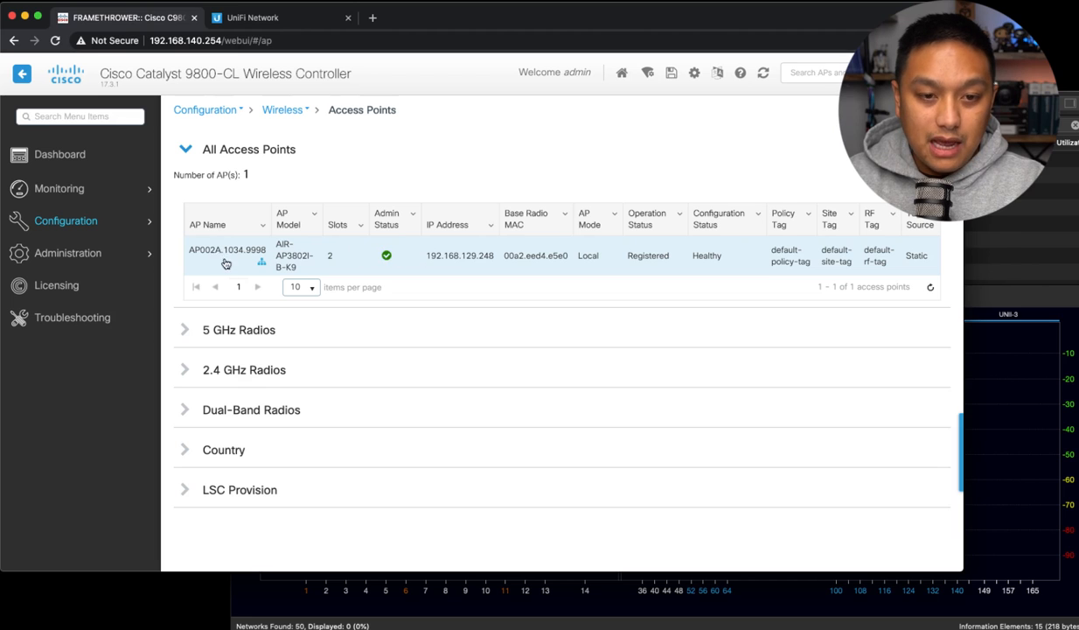
mouse_move(442, 262)
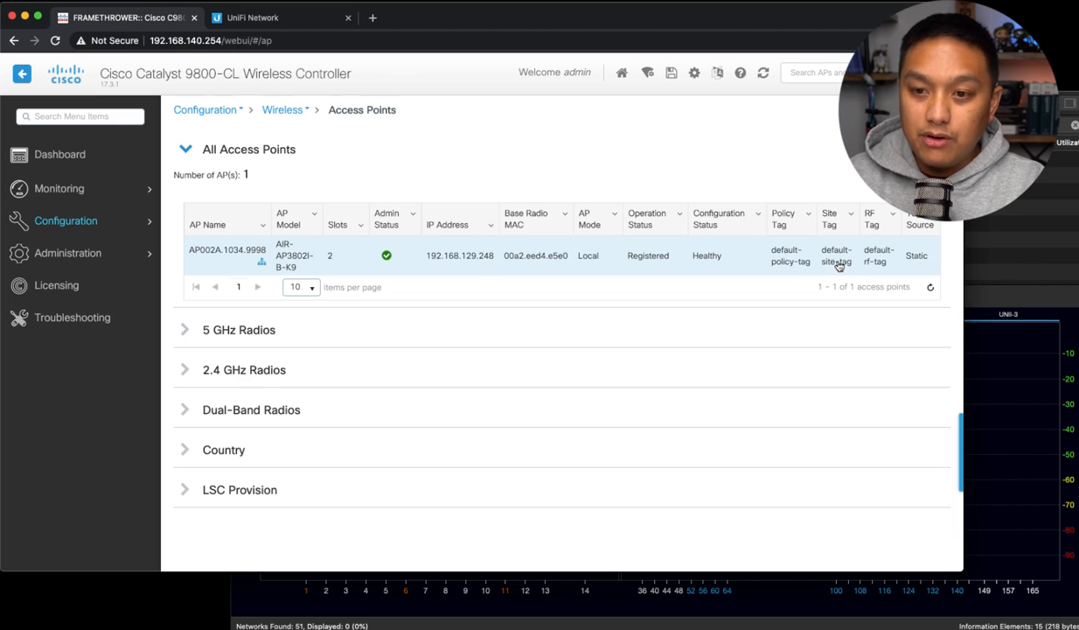
mouse_move(493, 248)
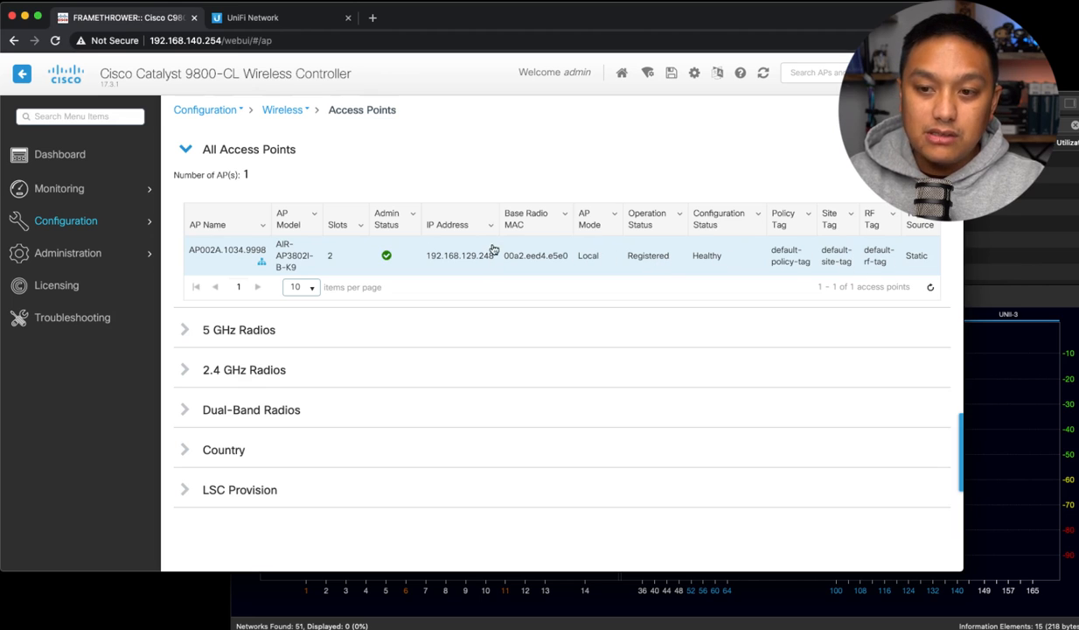
Step: Edit AP002A.1034.9998, keeping its AP mode as Local
left_click(228, 255)
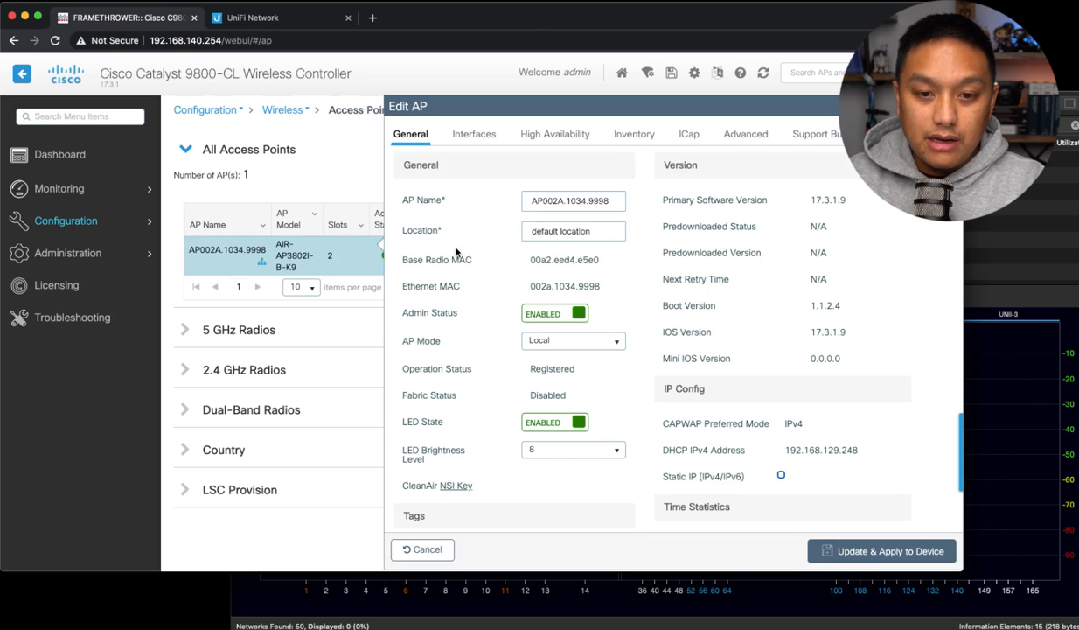
scroll("down", 3)
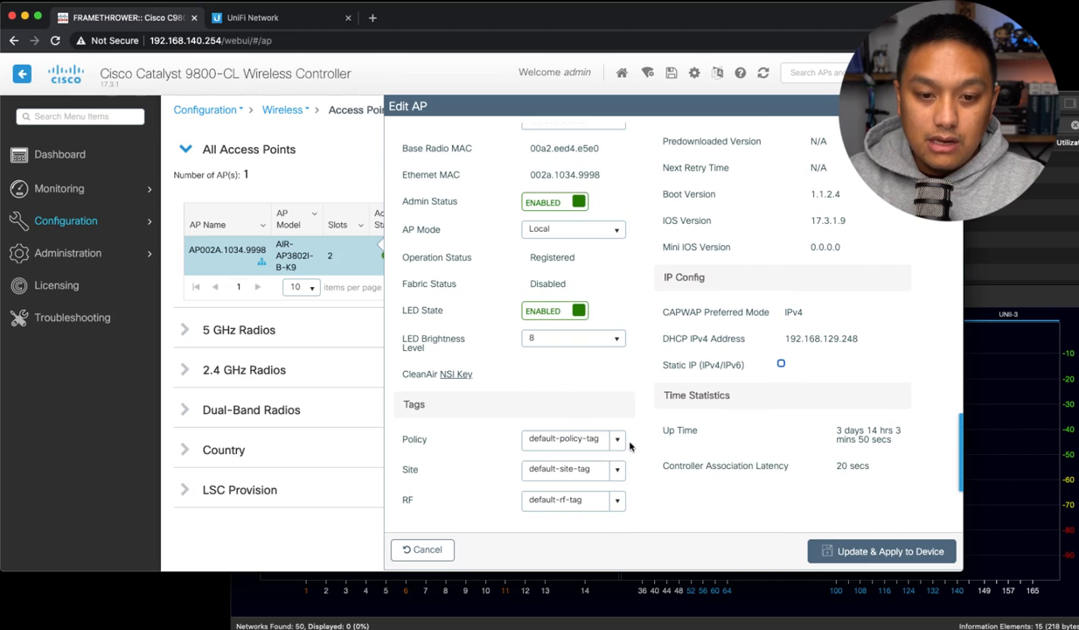
mouse_move(518, 235)
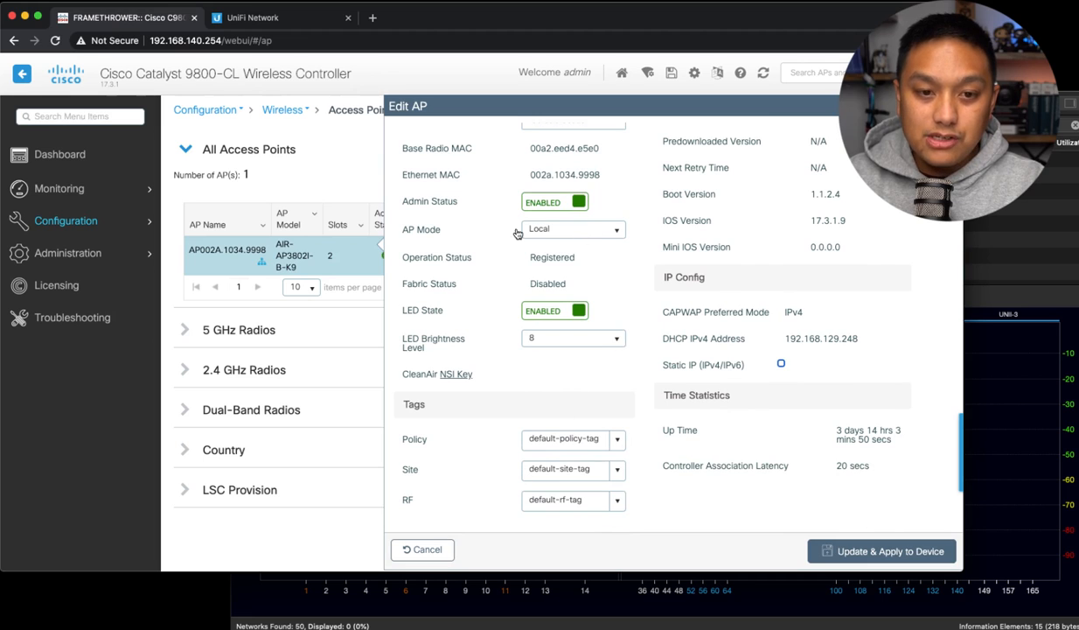
left_click(574, 228)
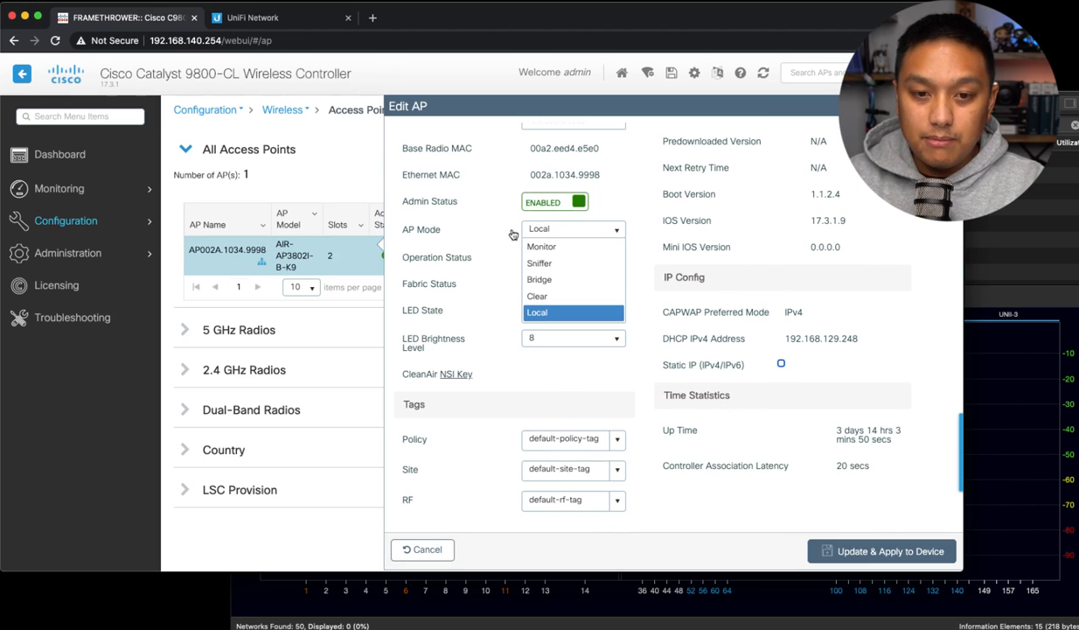
left_click(537, 313)
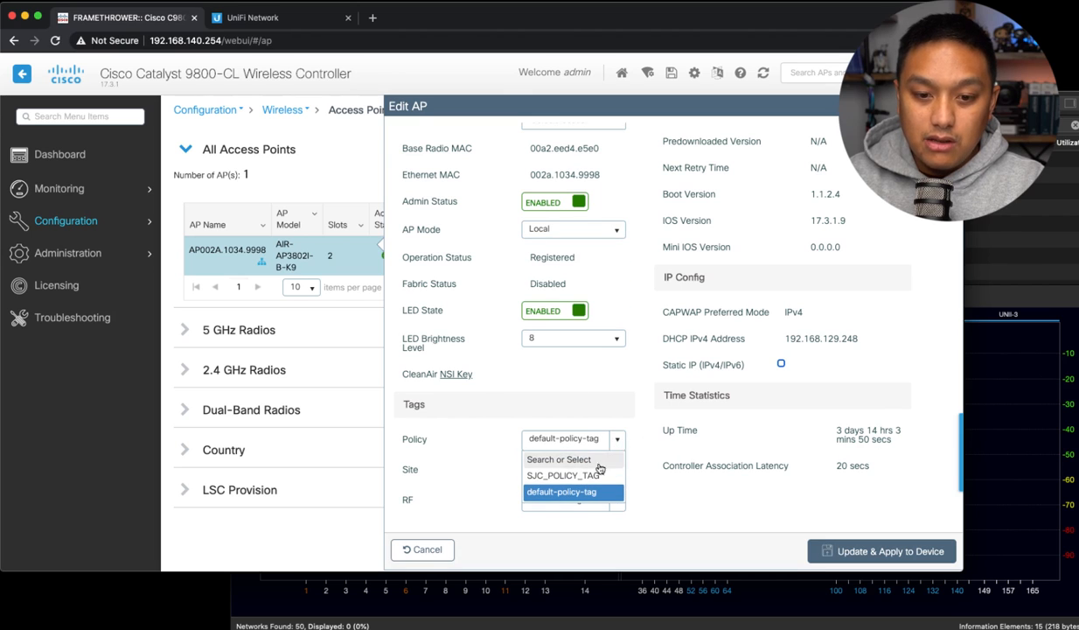
Step: Set the AP's tags to SJC_POLICY_TAG and SJC_SITE_TAG and apply them to the device
left_click(562, 474)
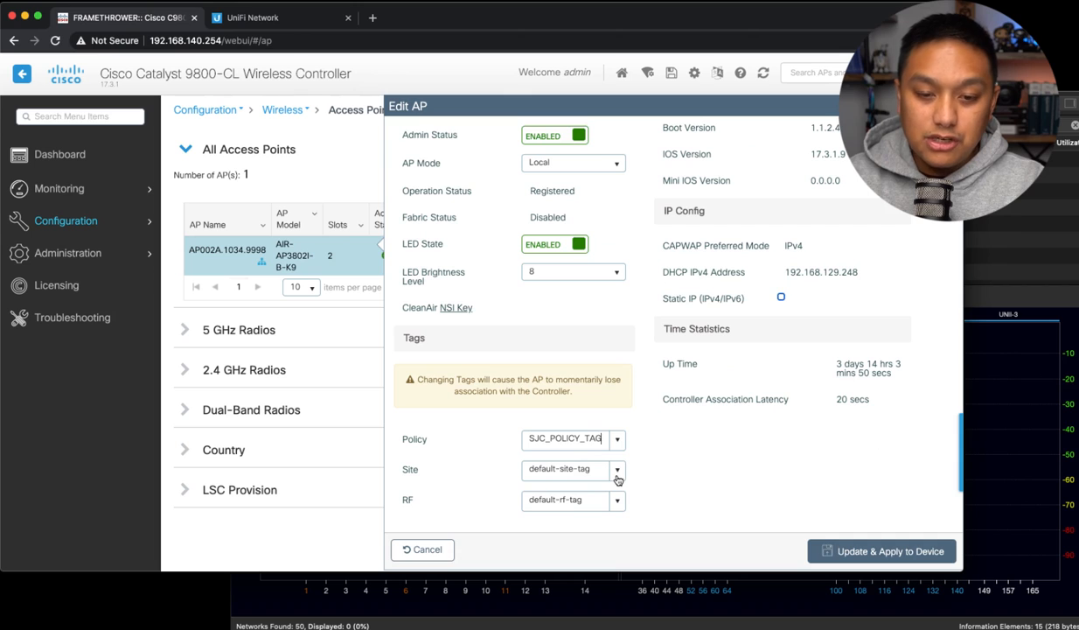
left_click(617, 469)
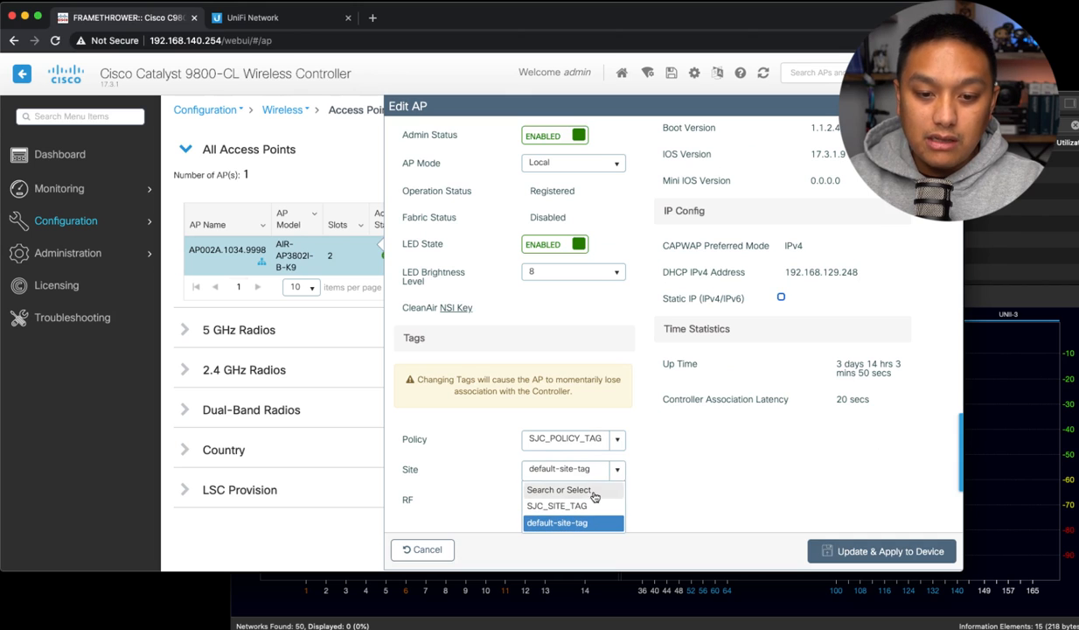
left_click(556, 505)
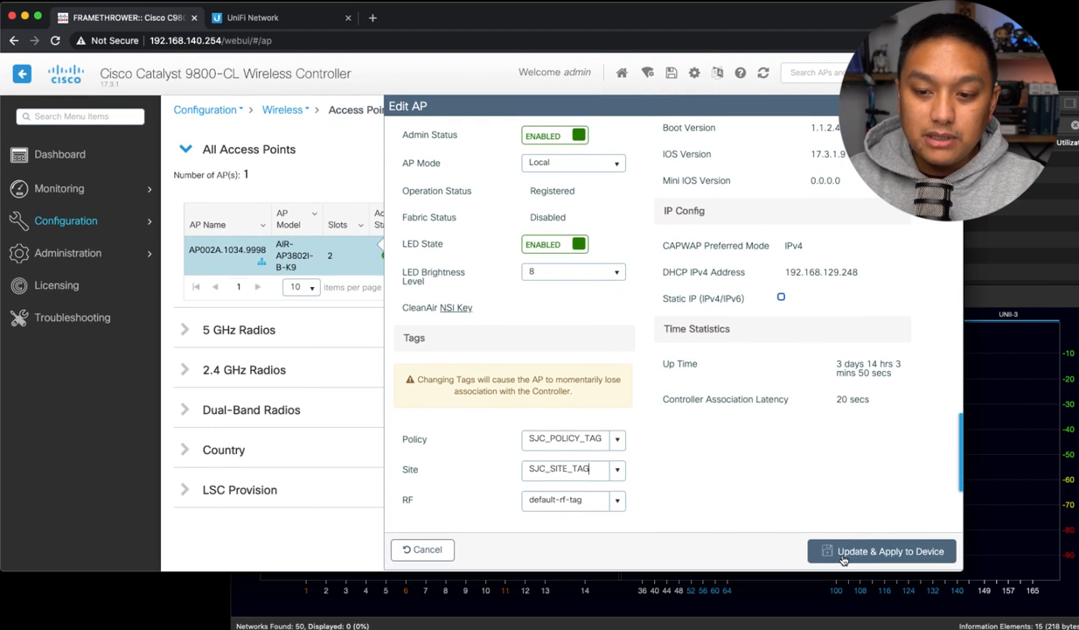
left_click(882, 551)
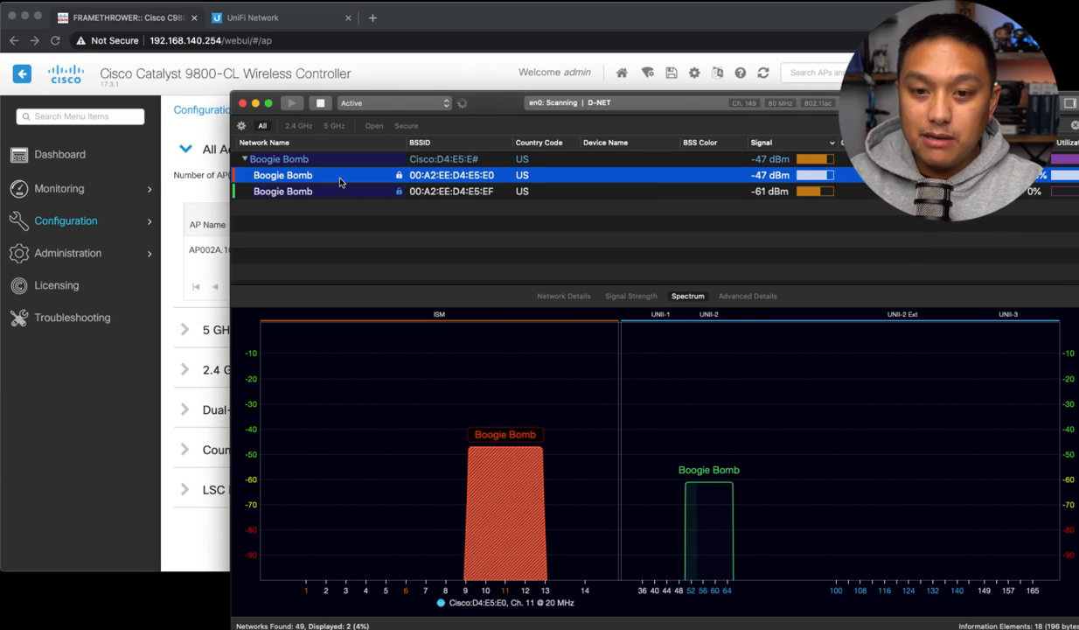
Step: Select Boogie Bomb and try joining with its WPA2 password twice; the connection fails
left_click(283, 191)
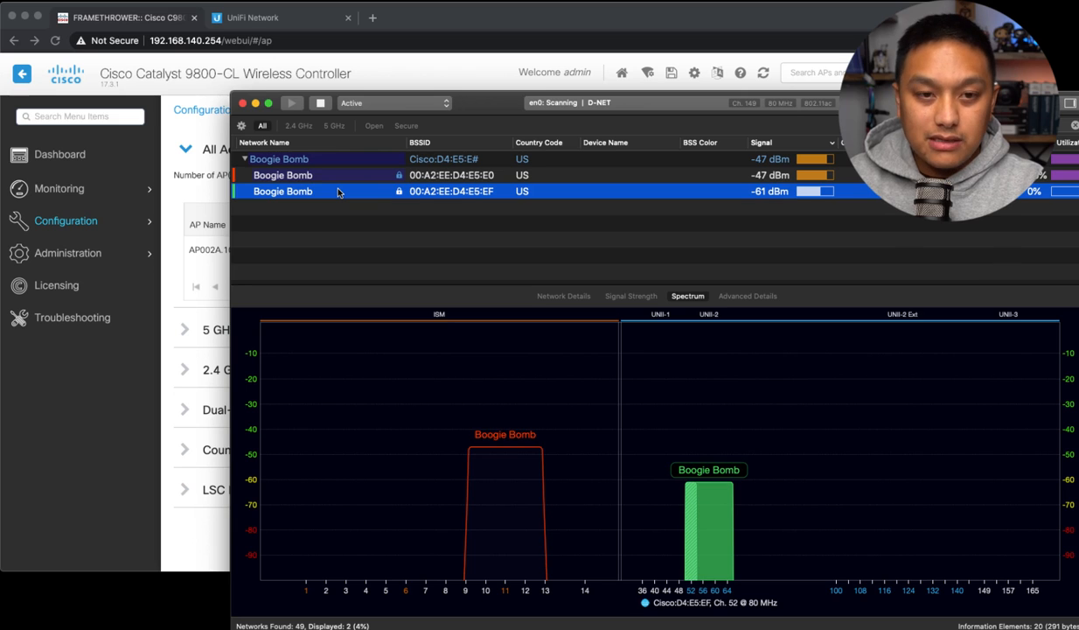
mouse_move(858, 14)
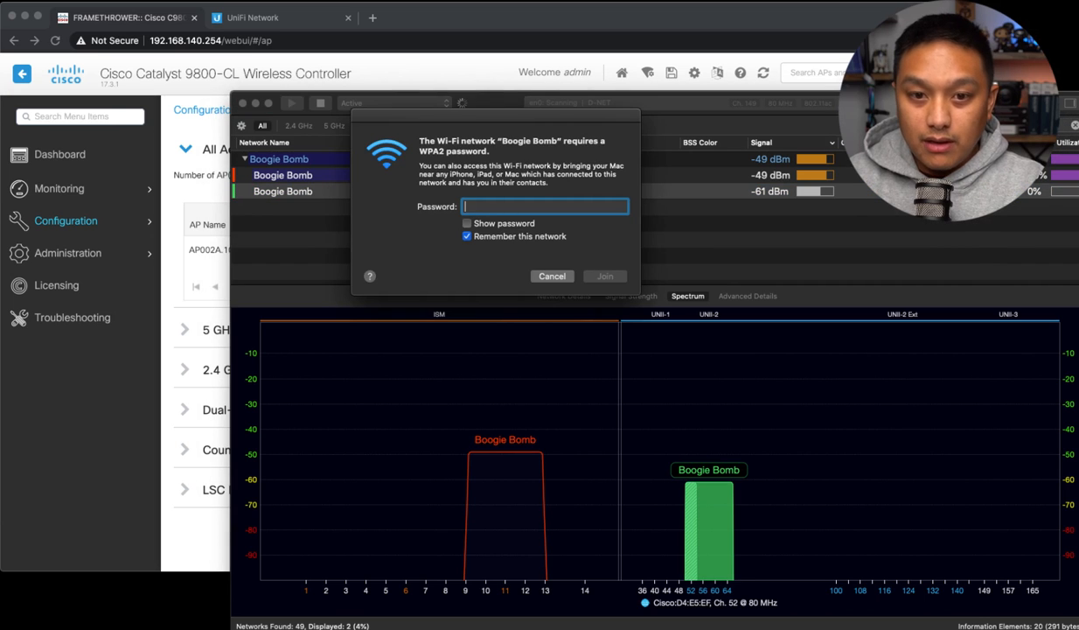
type("•")
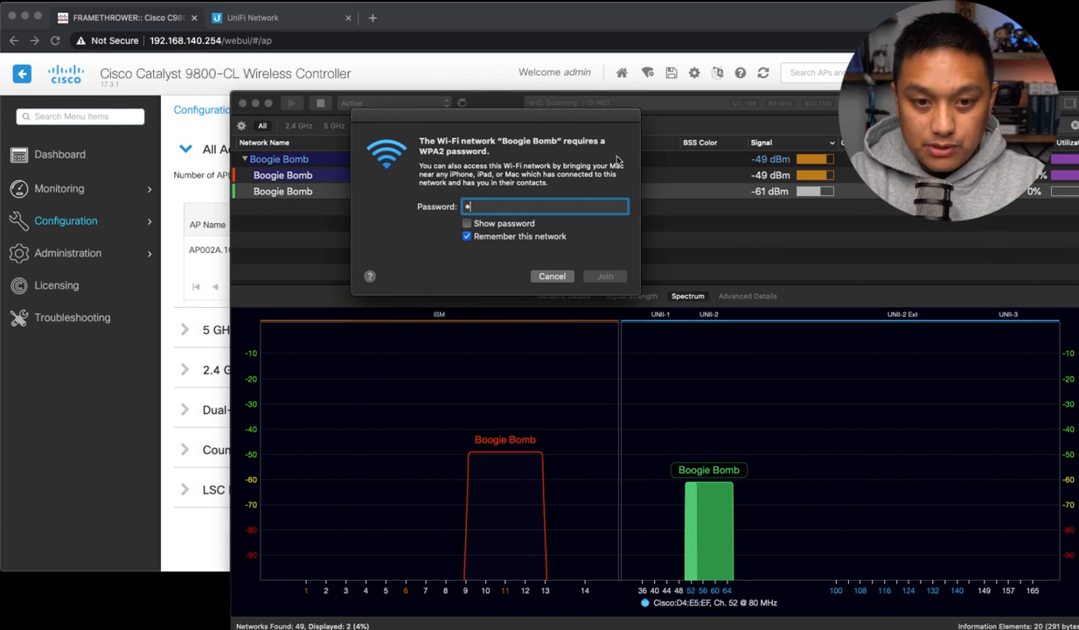
type("••••")
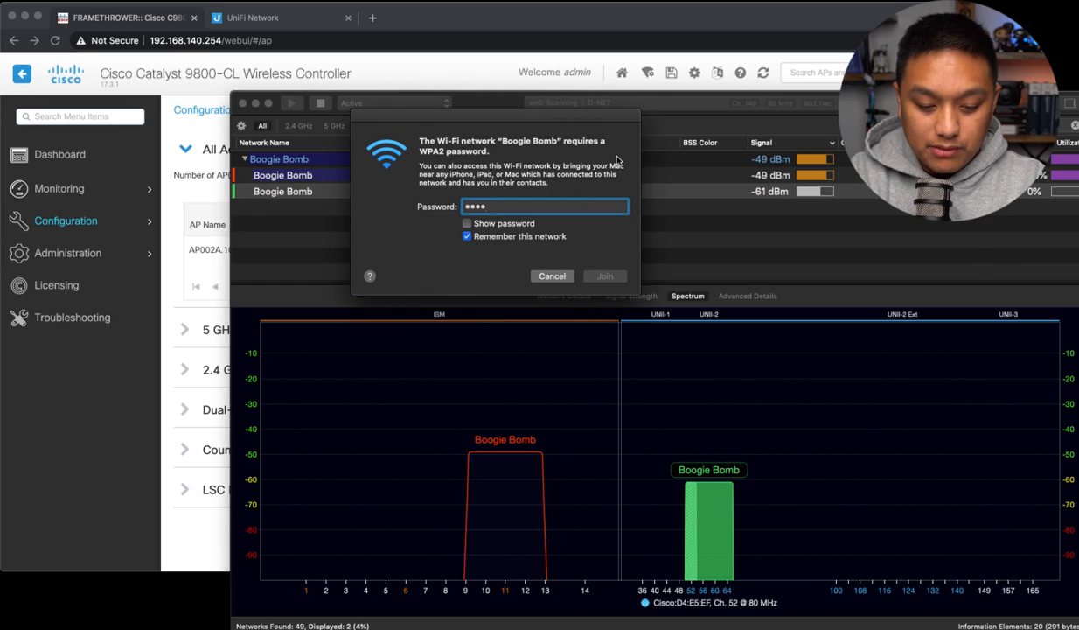
left_click(553, 277)
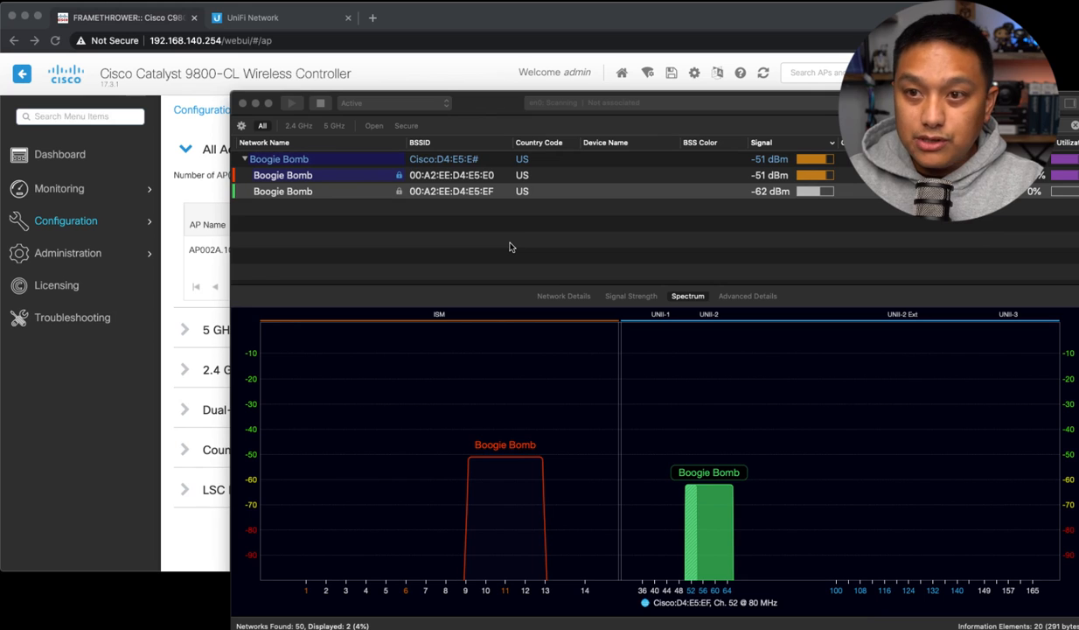
type("••••")
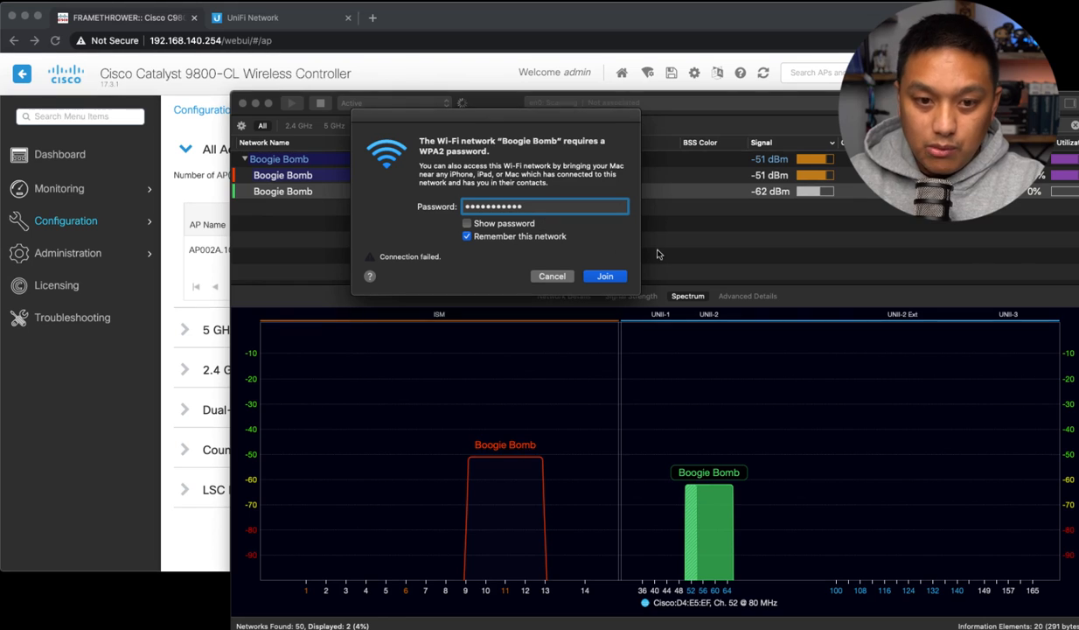
left_click(605, 276)
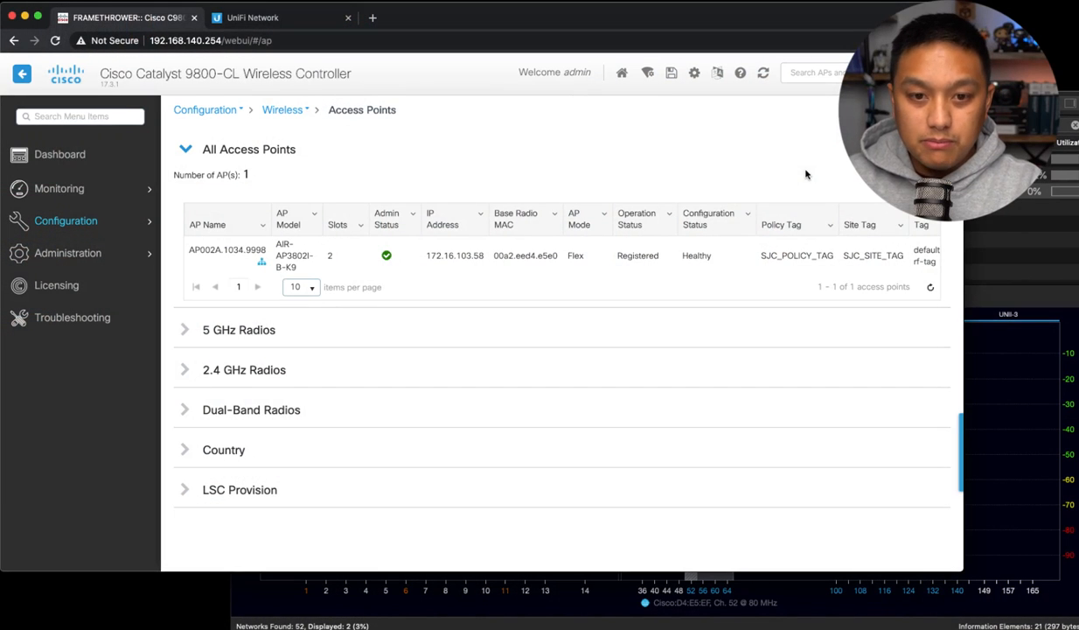
mouse_move(794, 174)
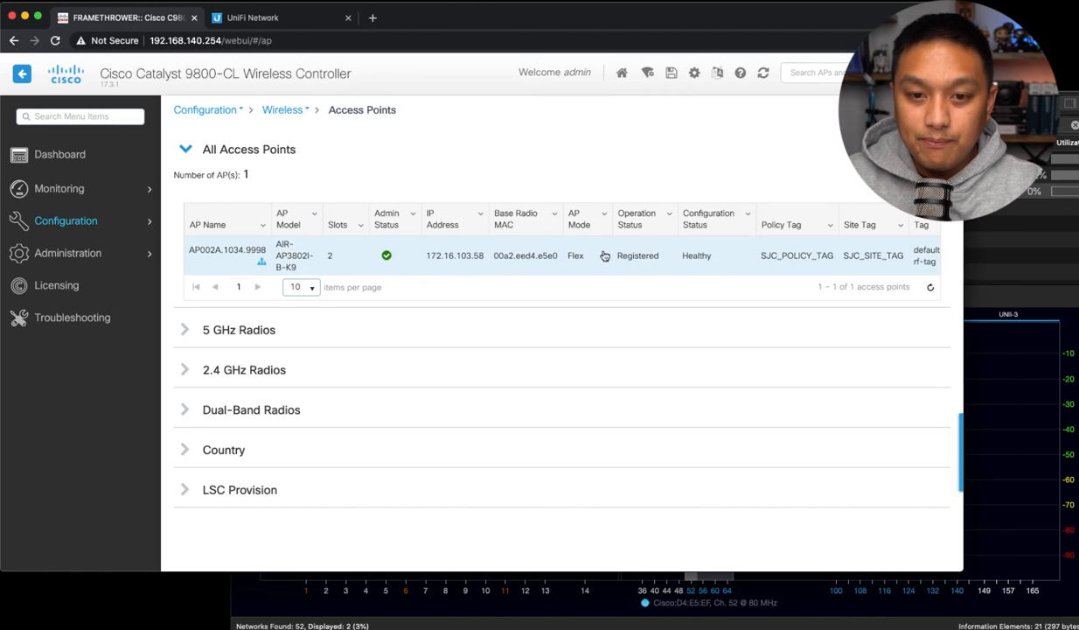
mouse_move(599, 270)
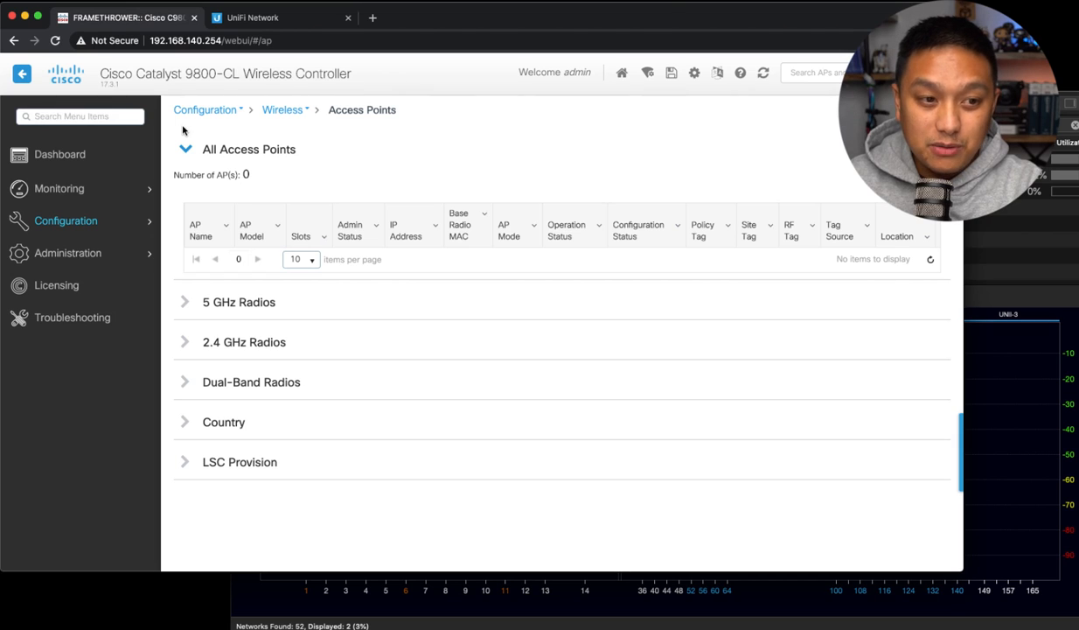
mouse_move(244, 287)
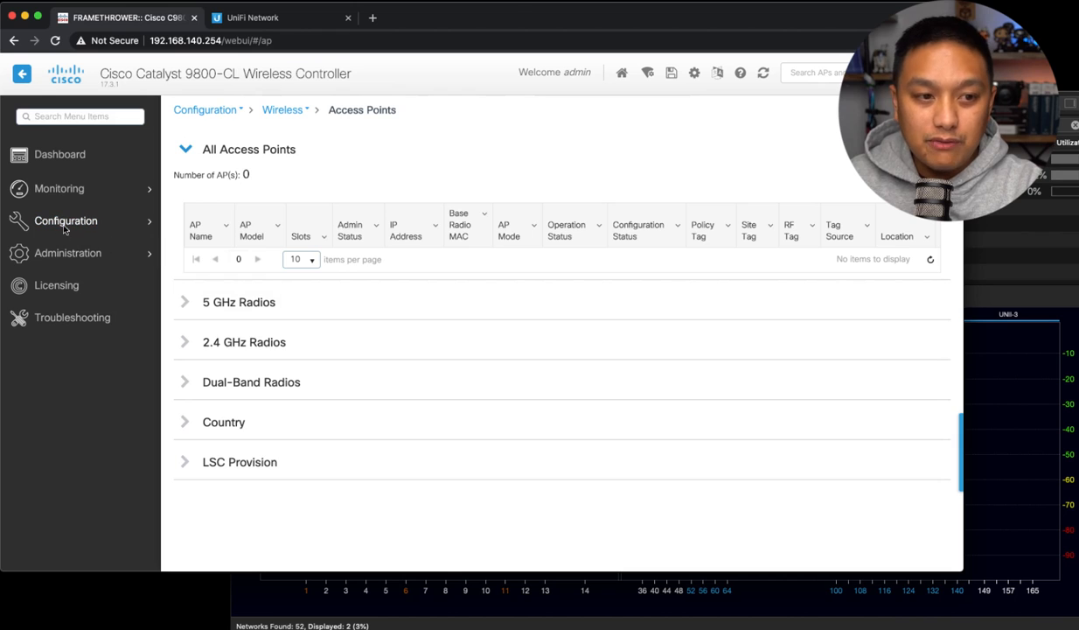
Step: Edit SJC_FLEX_PROFILE to native VLAN 3 and view its VLAN list with WIFI 129
left_click(67, 220)
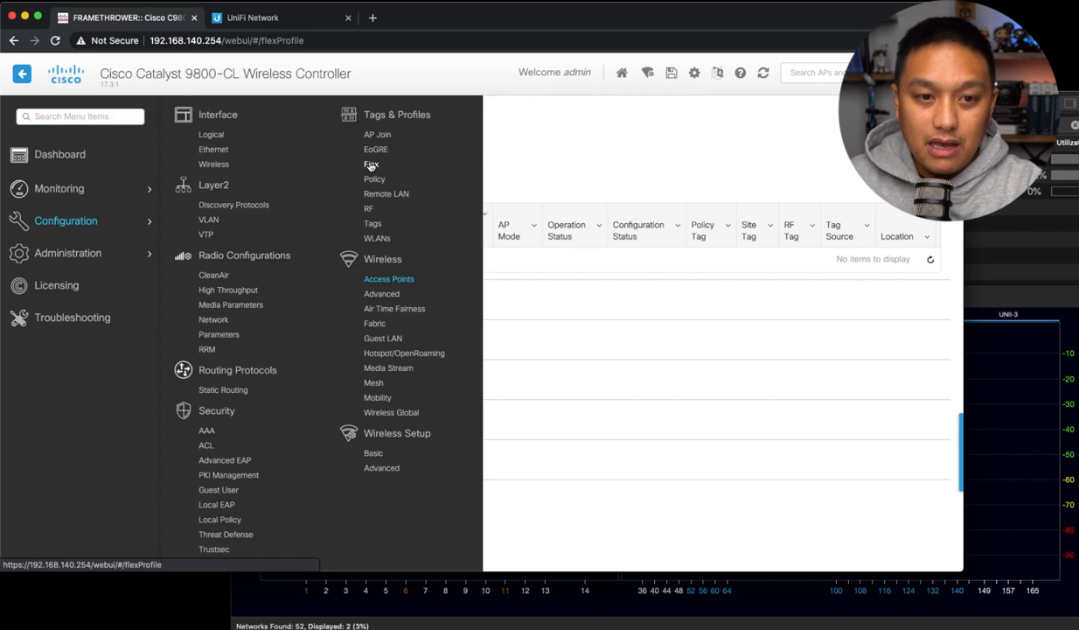
left_click(370, 165)
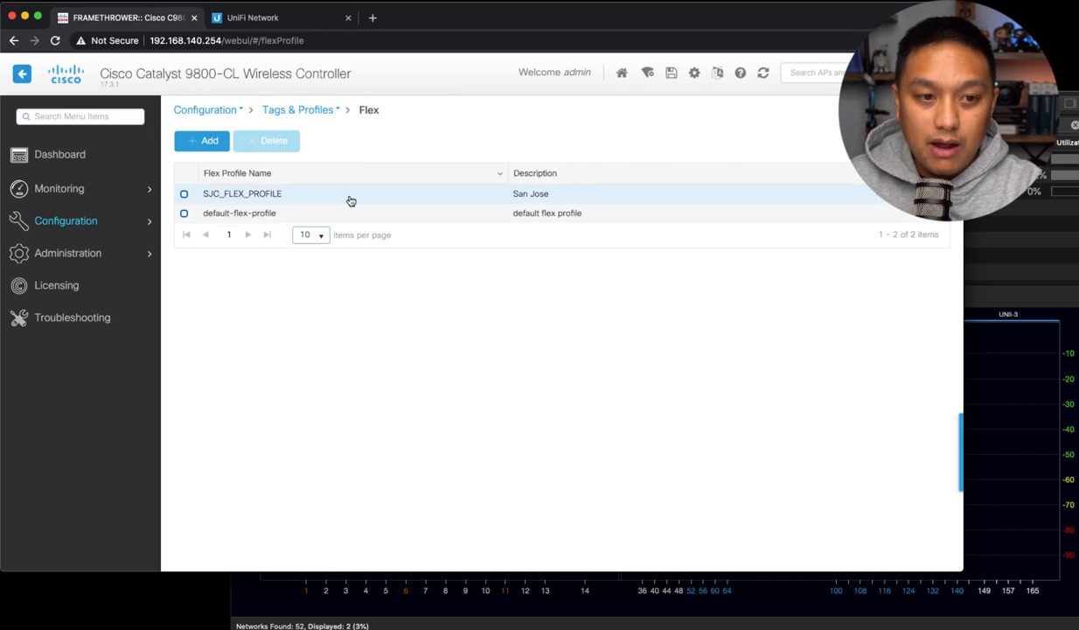
left_click(241, 192)
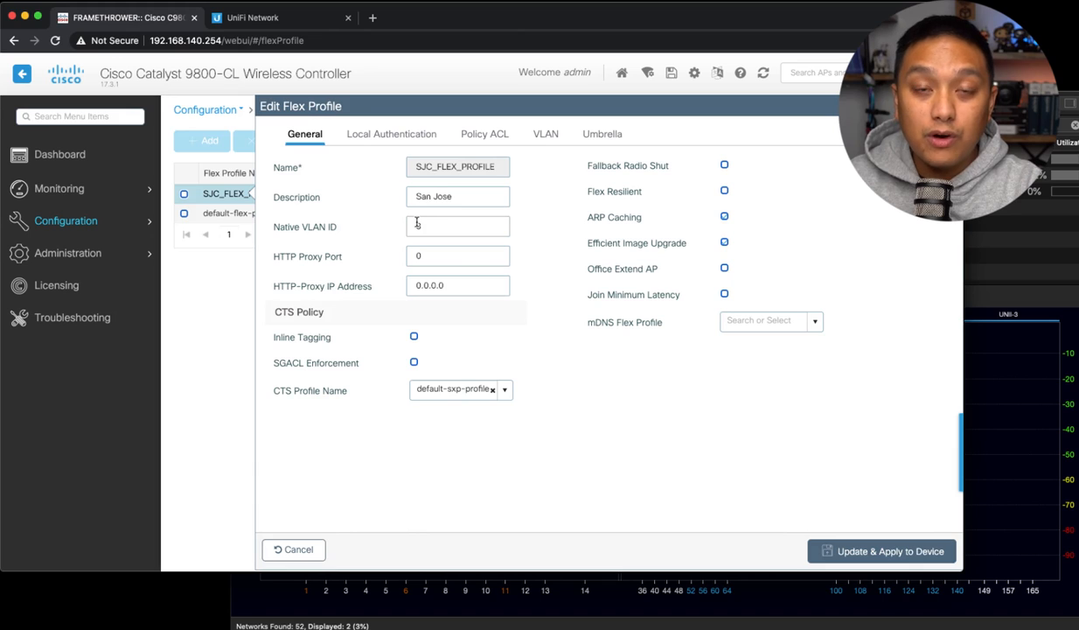
type("3")
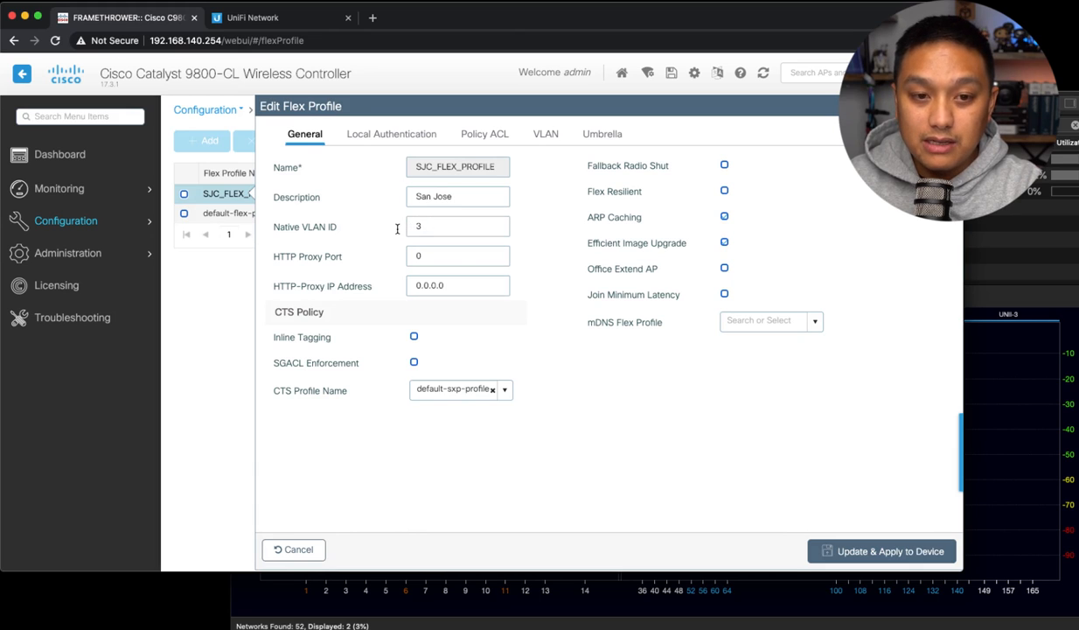
left_click(545, 133)
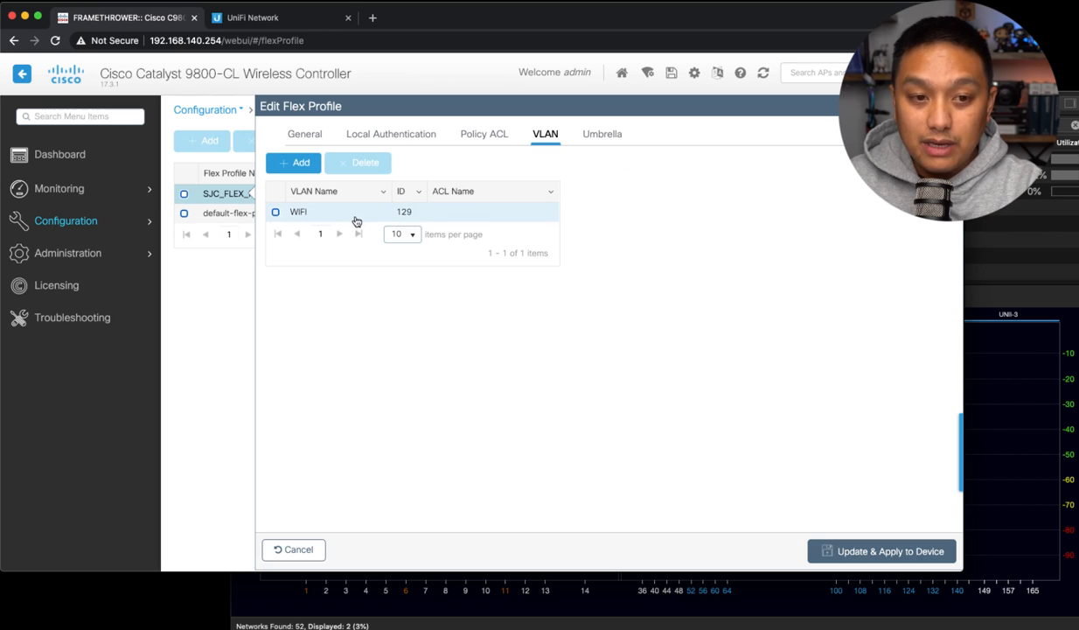
mouse_move(420, 213)
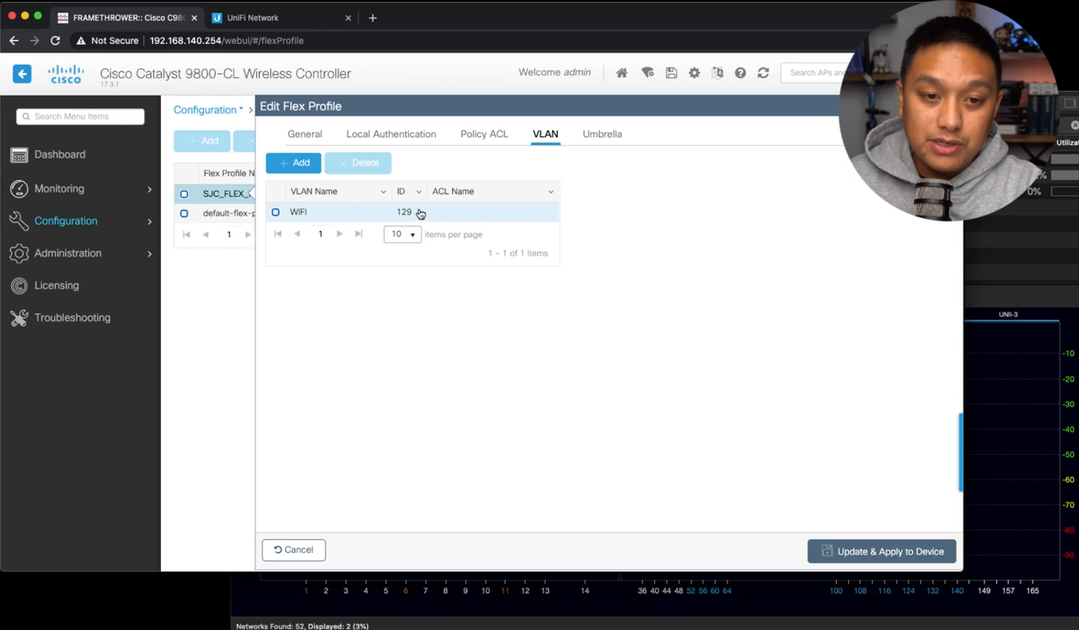
mouse_move(446, 216)
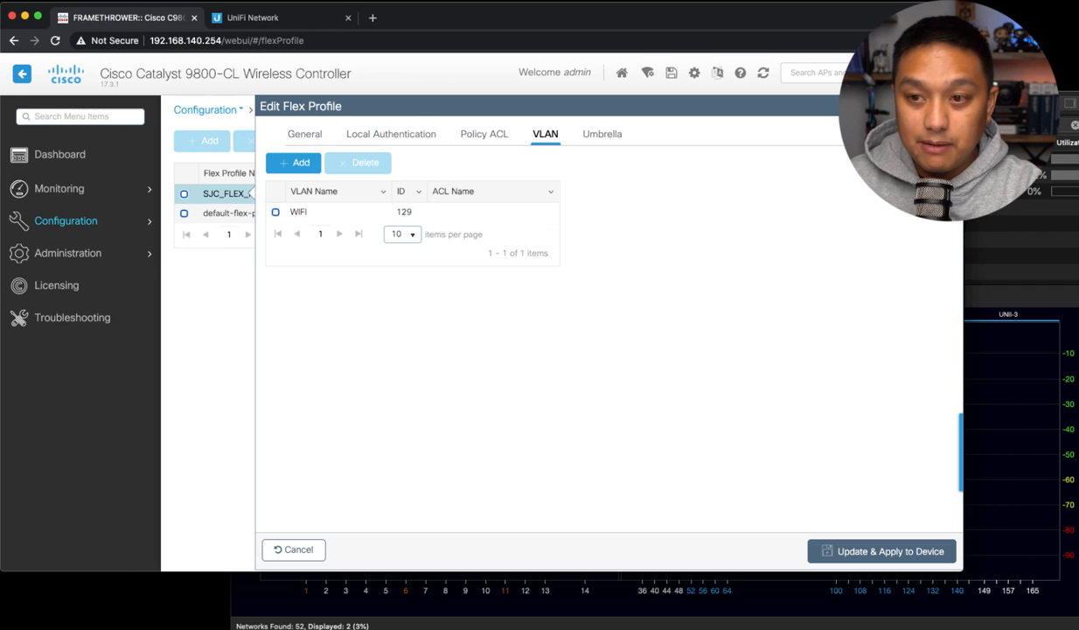
Step: Open SJC_BOOGIEBOMB_POLICY_PROFILE and review its General and Access Policies settings
left_click(298, 108)
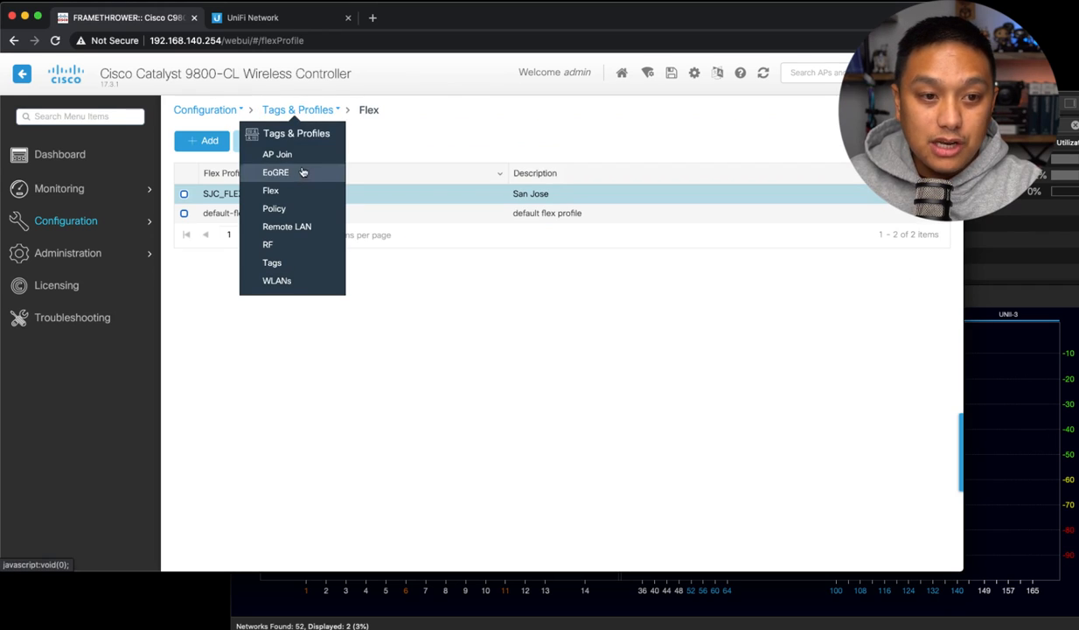
left_click(273, 209)
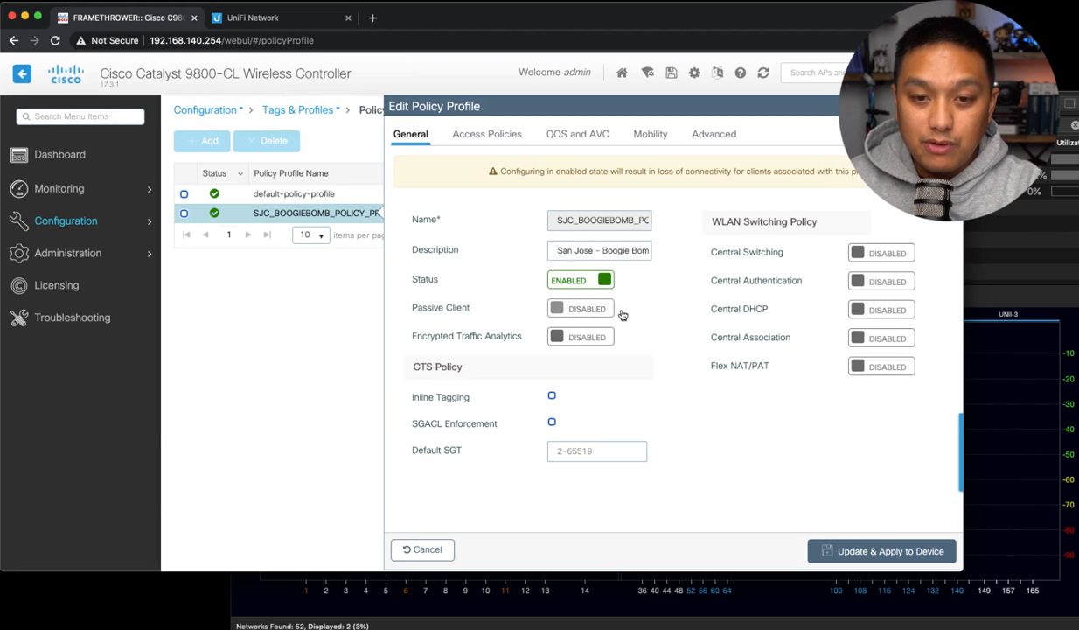
mouse_move(801, 252)
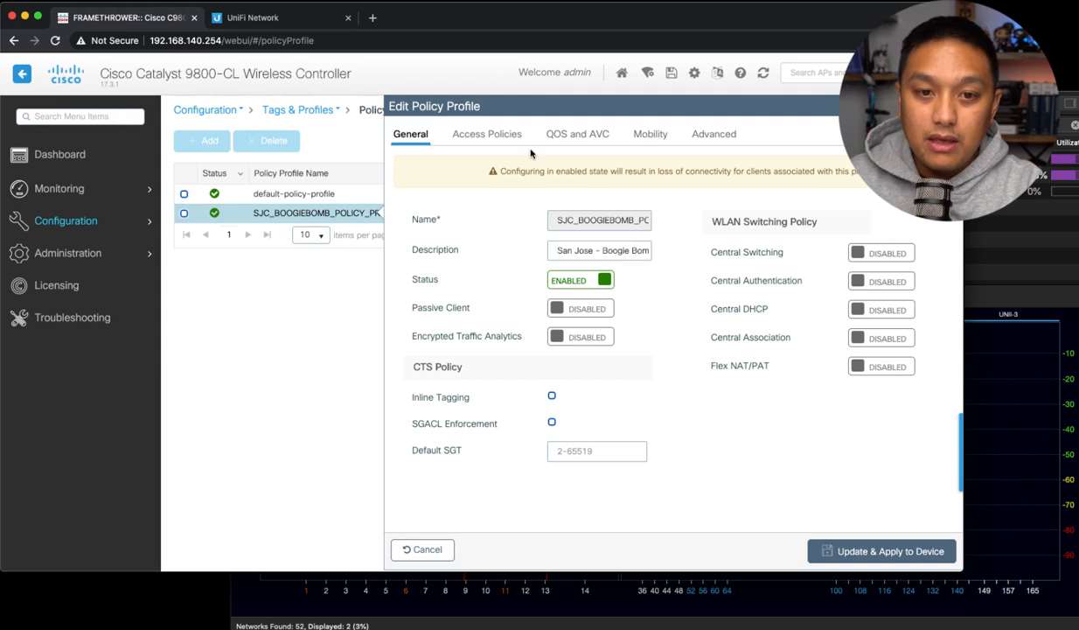
left_click(486, 133)
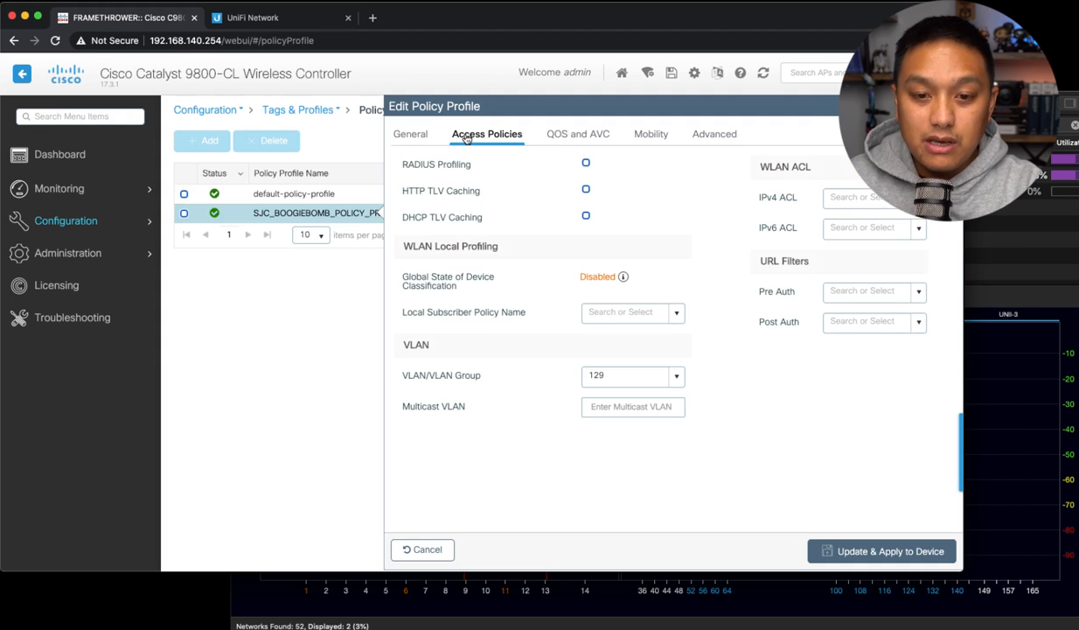
mouse_move(549, 362)
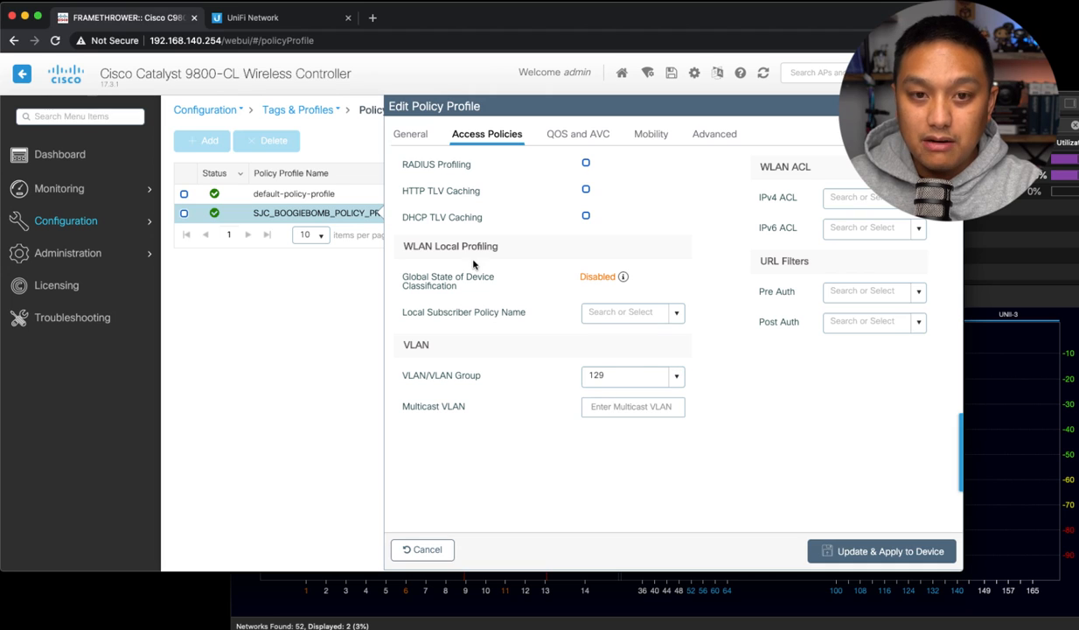
left_click(410, 133)
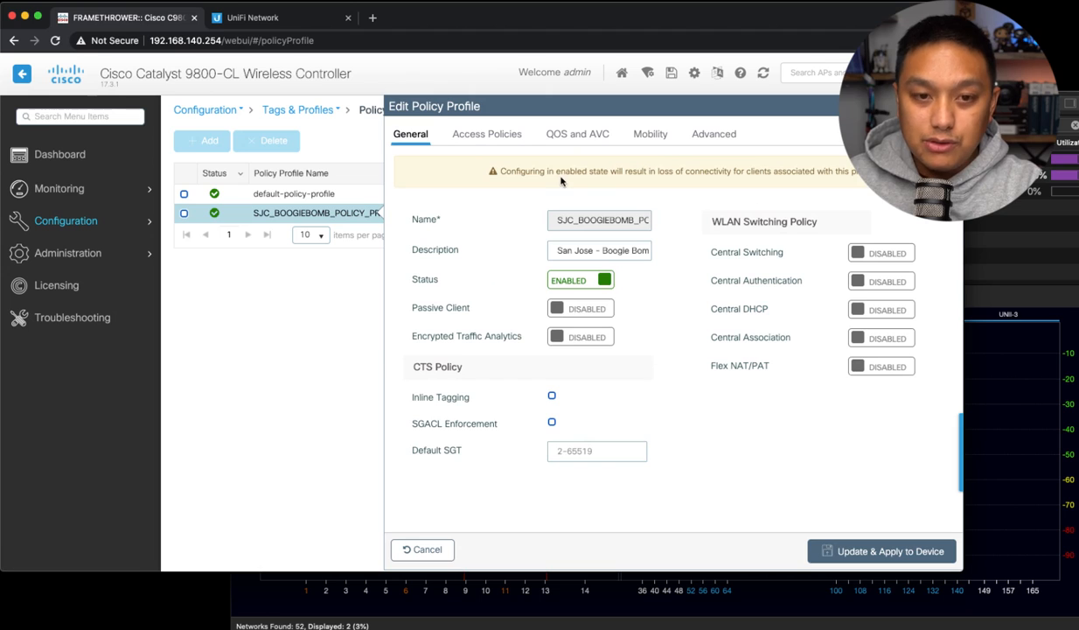
Step: Confirm VLAN 129 under Access Policies and return to the policy profile list
left_click(486, 133)
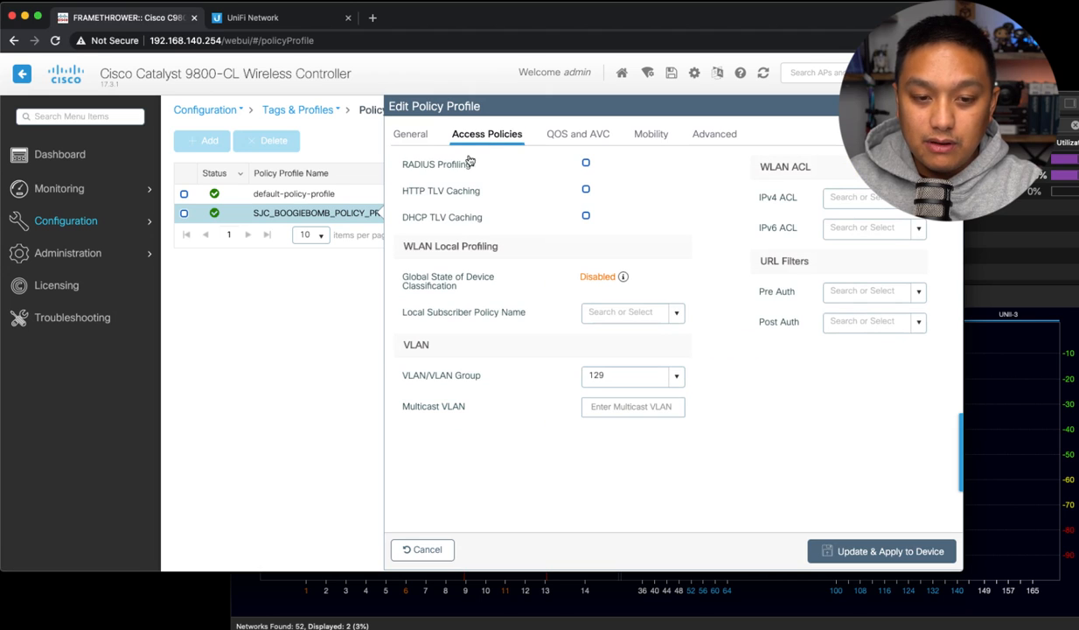
left_click(626, 374)
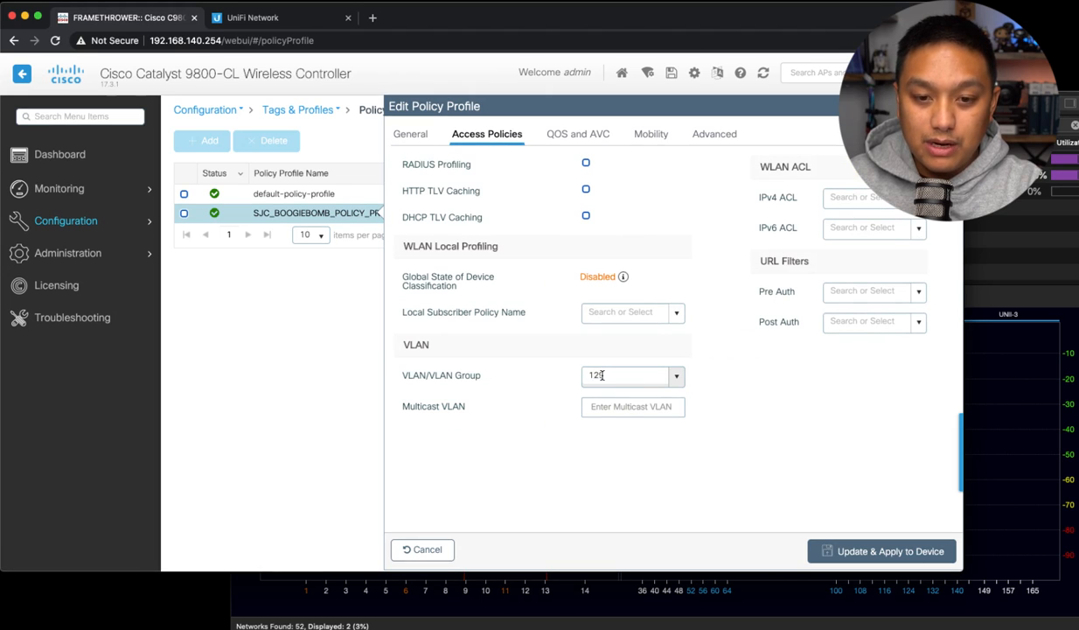
left_click(423, 549)
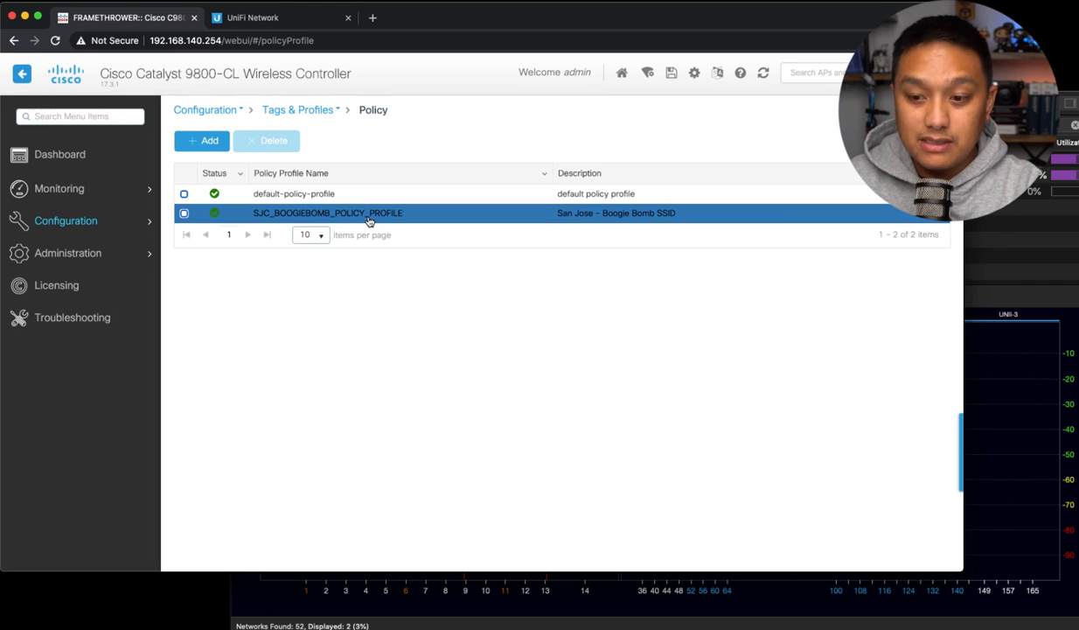
Step: Review SJC_SITE_TAG on the Site tab, cancel out, and bring up the Configuration menu
left_click(298, 109)
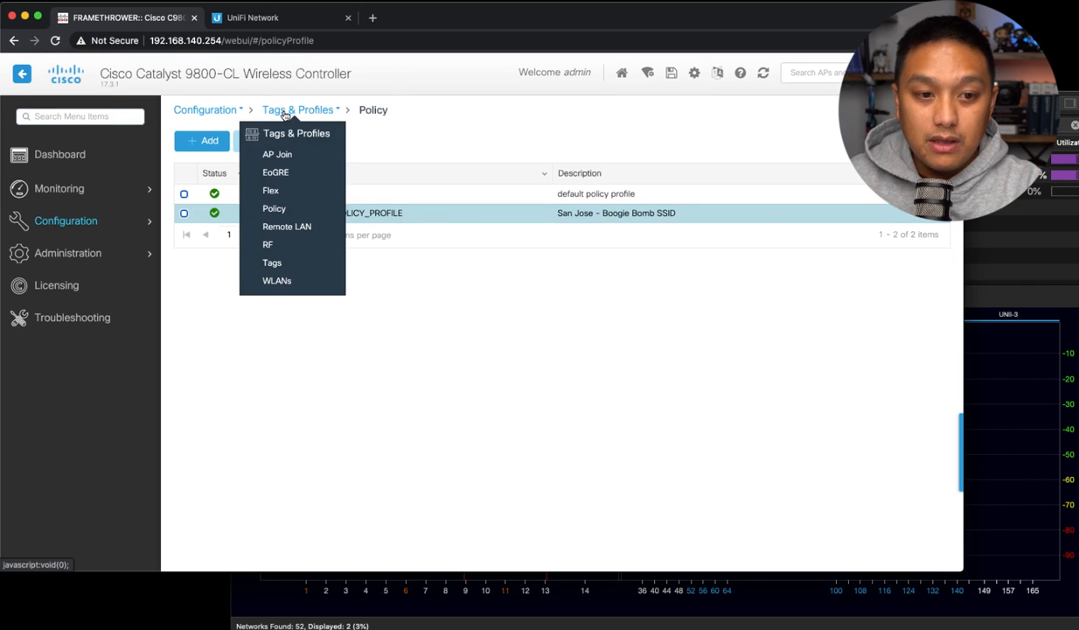
left_click(273, 262)
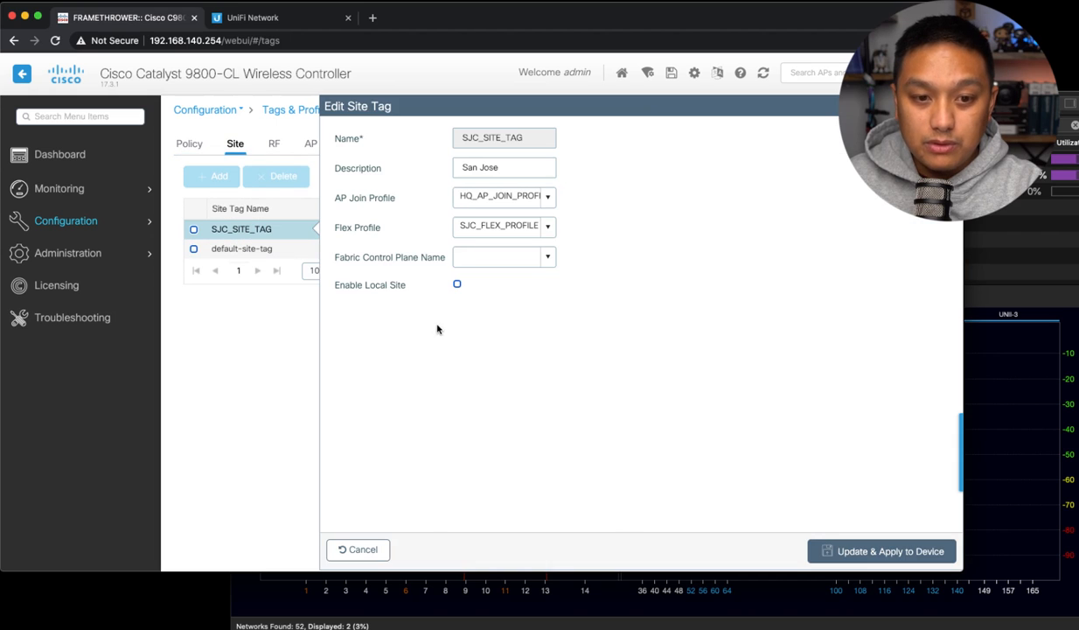
mouse_move(444, 285)
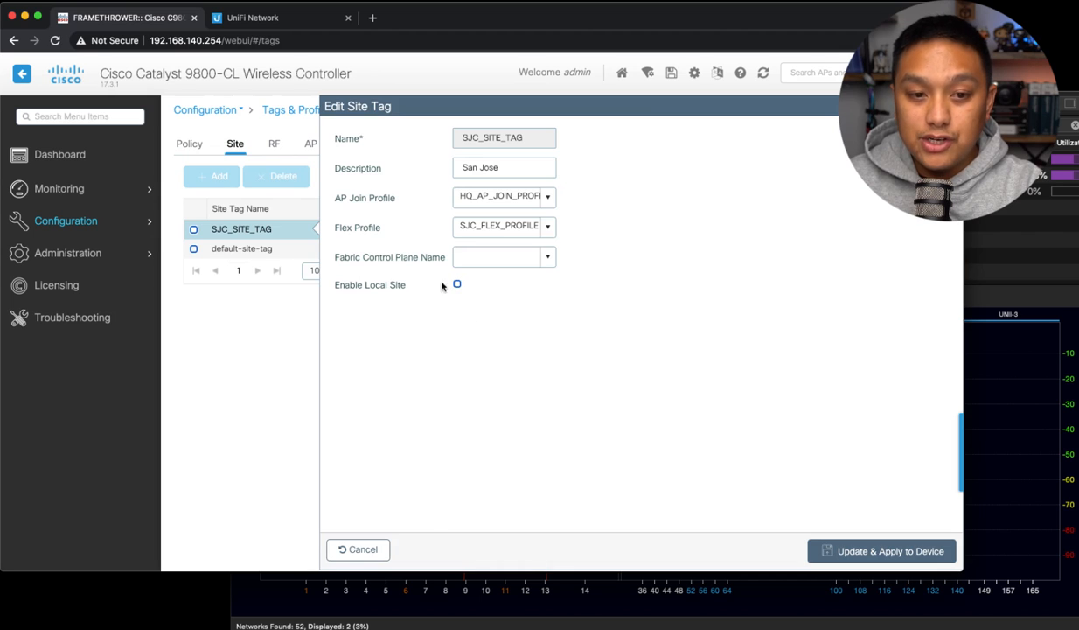
mouse_move(711, 199)
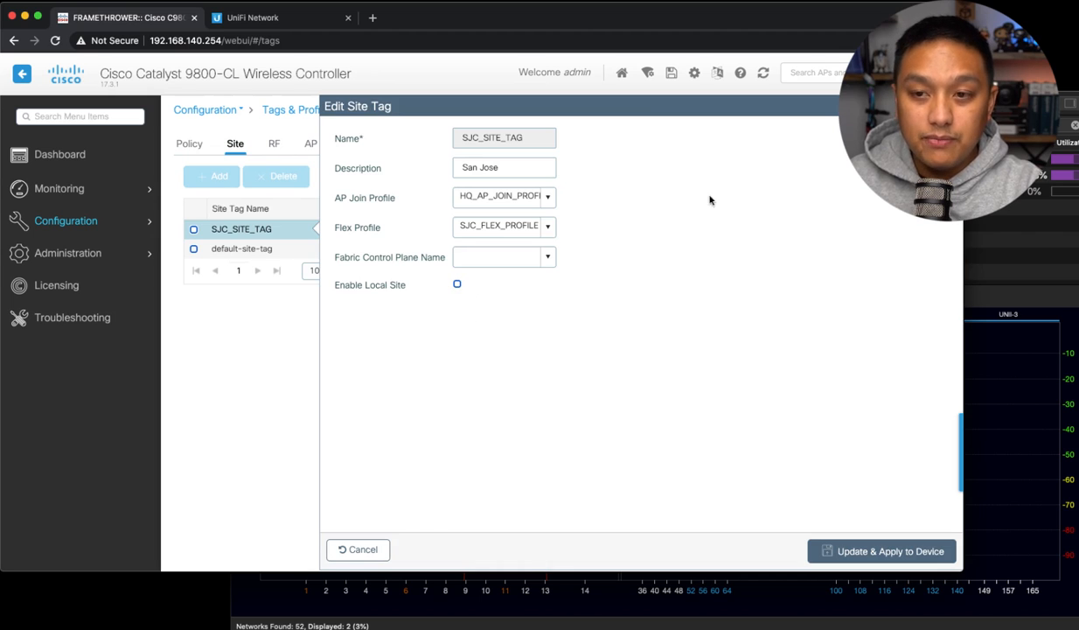
left_click(357, 549)
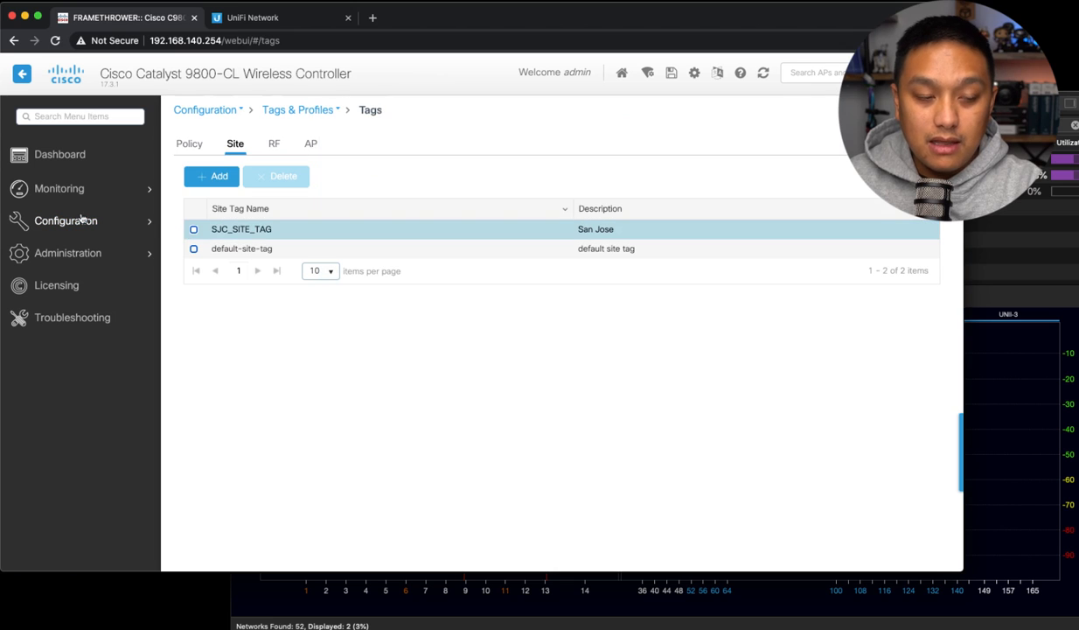
left_click(66, 220)
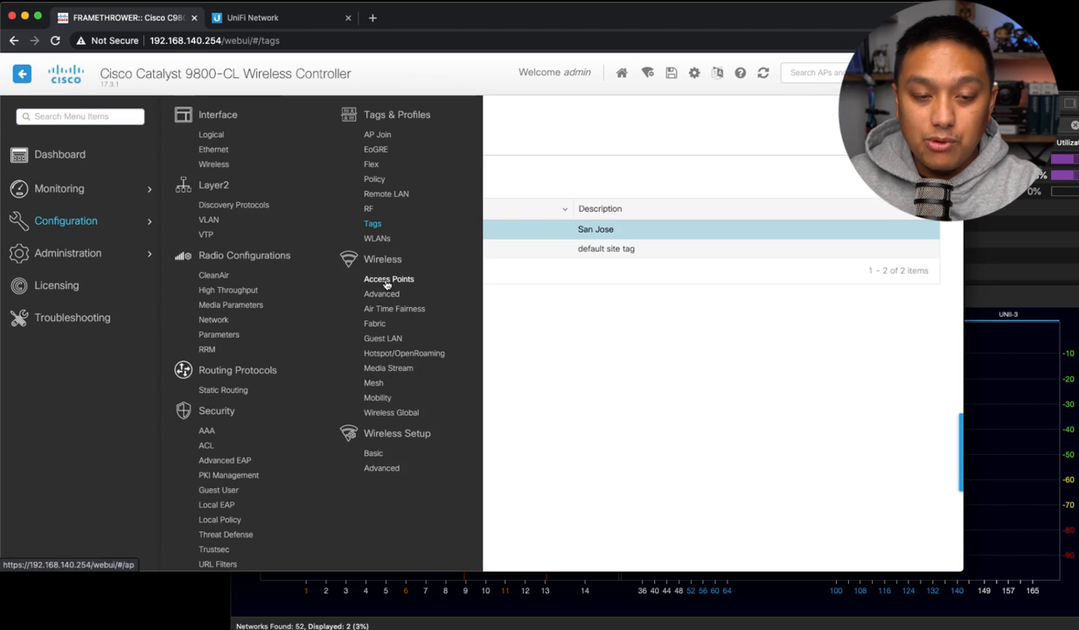
left_click(388, 279)
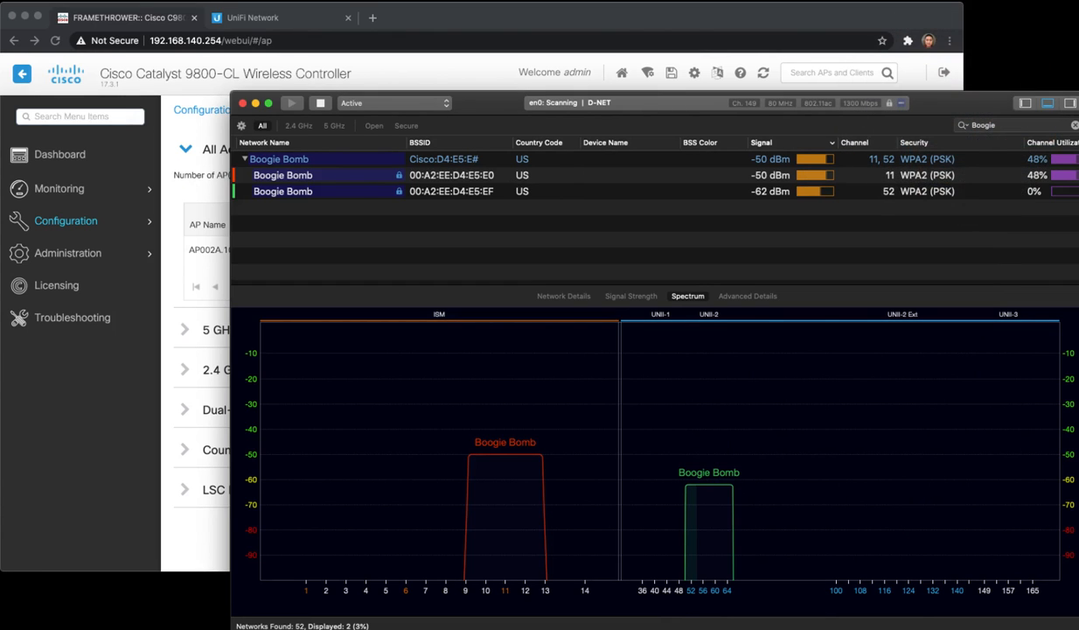
mouse_move(920, 60)
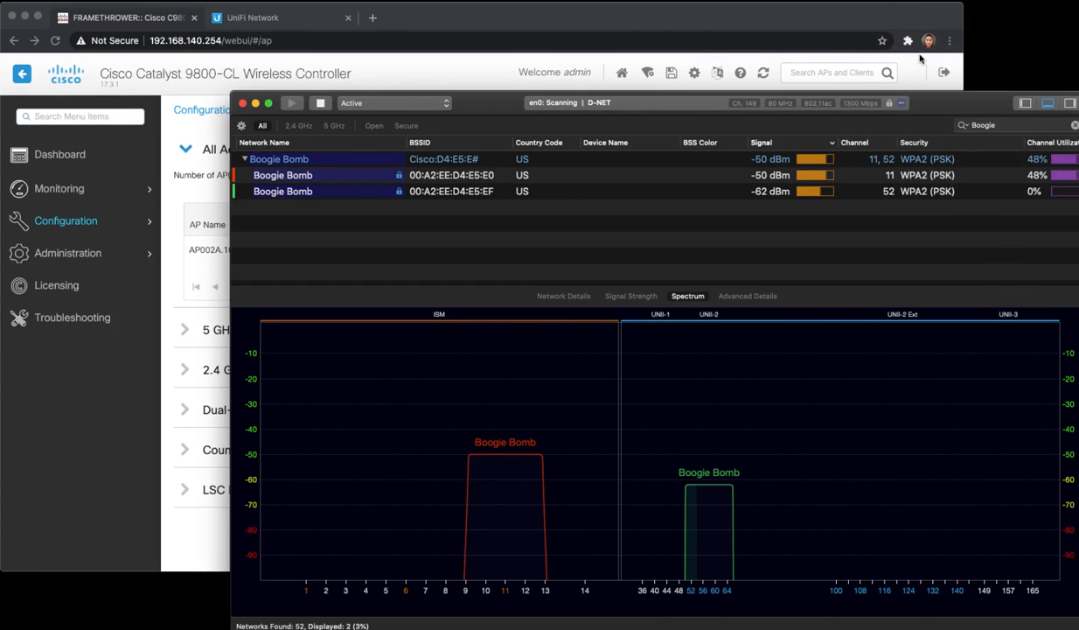